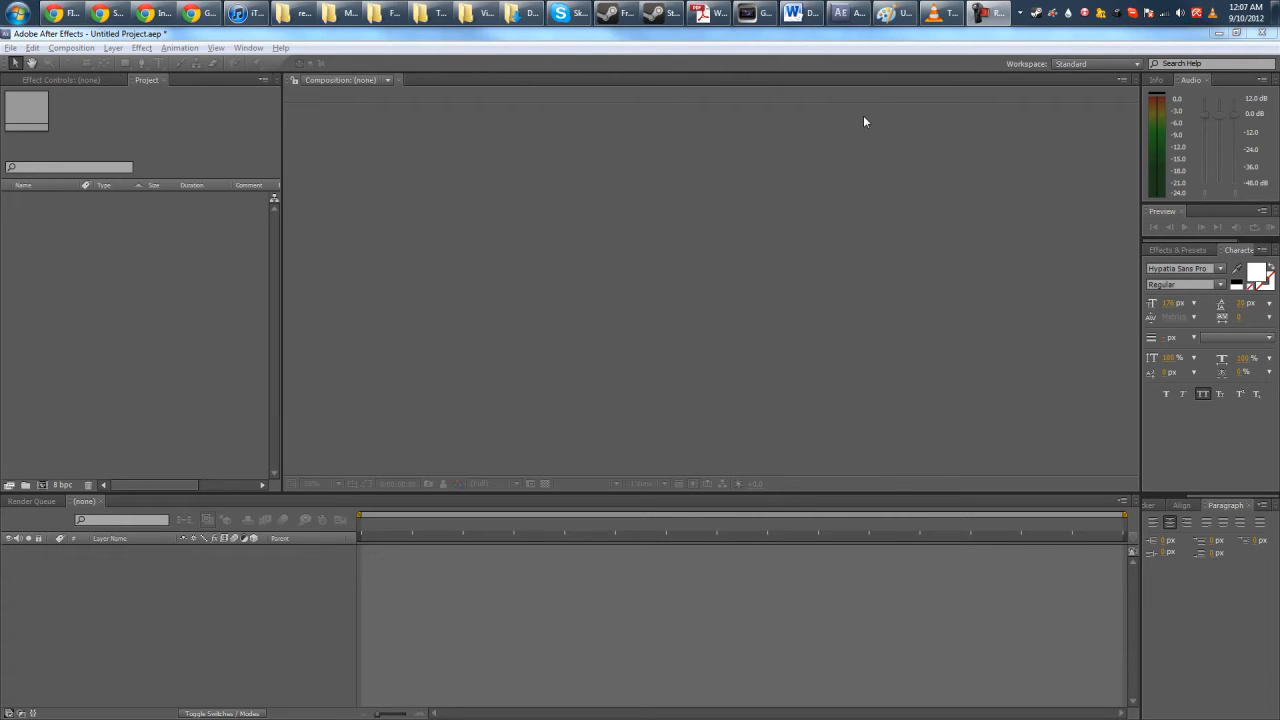
mouse_move(876, 108)
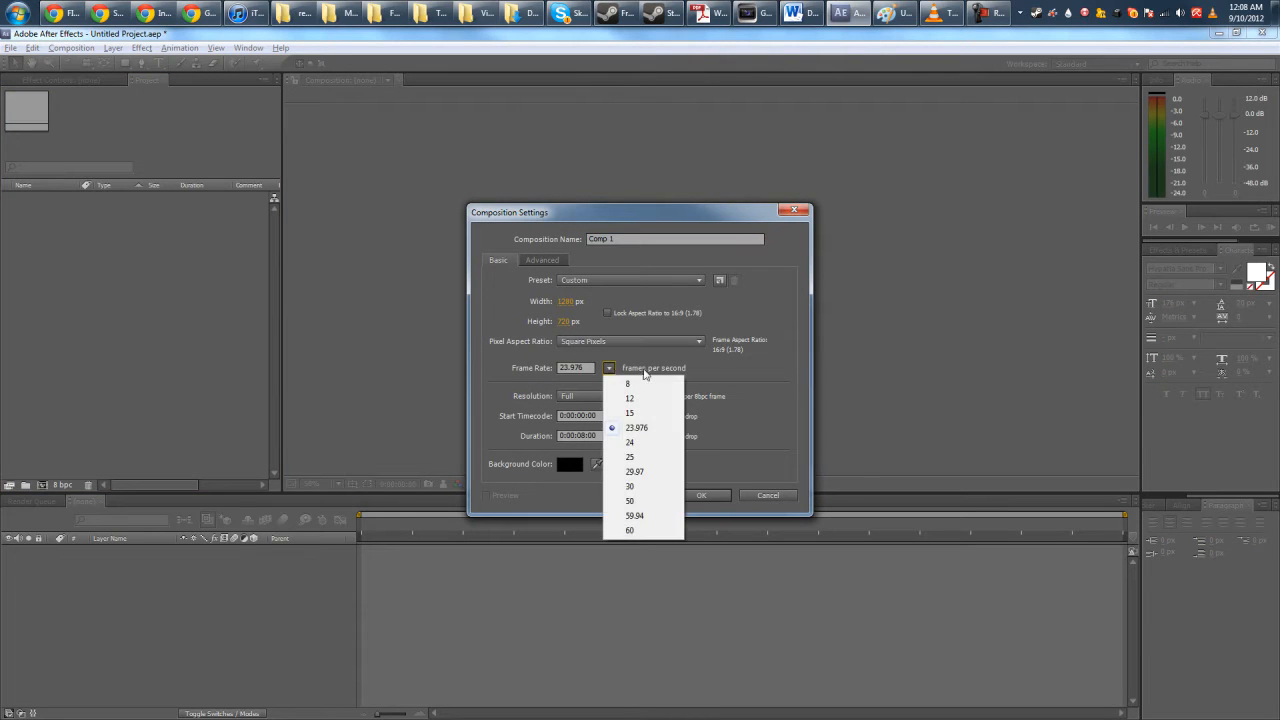
mouse_move(716, 370)
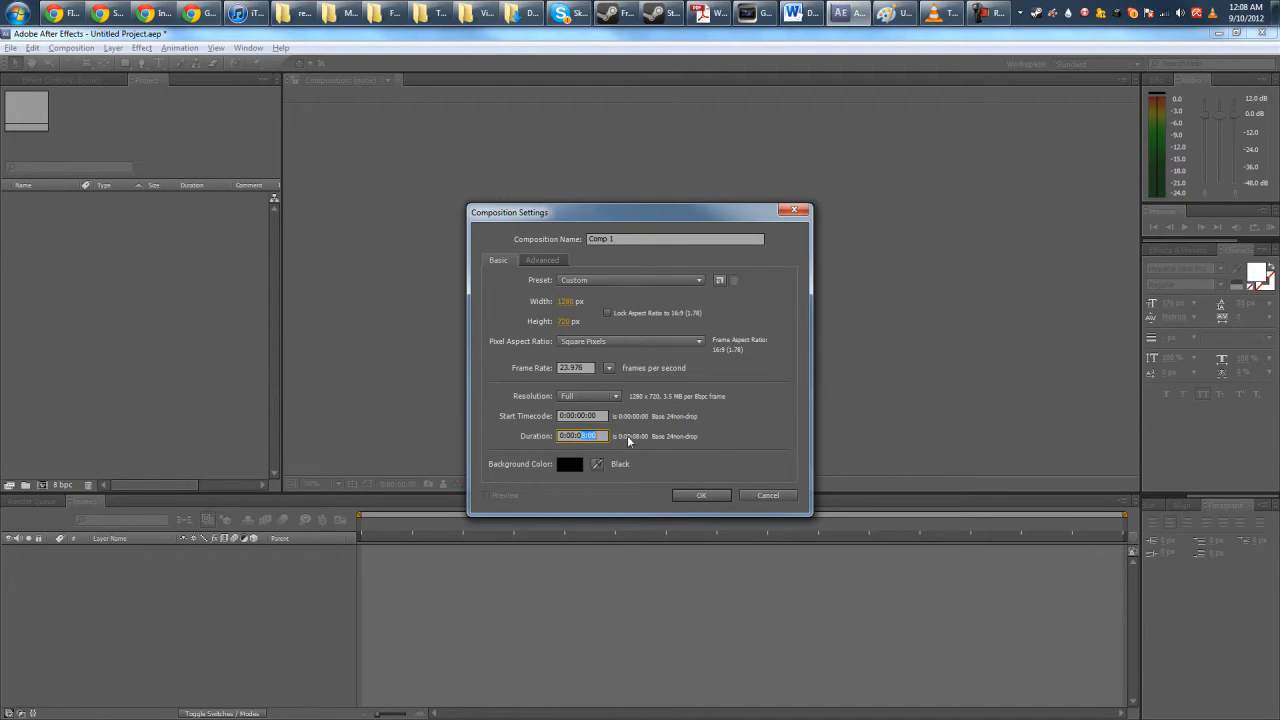
- Create Comp 1 with duration 0:00:08:00 and confirm the composition settings
text(0:00:08:00)
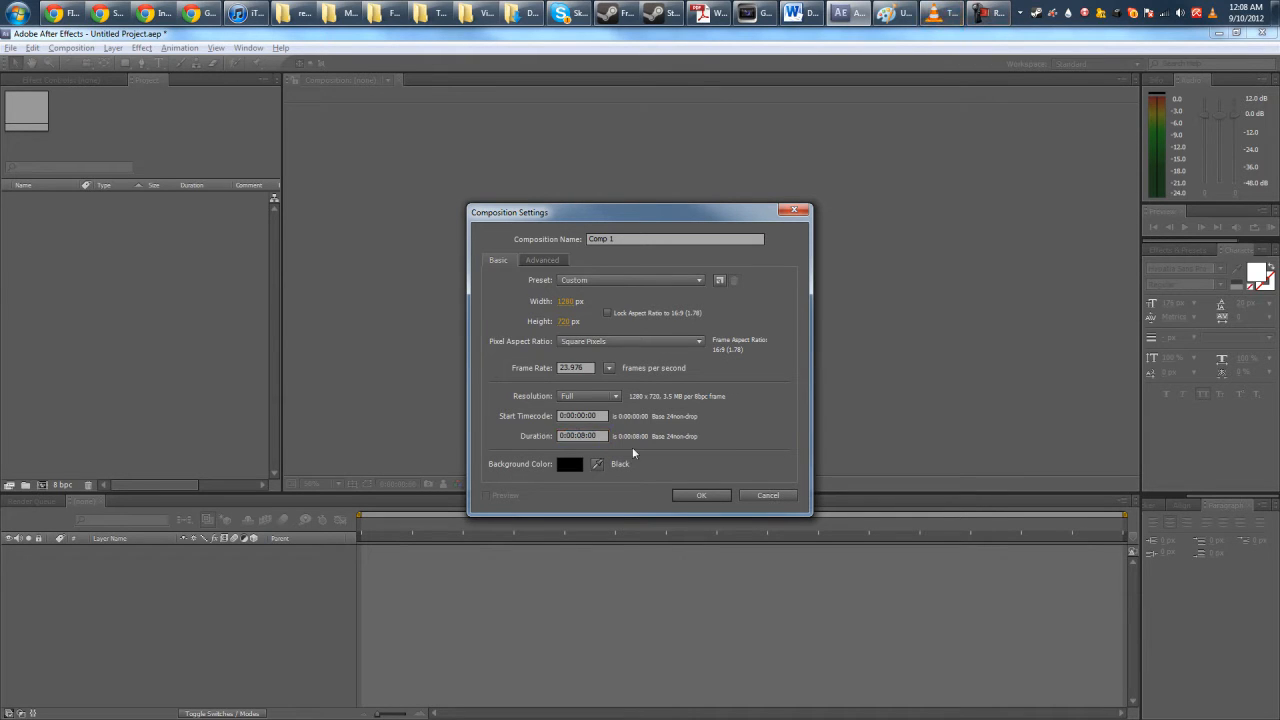
click(700, 496)
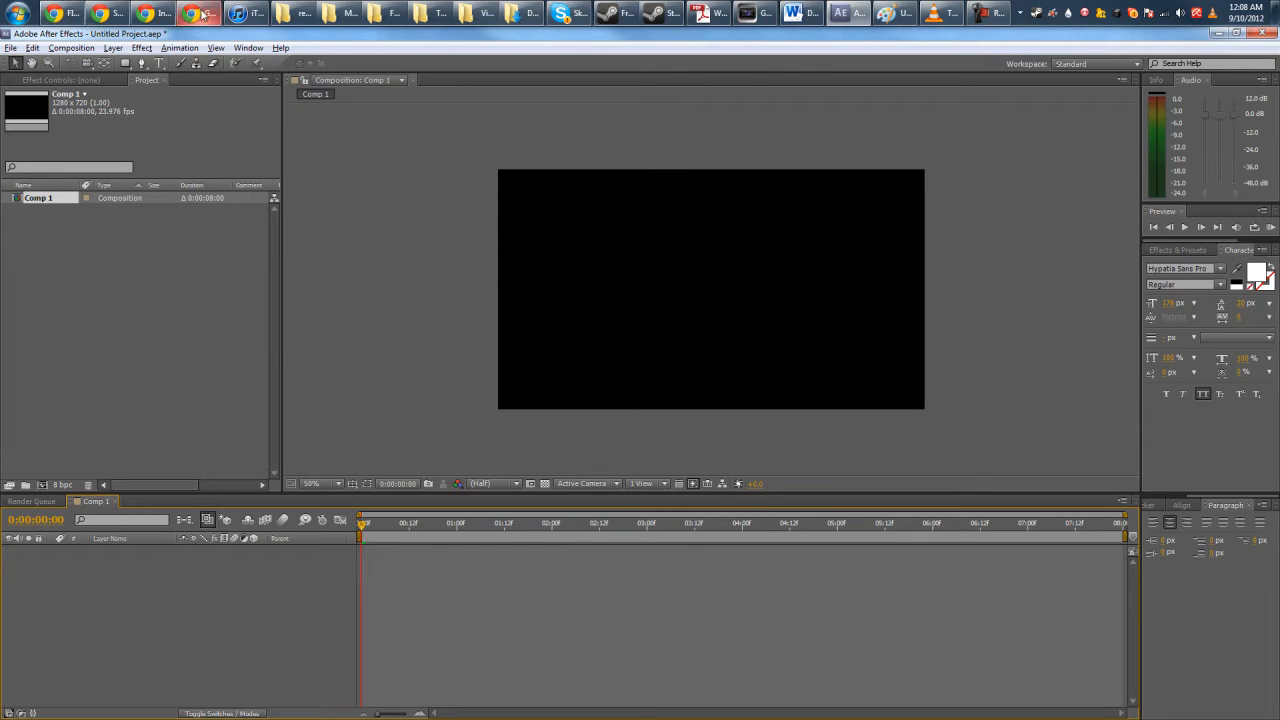
- Switch Google Maps to satellite imagery, pan over the desert town and go full screen
click(200, 12)
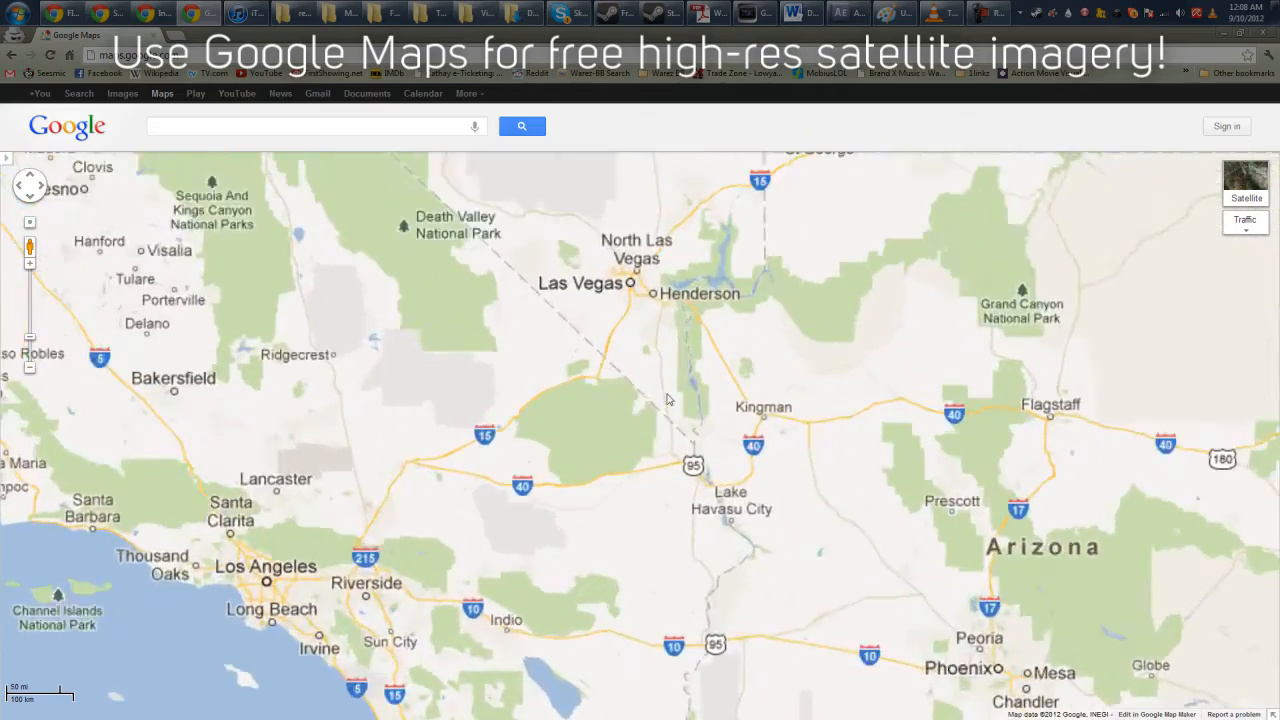
click(1244, 184)
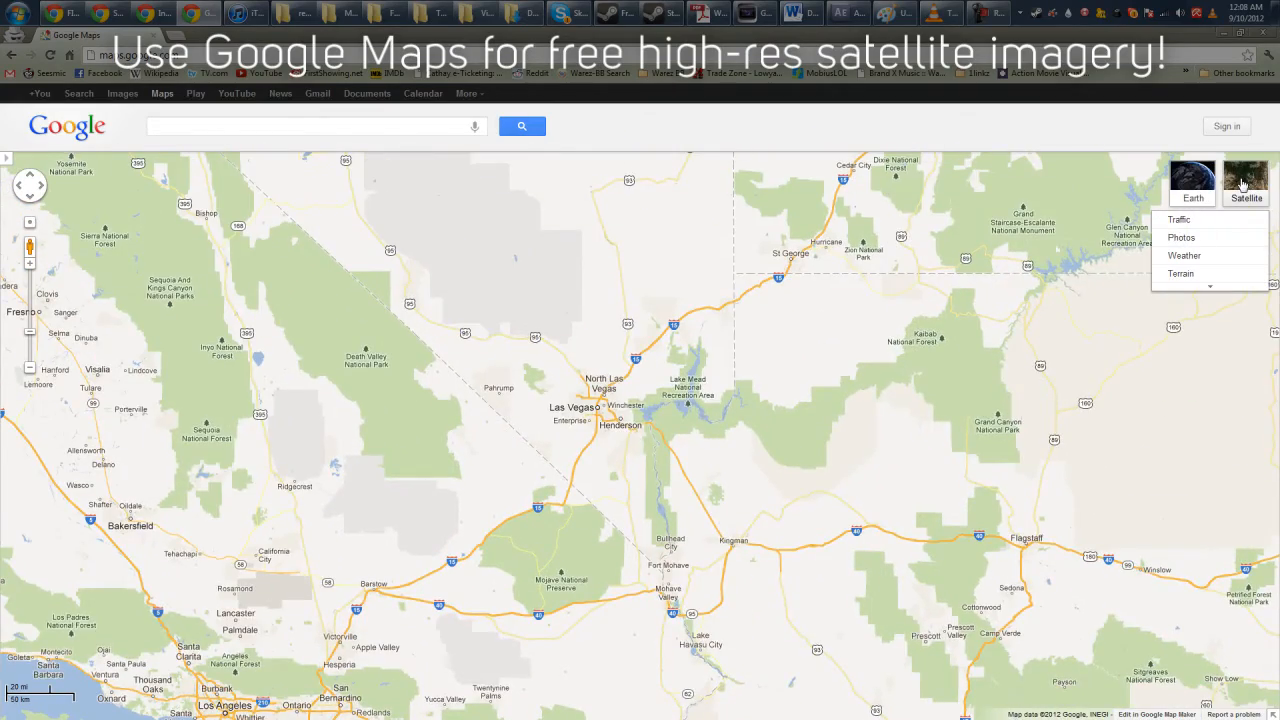
click(1246, 184)
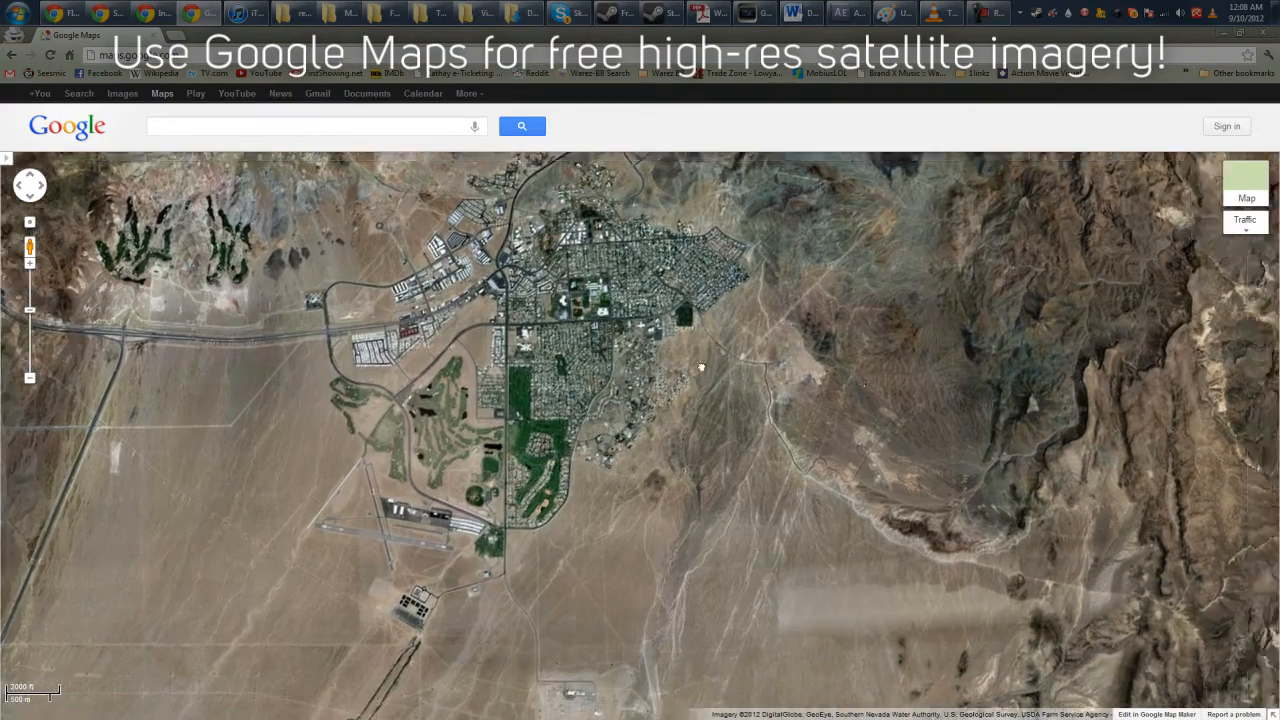
drag(700, 368, 250, 252)
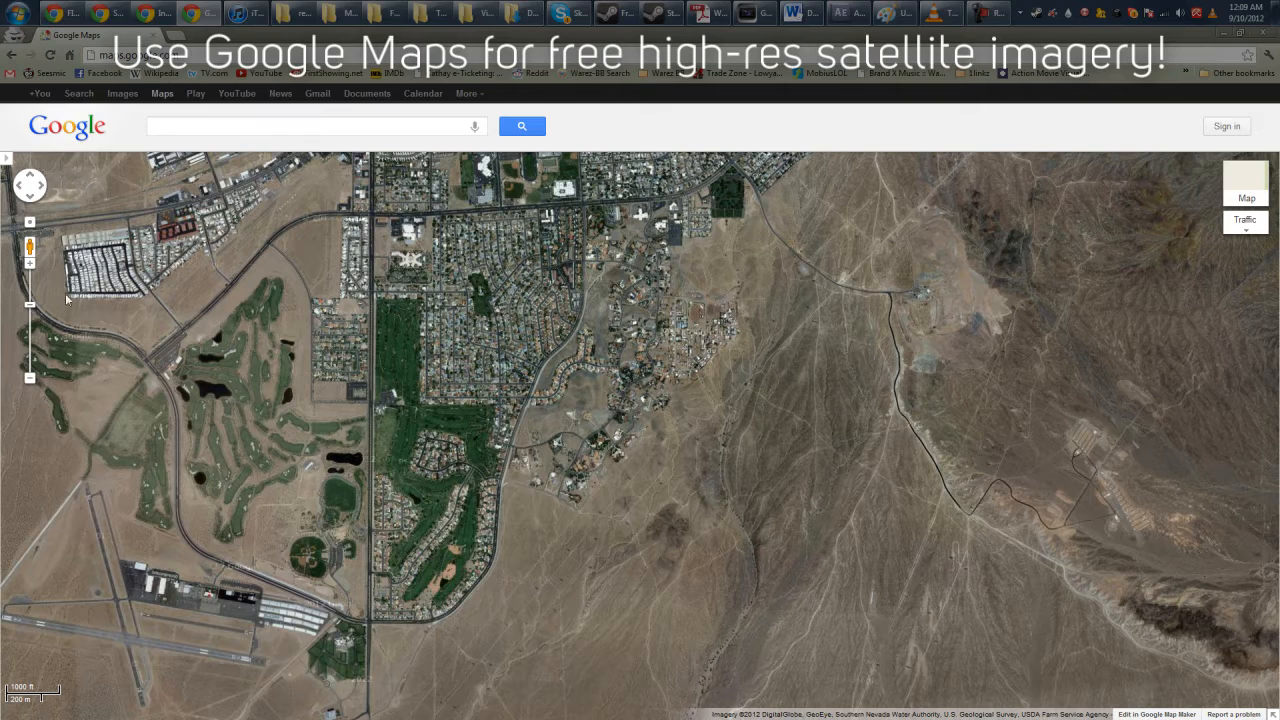
mouse_move(340, 352)
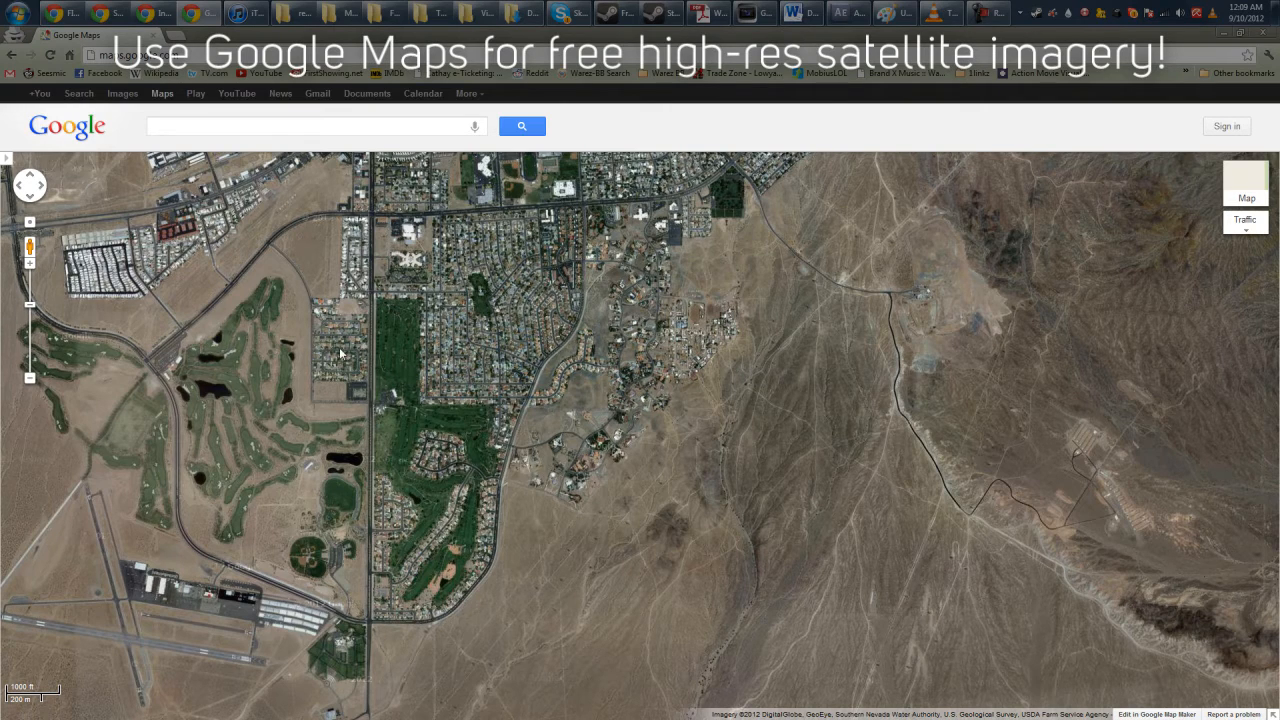
key(f11)
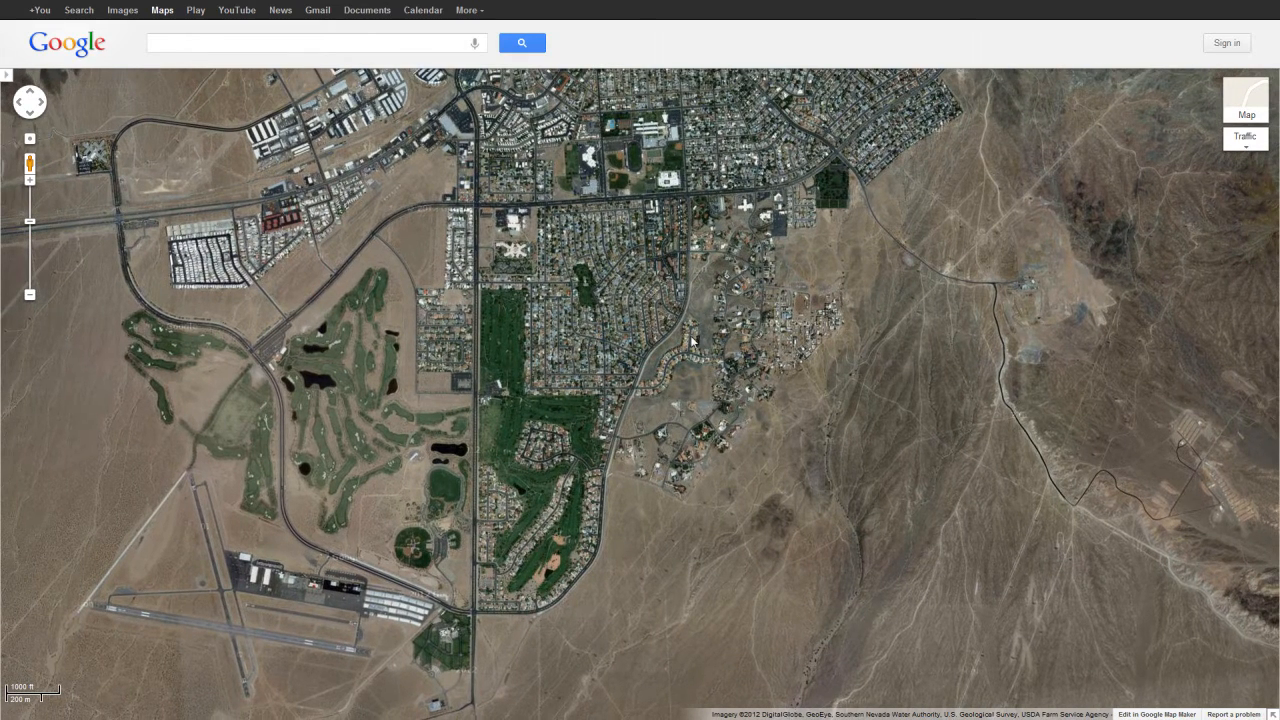
mouse_move(918, 390)
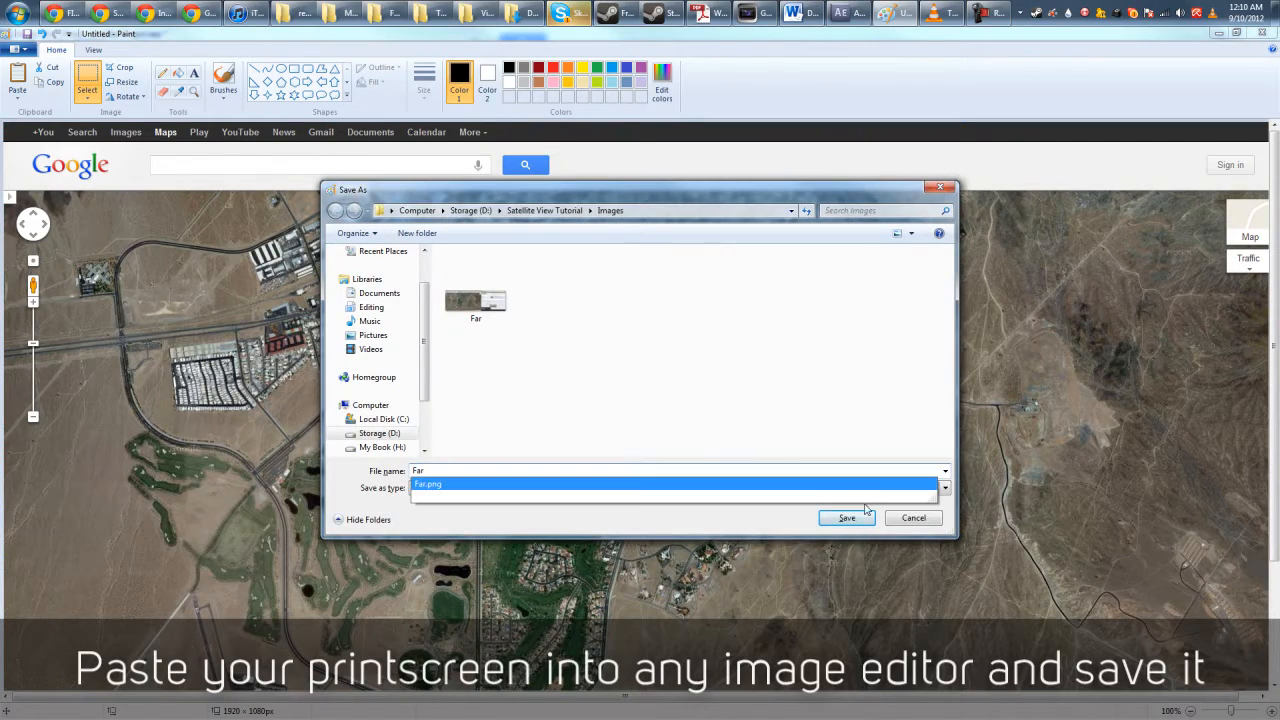
- Save the first screenshot as Far.png and prepare the next file name
click(846, 516)
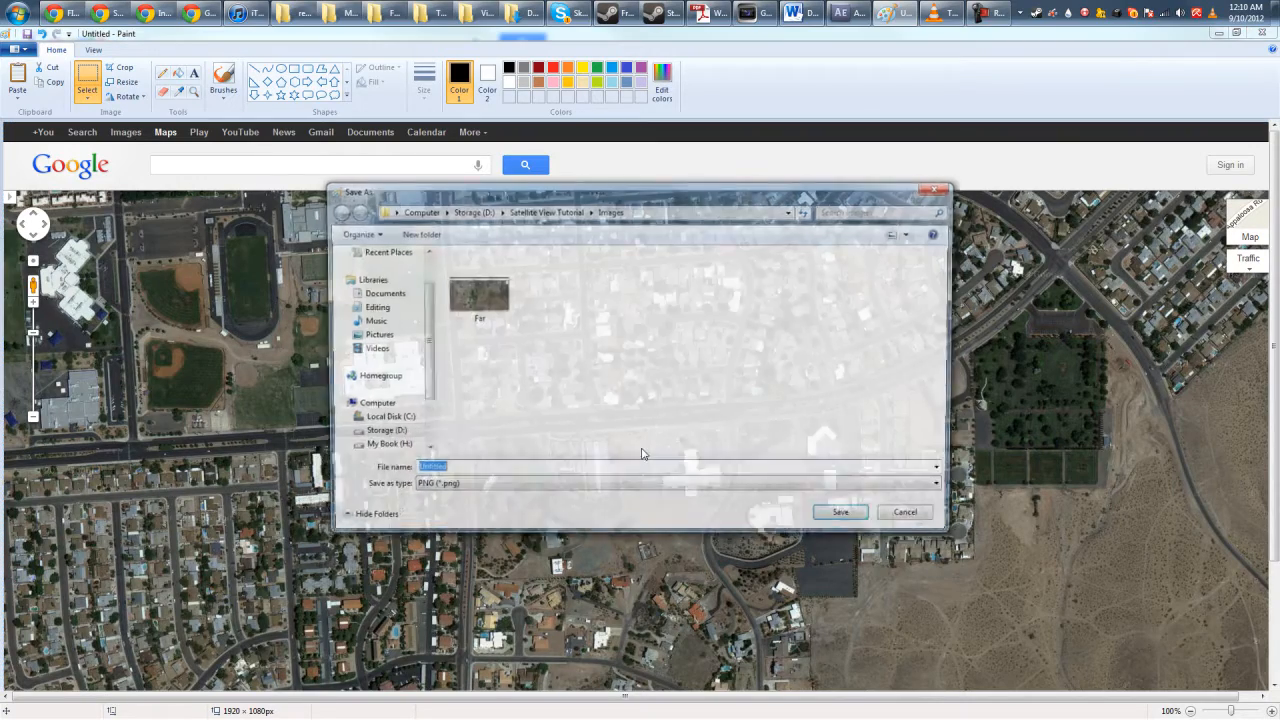
click(904, 512)
text(Mid-1)
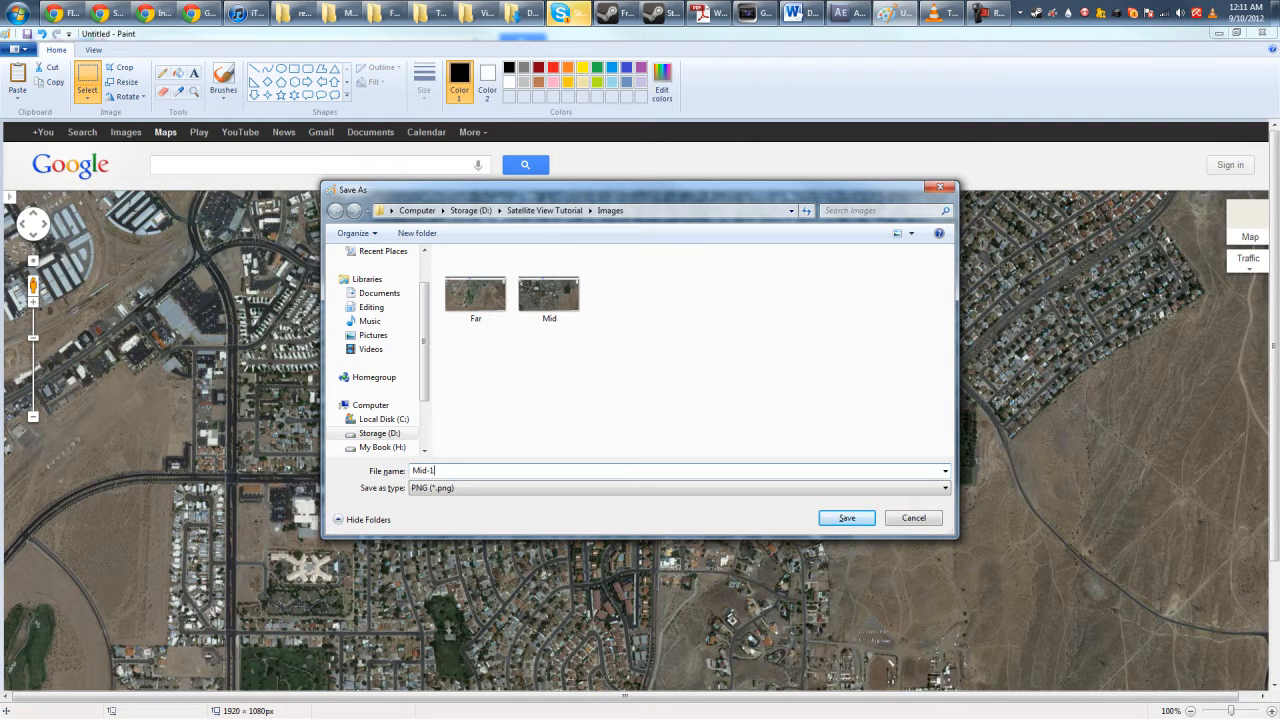
click(548, 290)
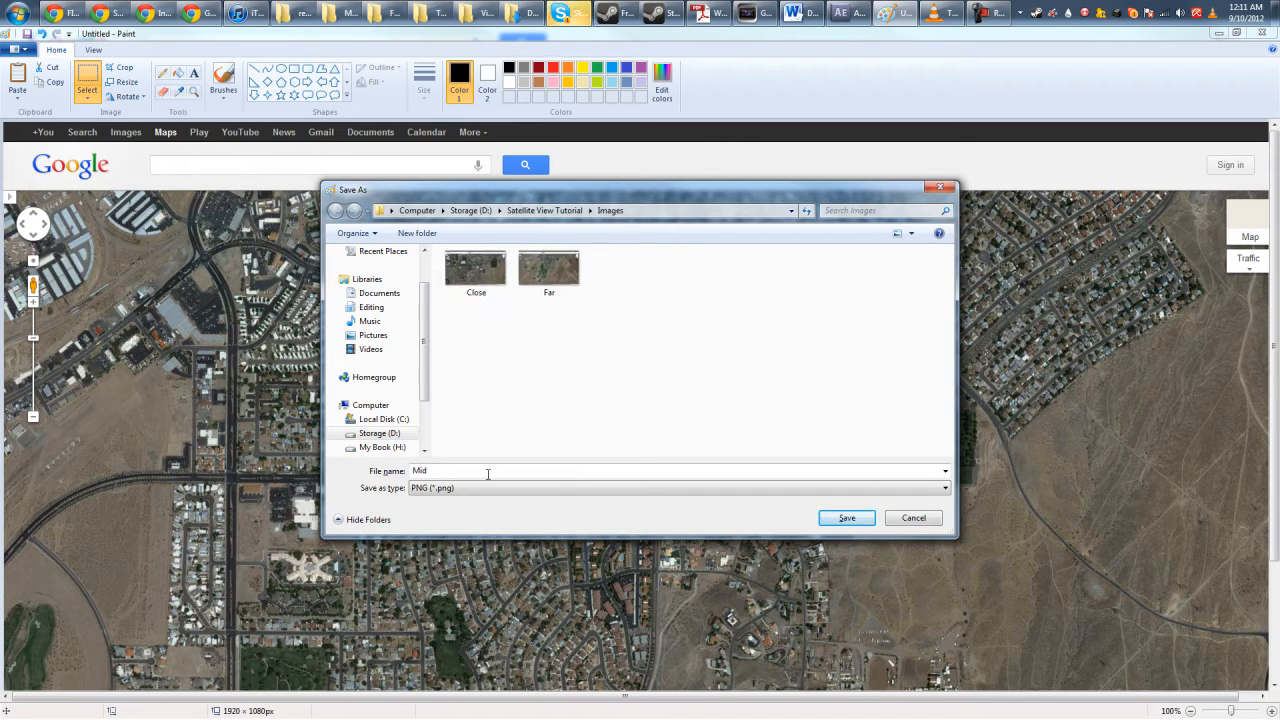
- Save the next screenshot as Mid.png, confirming the overwrite of the existing file
click(846, 516)
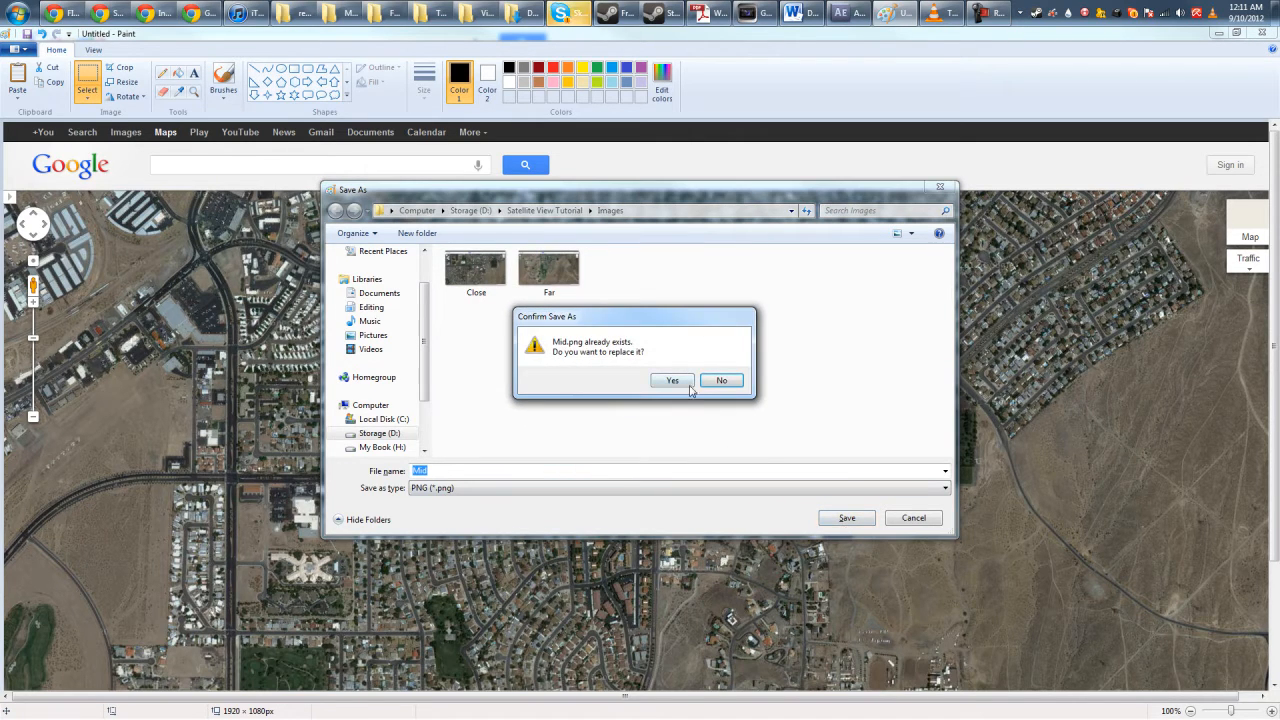
click(672, 380)
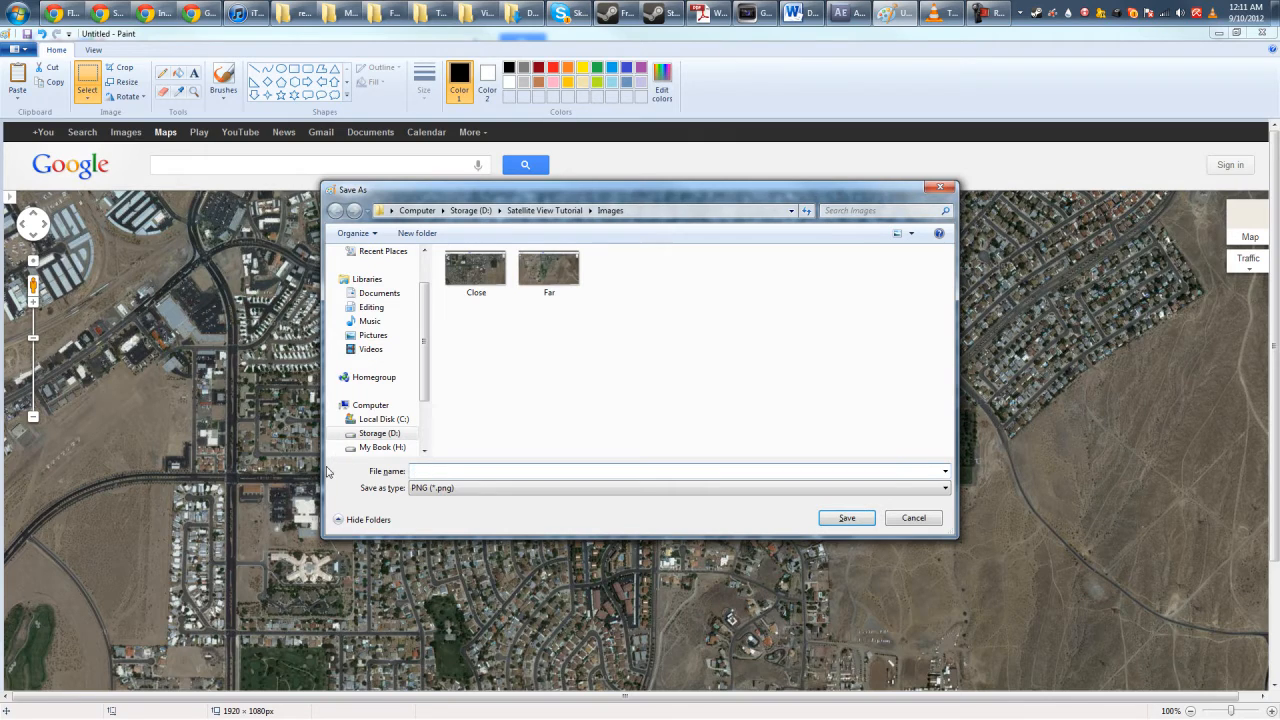
click(912, 516)
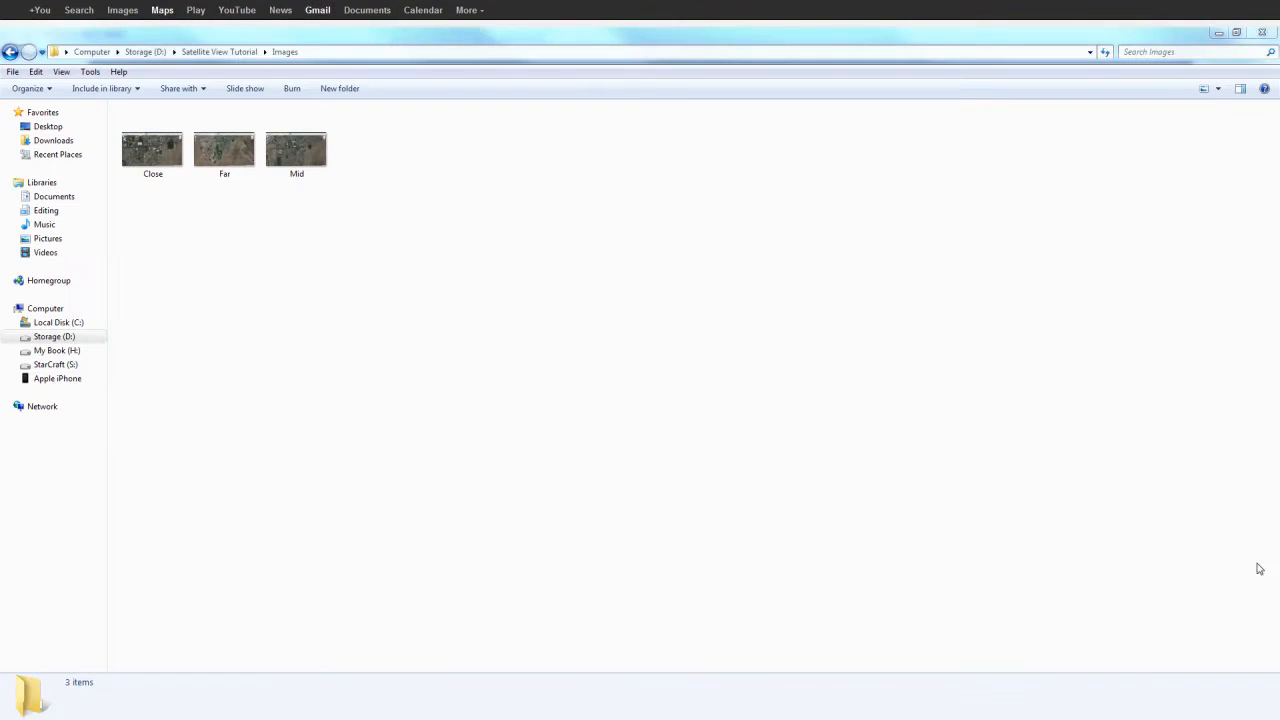
- Select the Mid and Close PNG screenshots in the Images folder
click(152, 148)
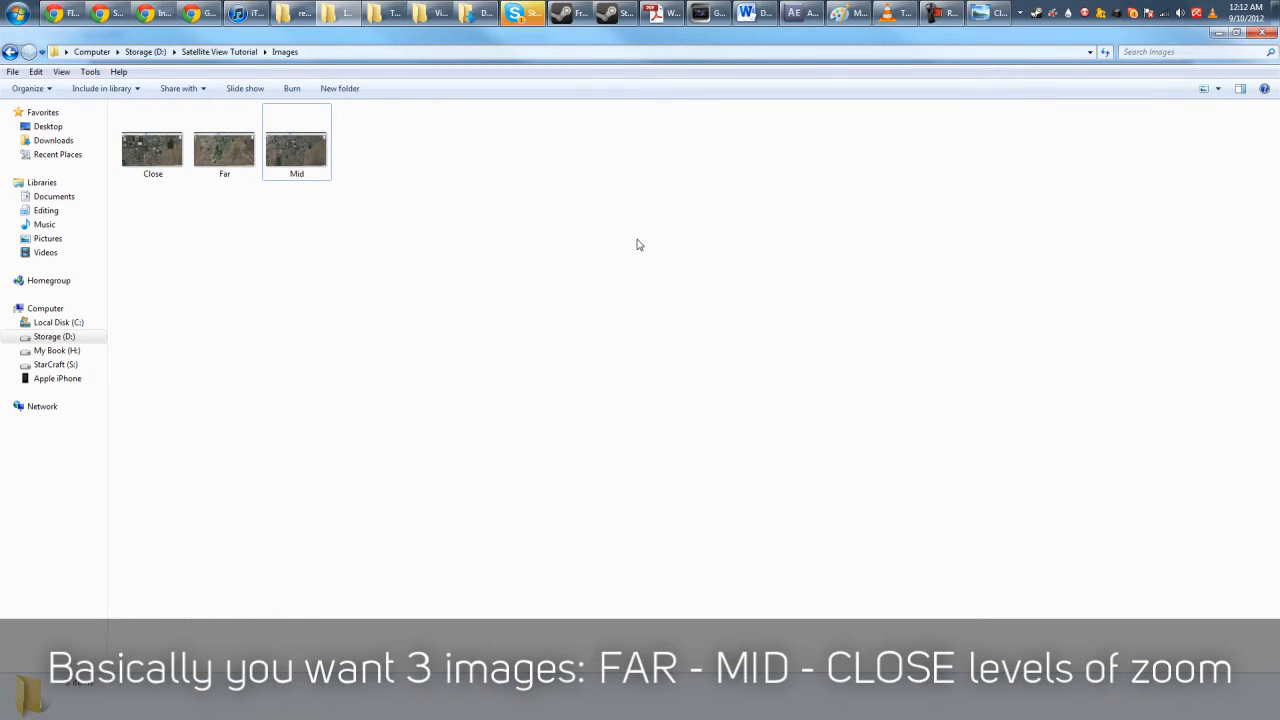
click(152, 150)
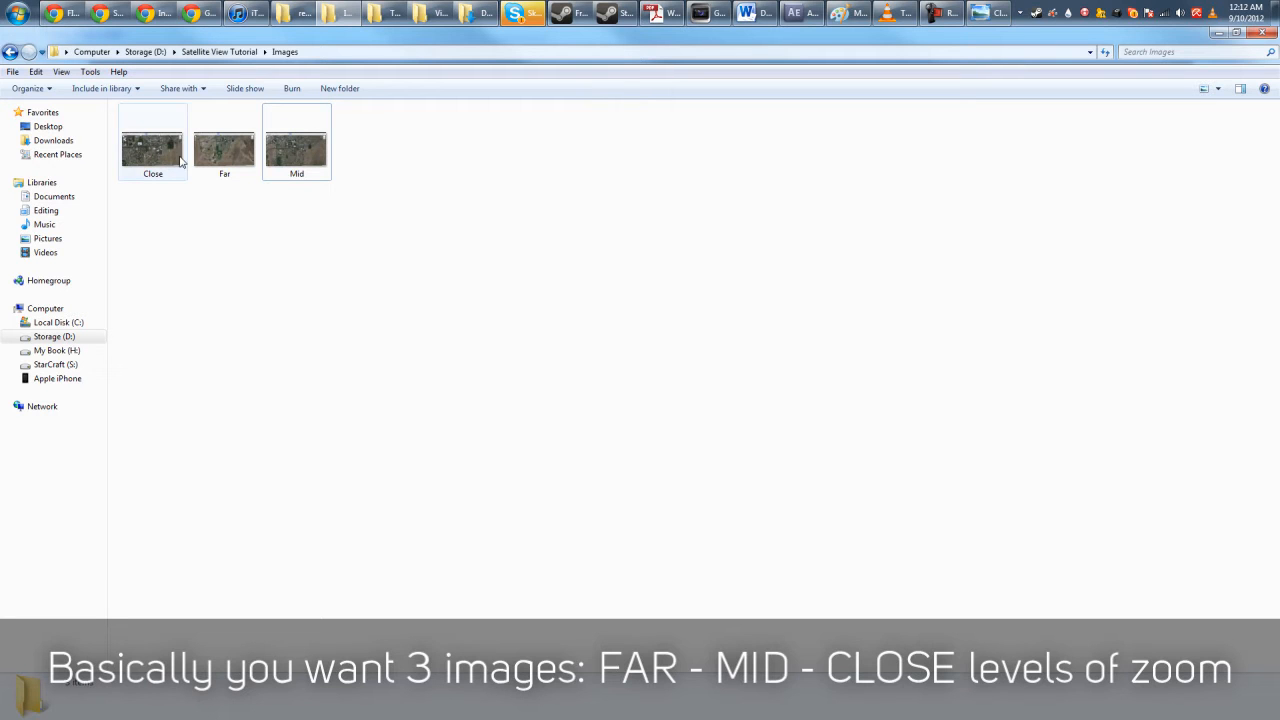
click(296, 150)
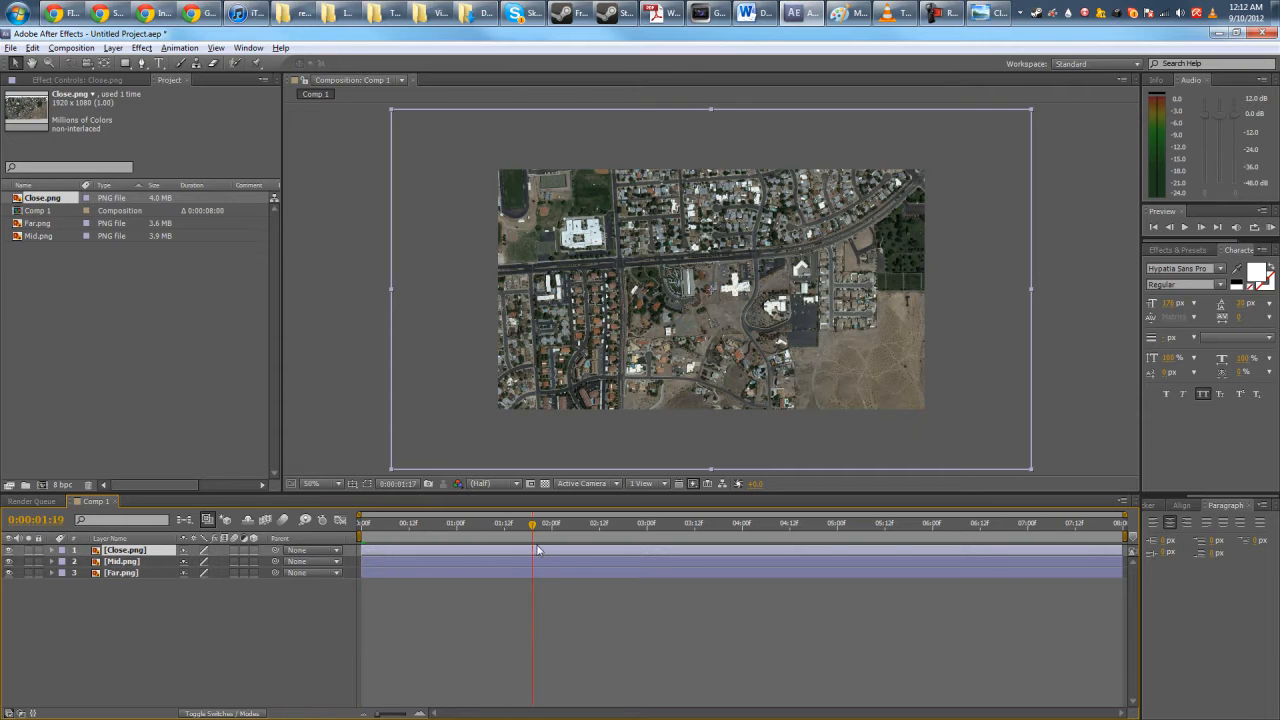
- Shift the Mid layer's in-point so it starts later than Far in Comp 1
click(550, 522)
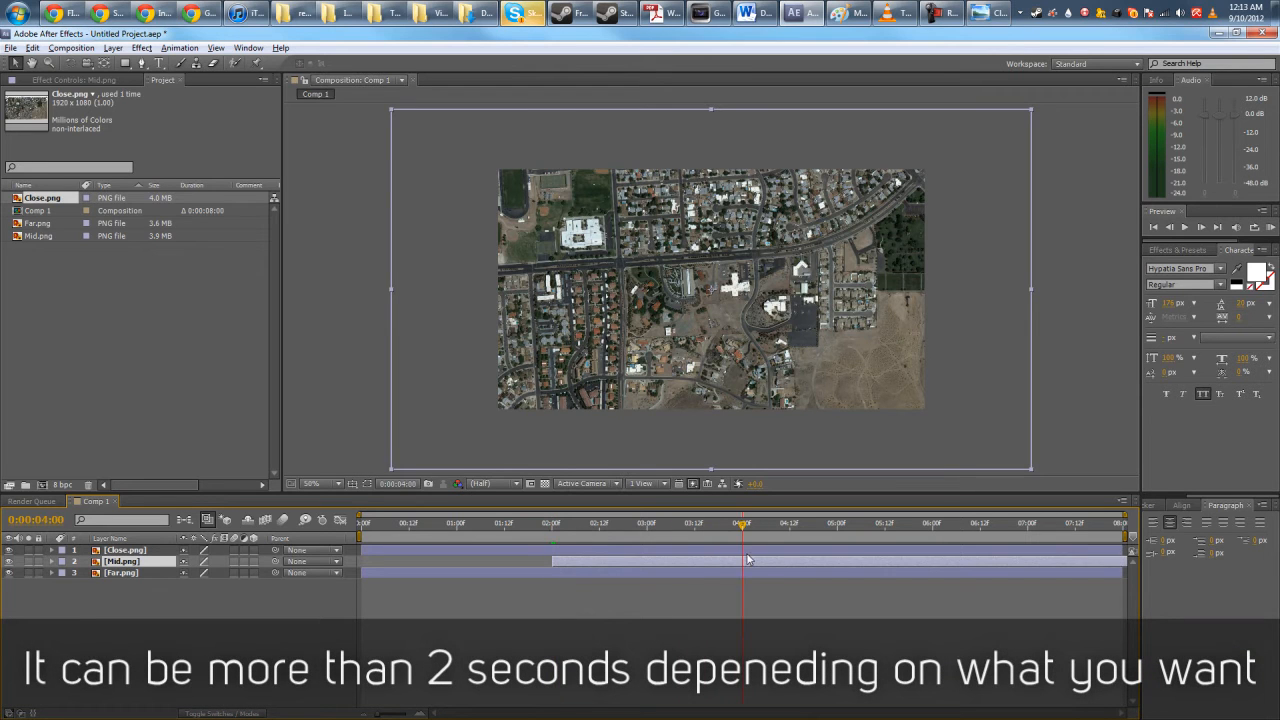
click(124, 548)
text(Scan)
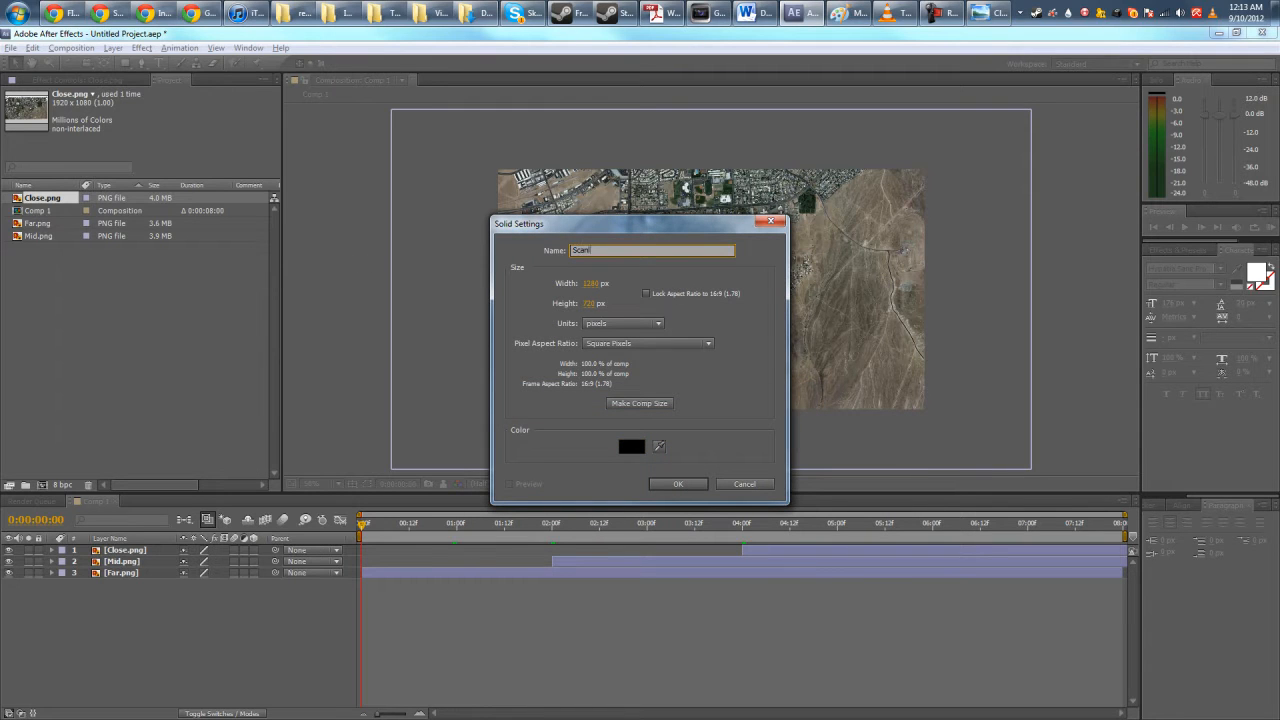
- Create the black Scanlines solid and apply the Venetian Blinds effect to it
click(678, 482)
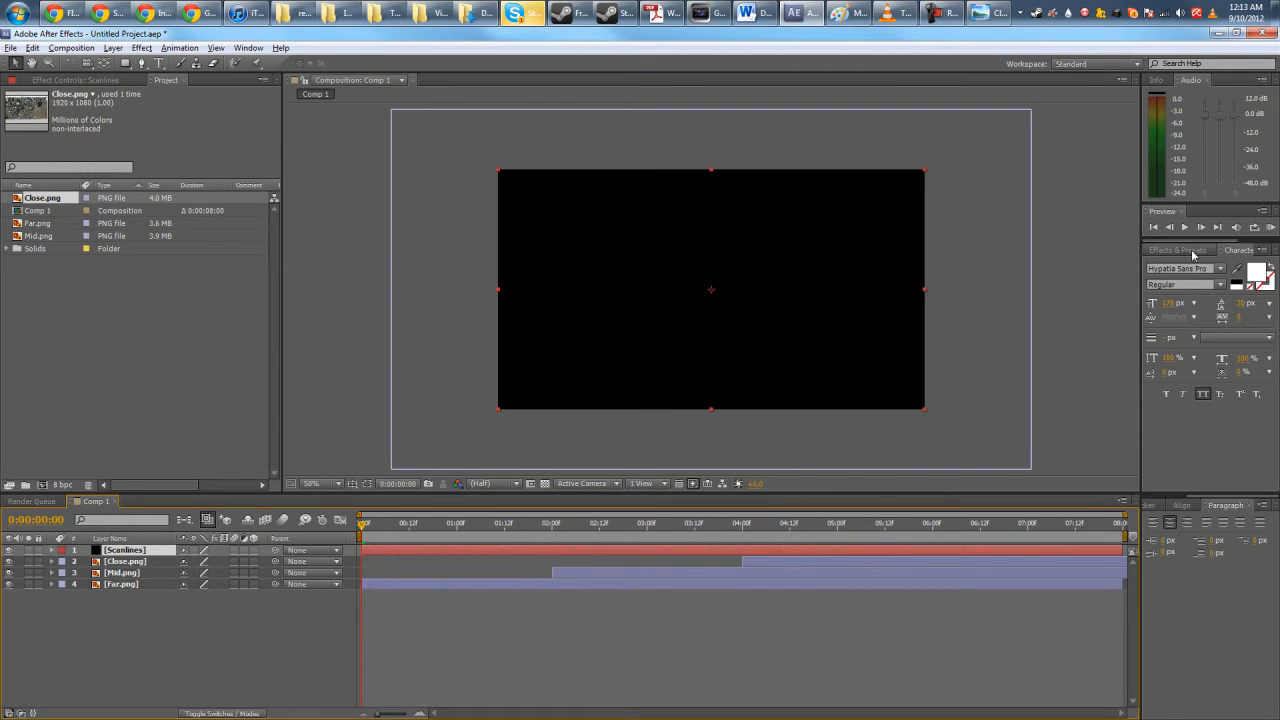
click(1176, 250)
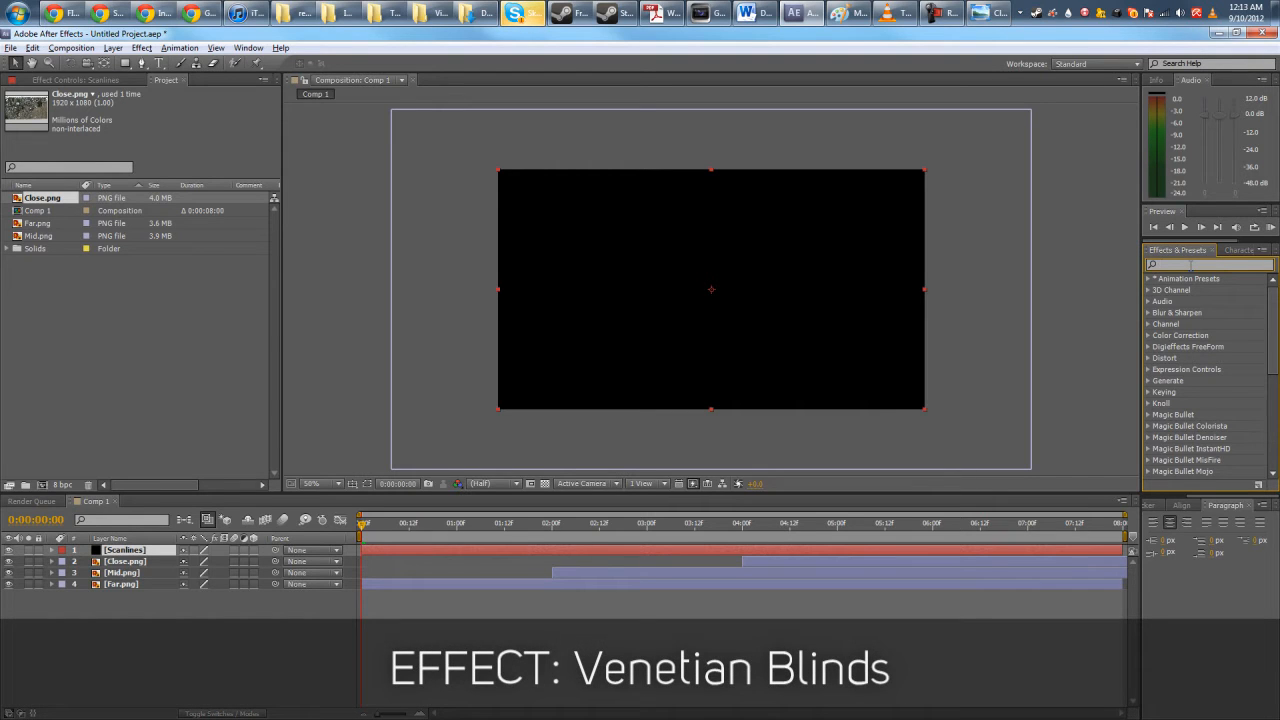
text(vene)
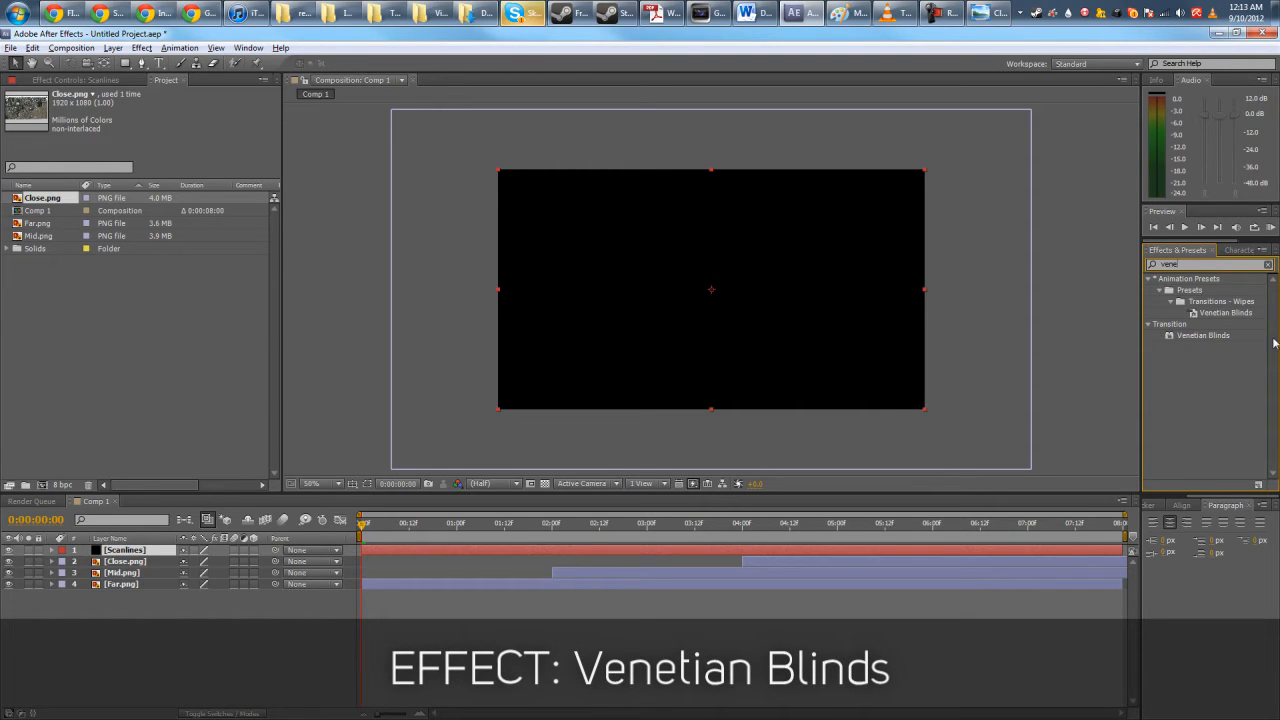
click(1204, 336)
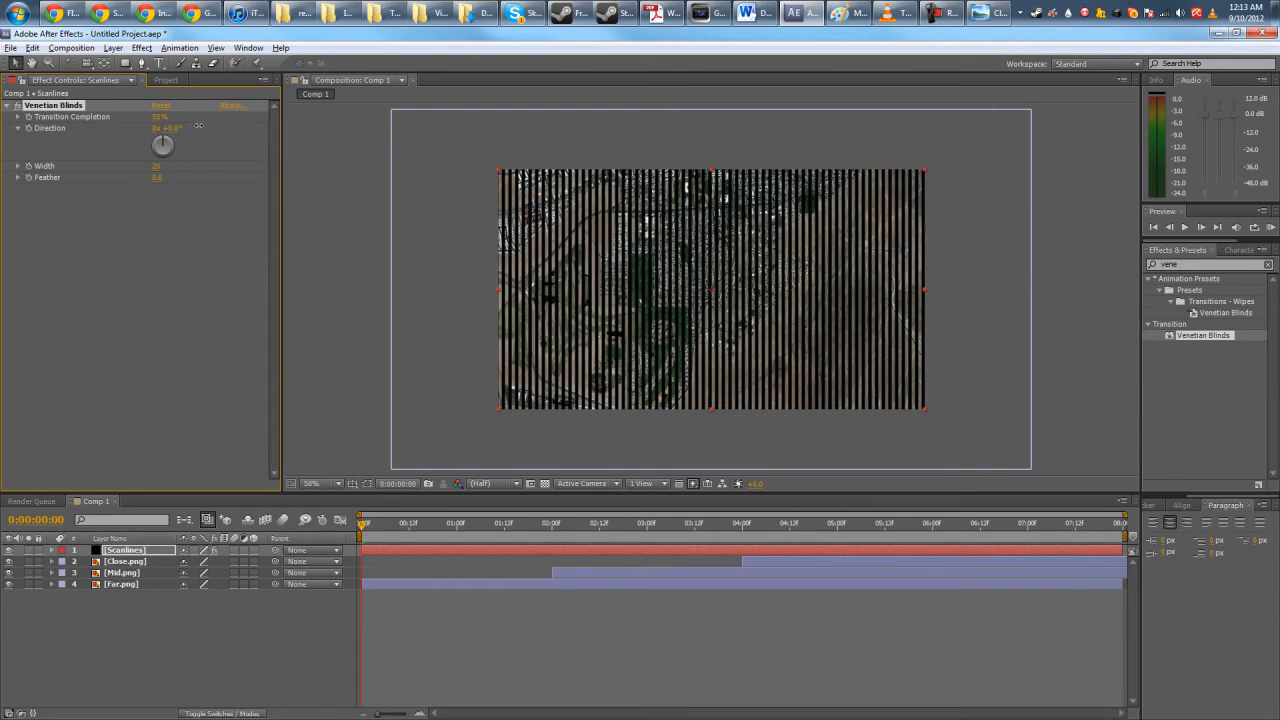
- Thin the blinds to width 8 and feather them into faint scan lines
drag(164, 144, 164, 140)
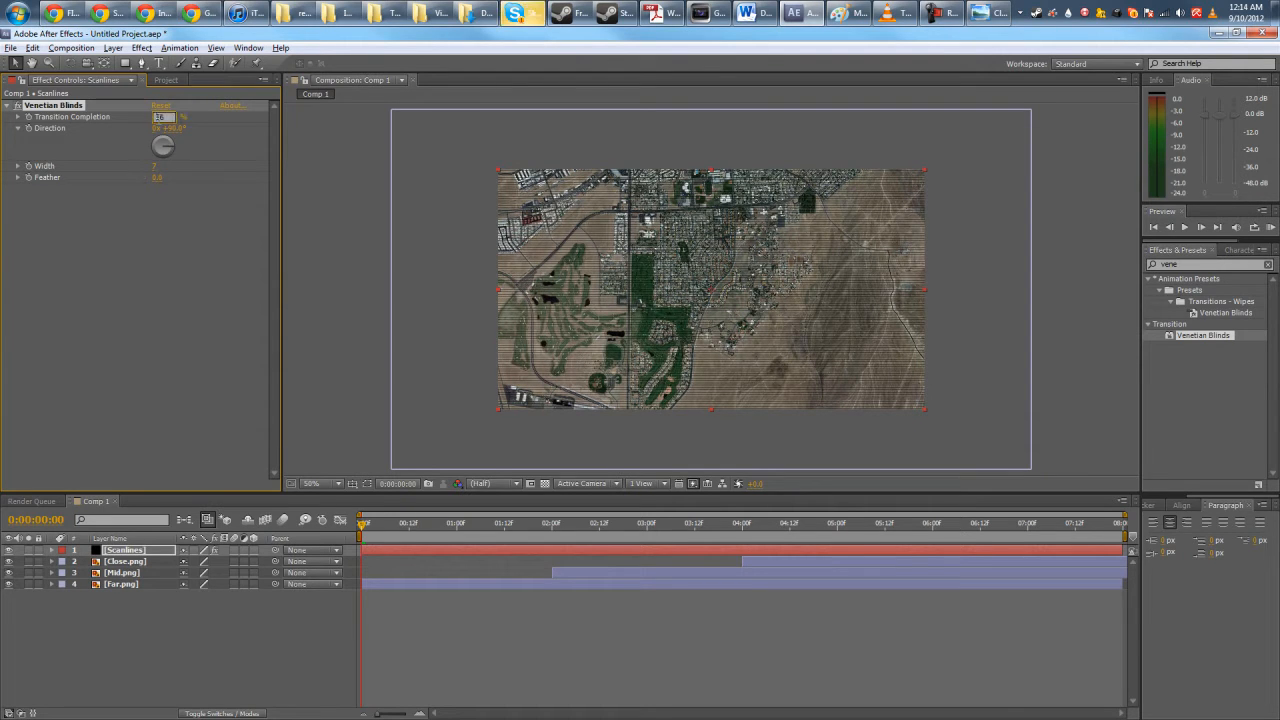
text(8)
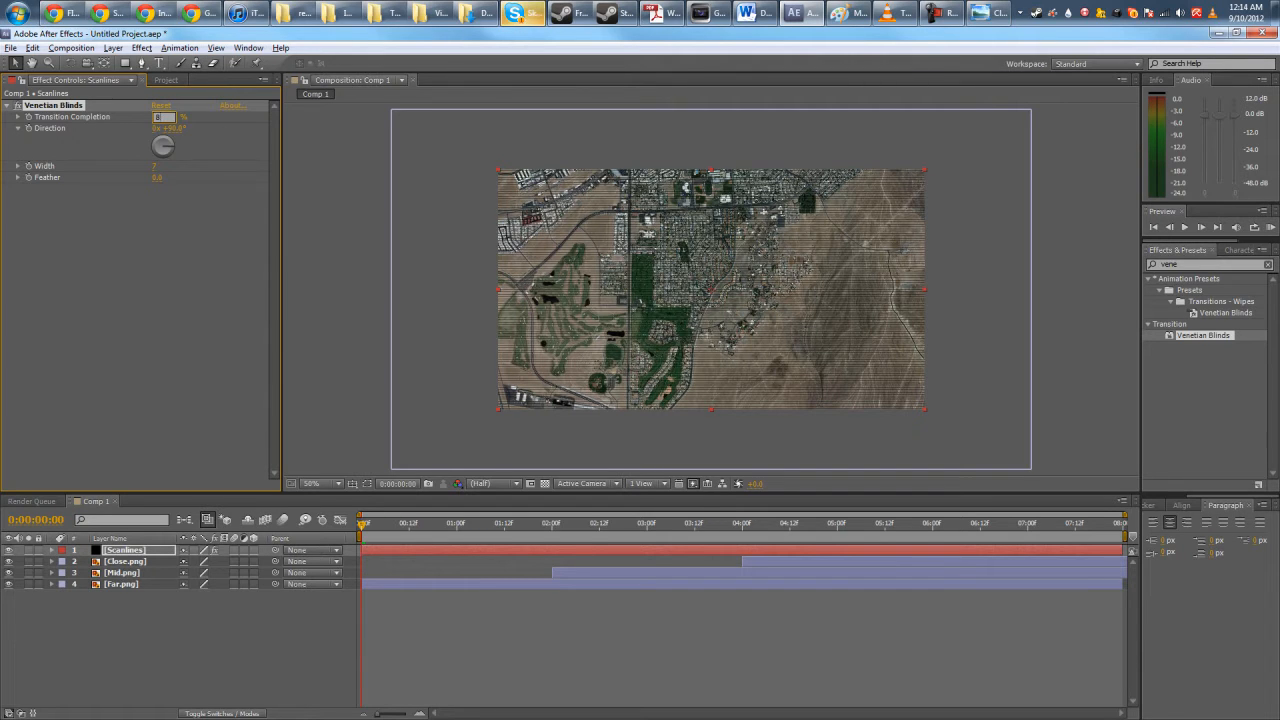
drag(164, 116, 156, 158)
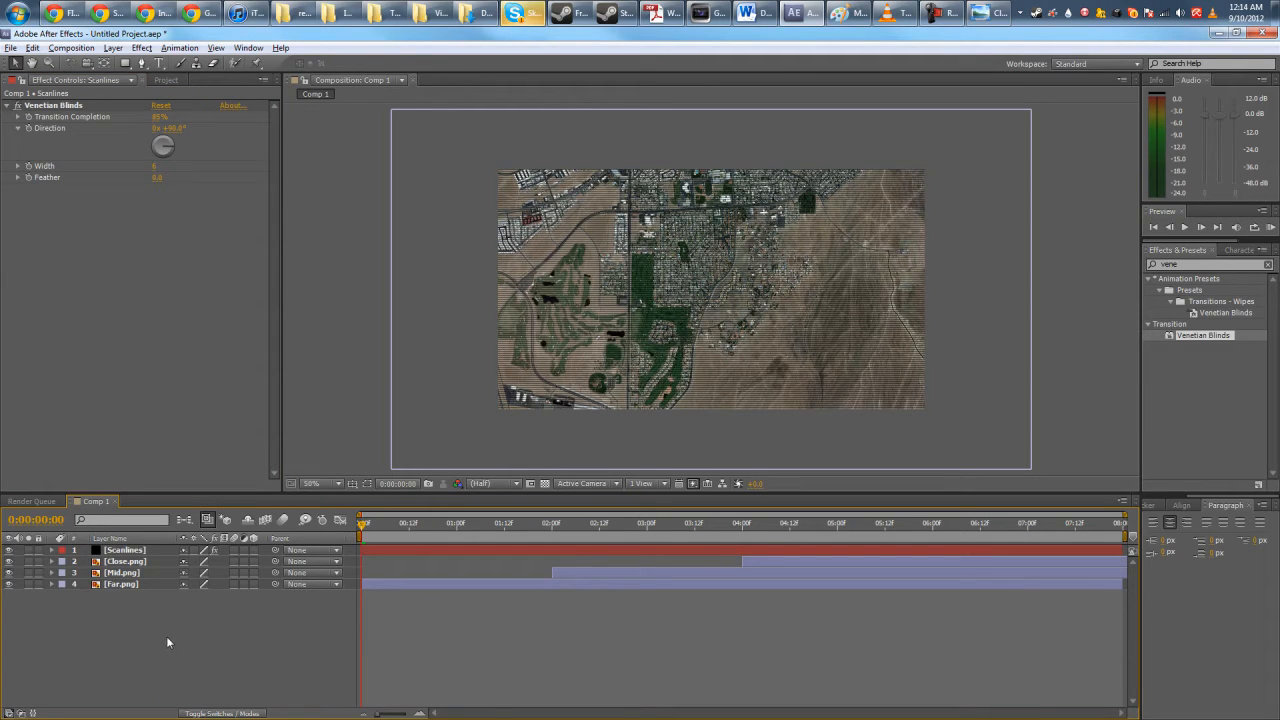
- Add an adjustment layer with a Photo Filter set to Deep Emerald
right_click(168, 640)
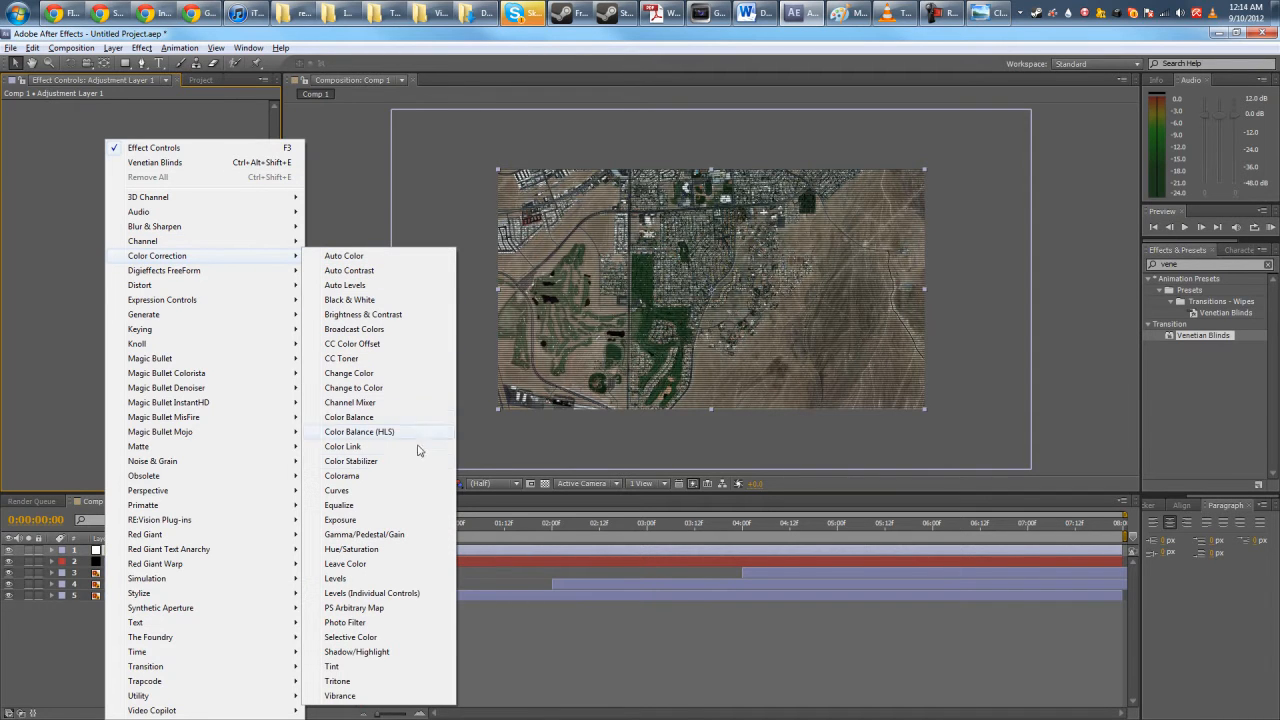
click(344, 622)
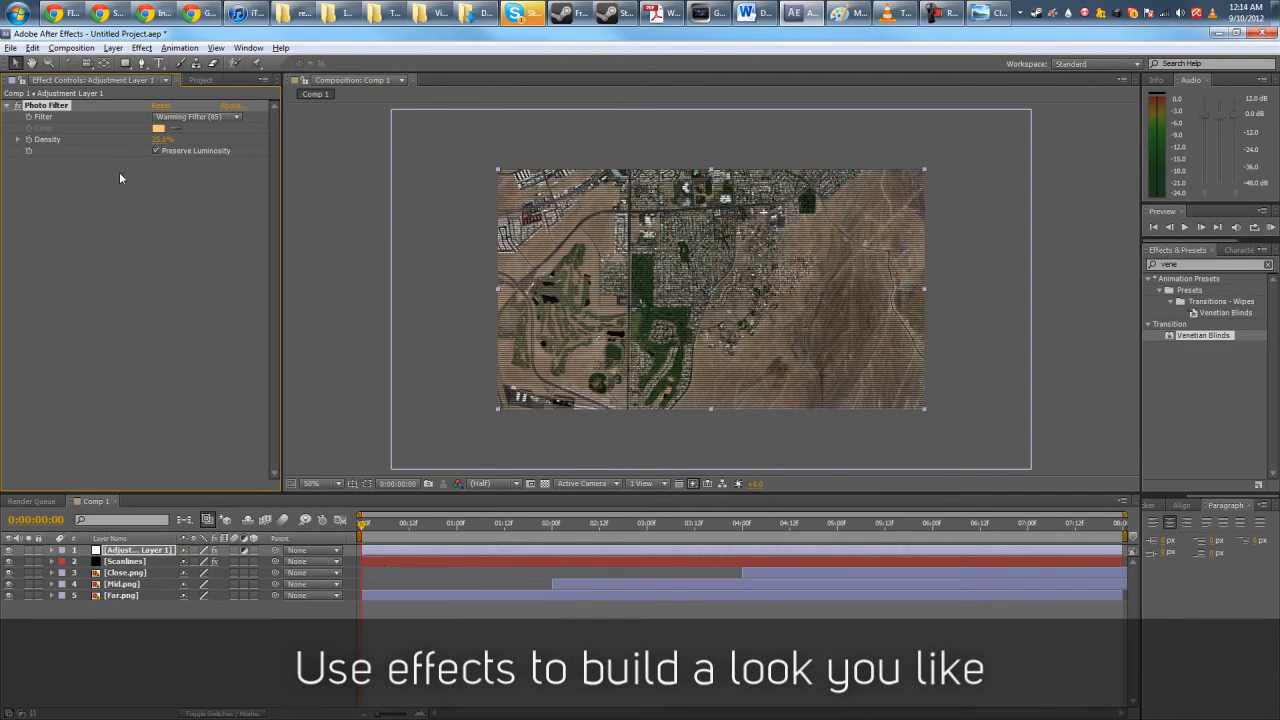
click(196, 116)
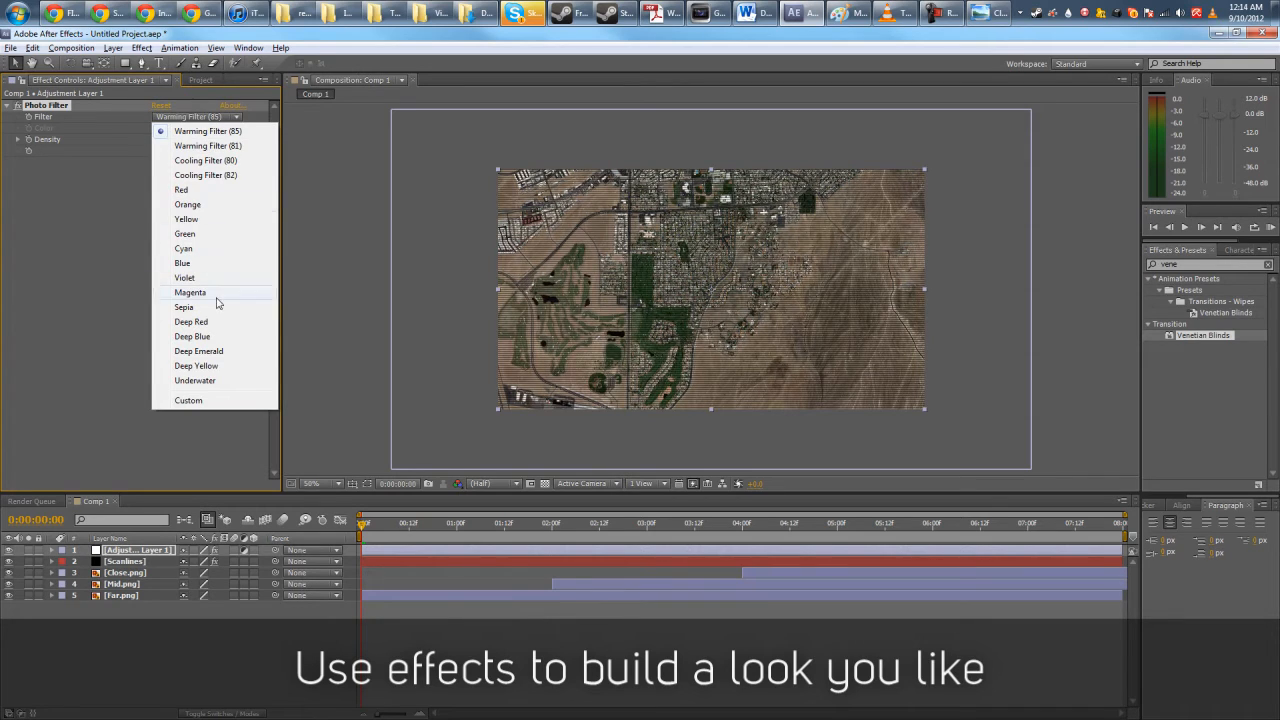
mouse_move(184, 248)
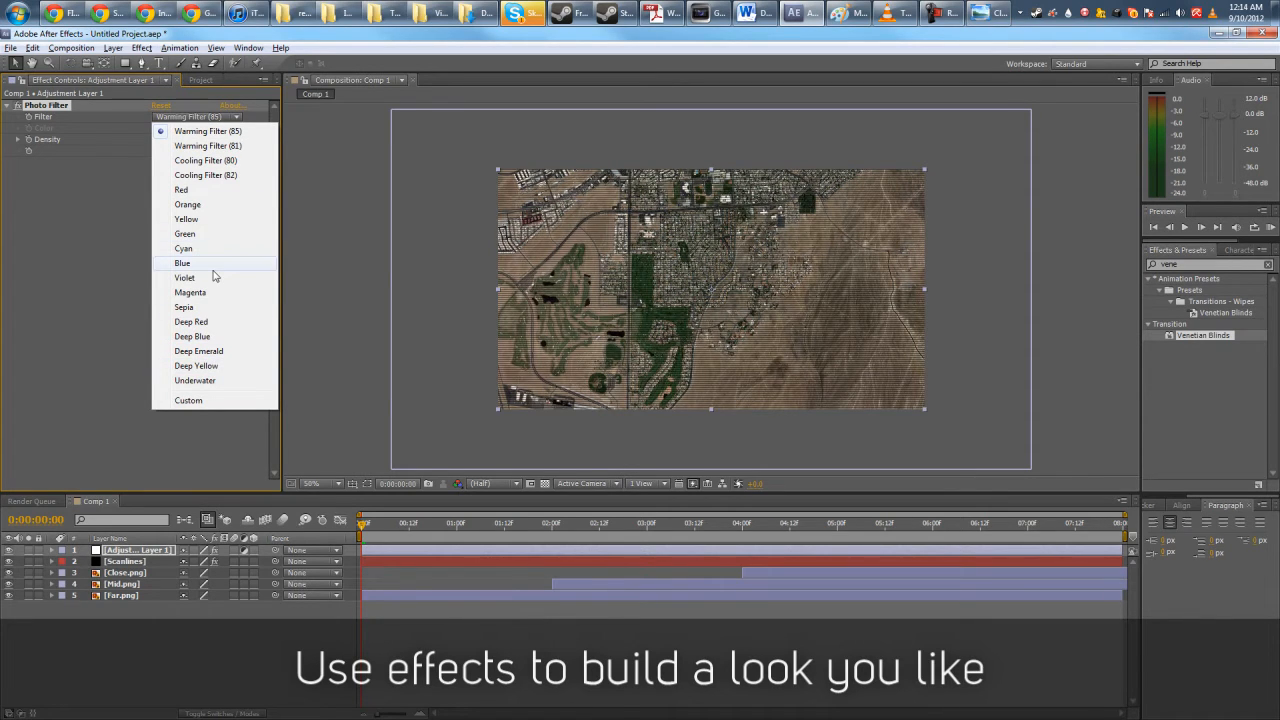
mouse_move(196, 366)
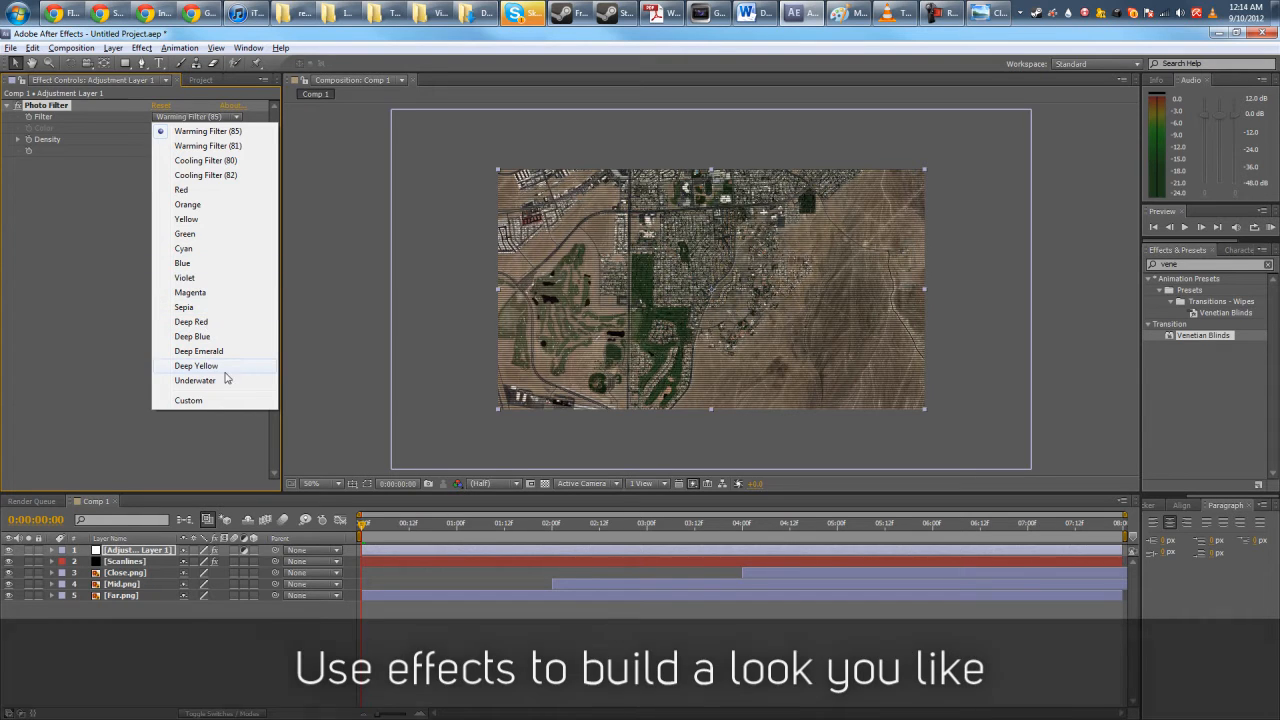
click(198, 352)
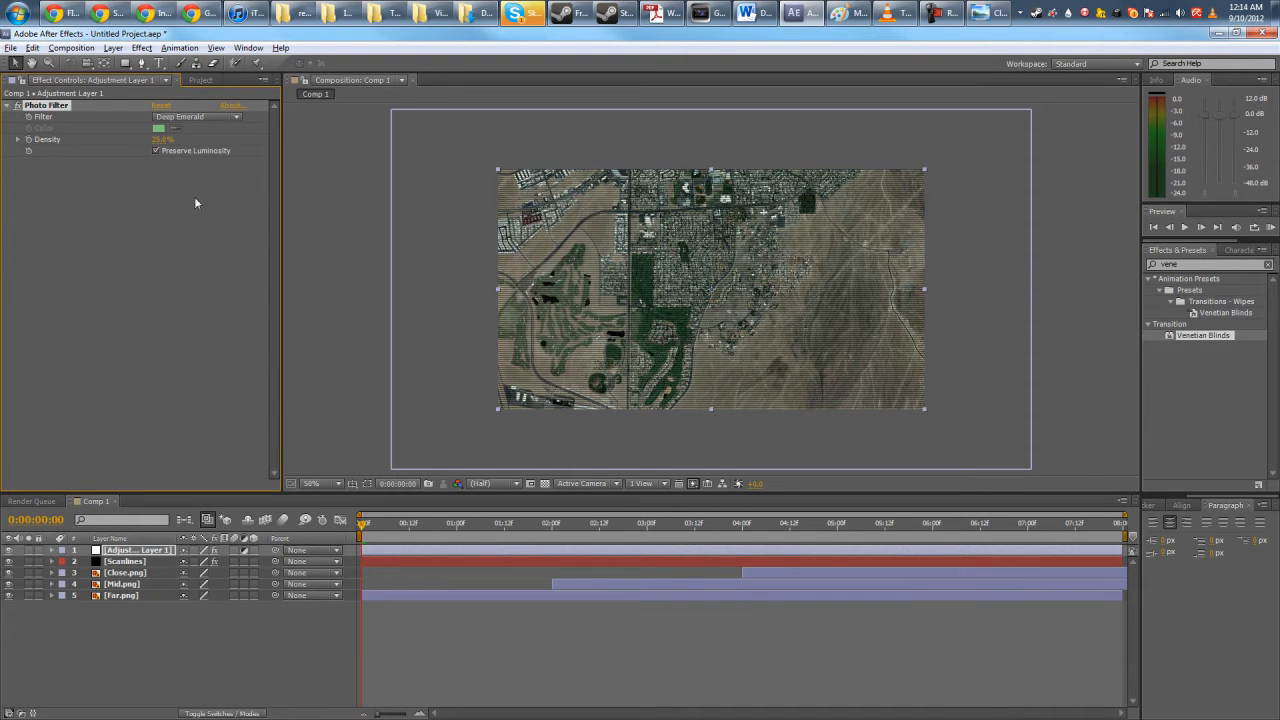
click(196, 116)
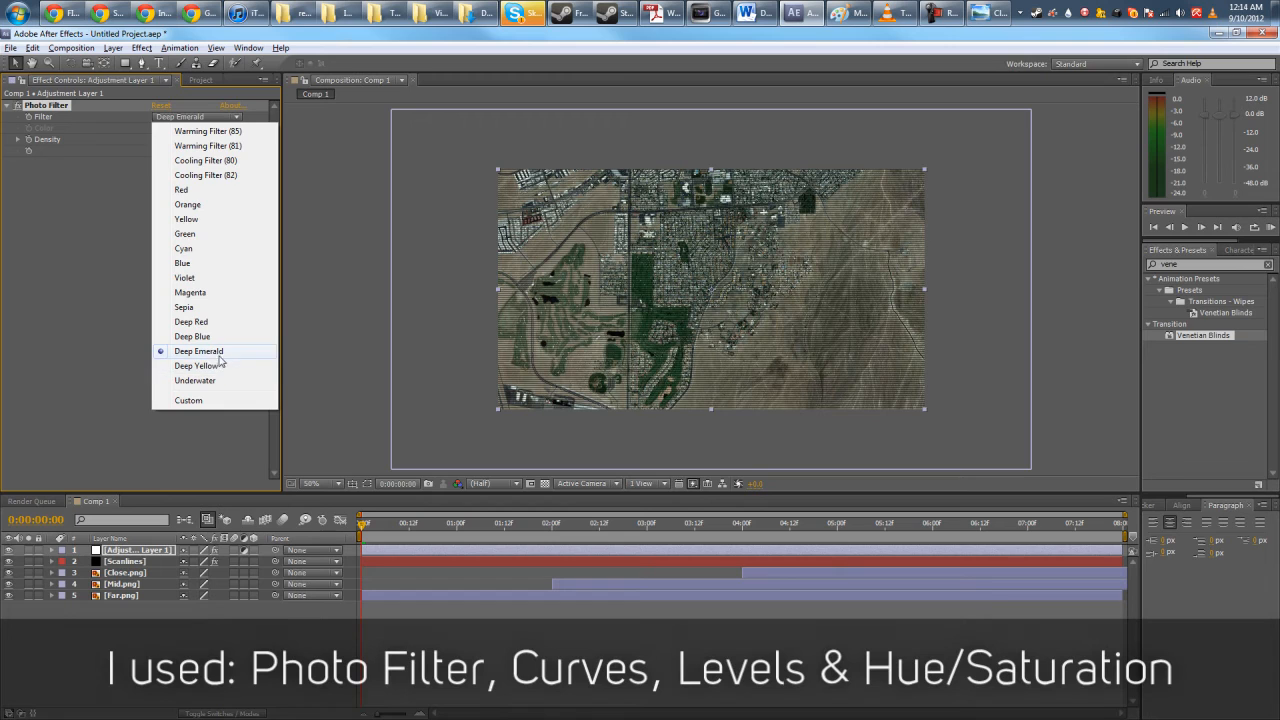
click(184, 234)
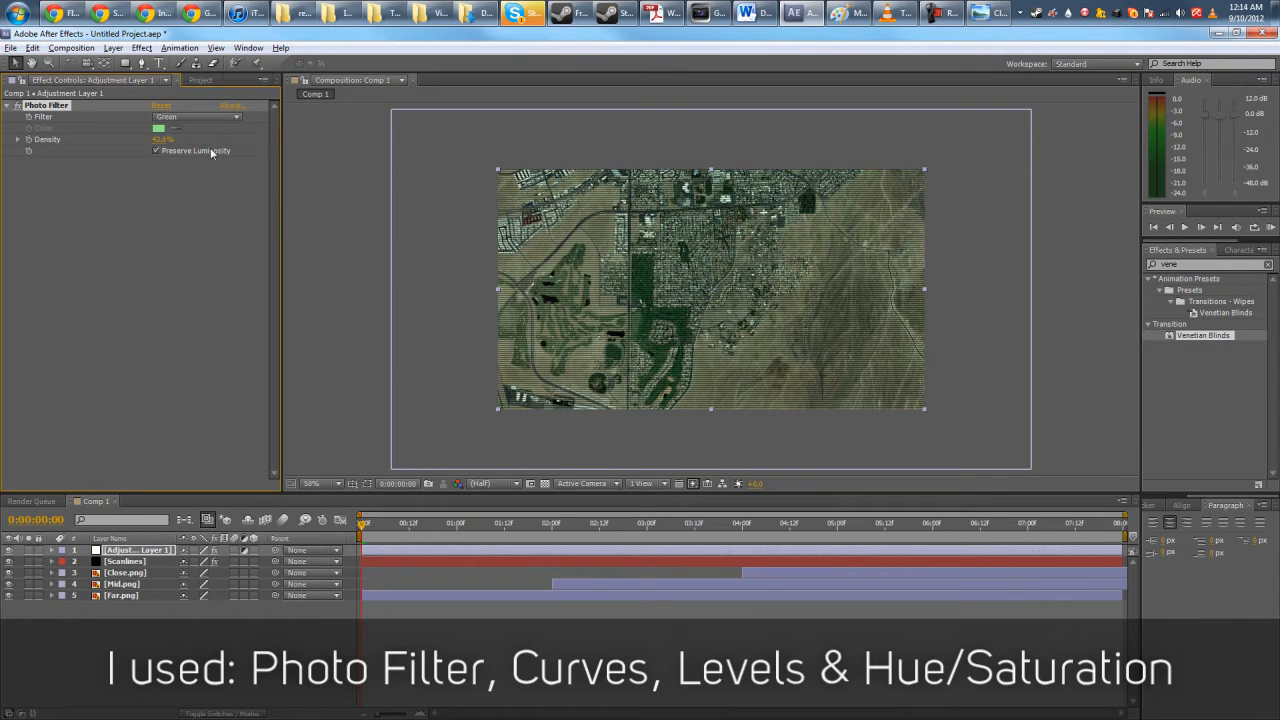
click(196, 116)
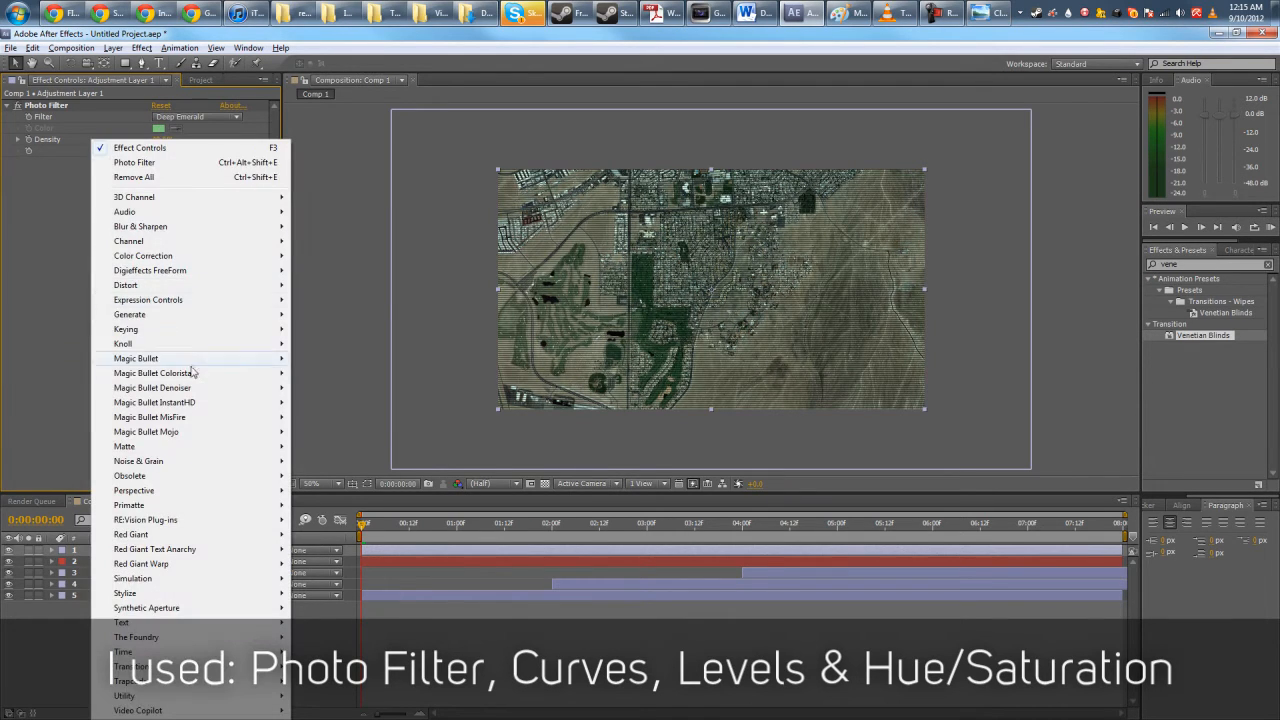
mouse_move(144, 256)
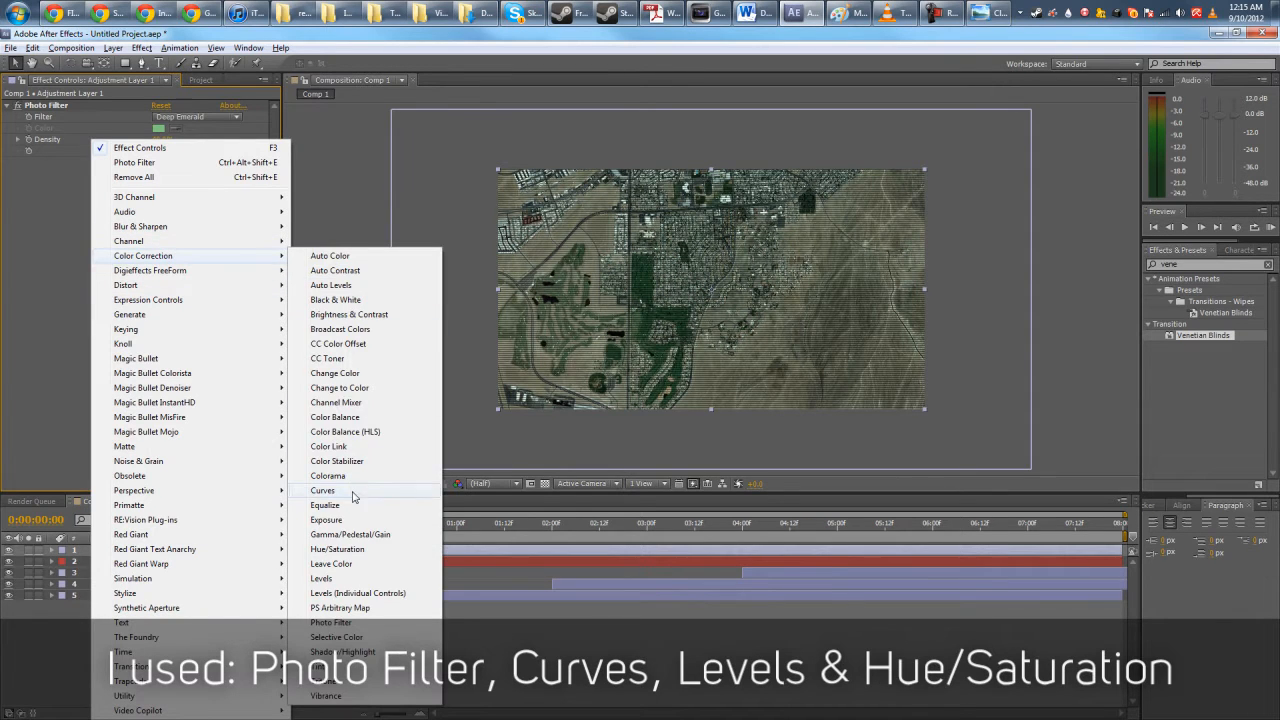
- Add Curves and Levels to the adjustment layer and tune the red and green channel levels
click(322, 490)
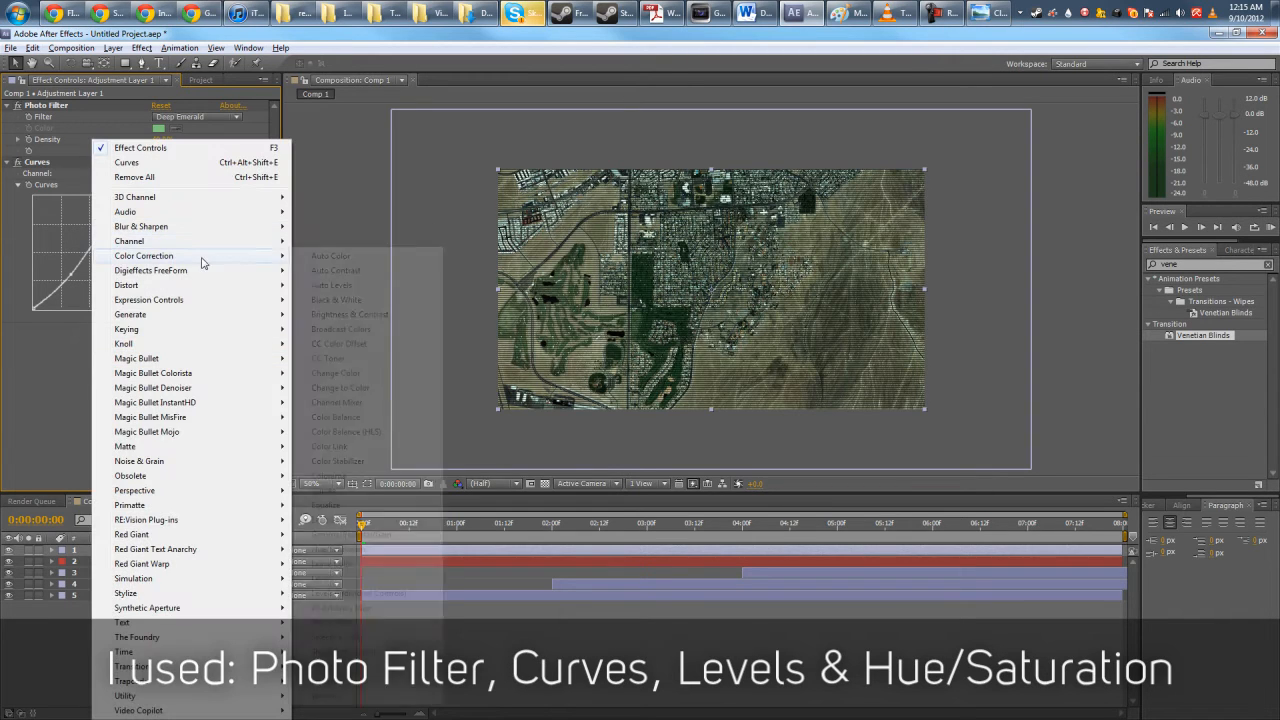
mouse_move(144, 256)
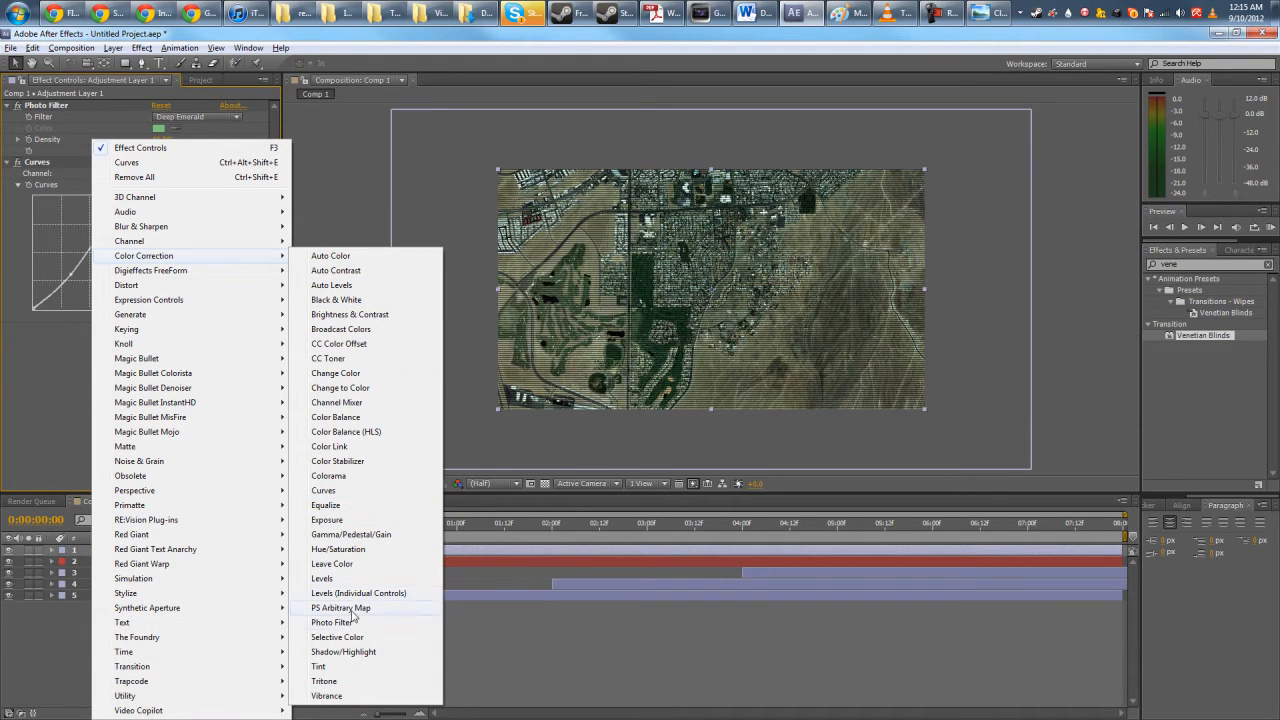
click(320, 578)
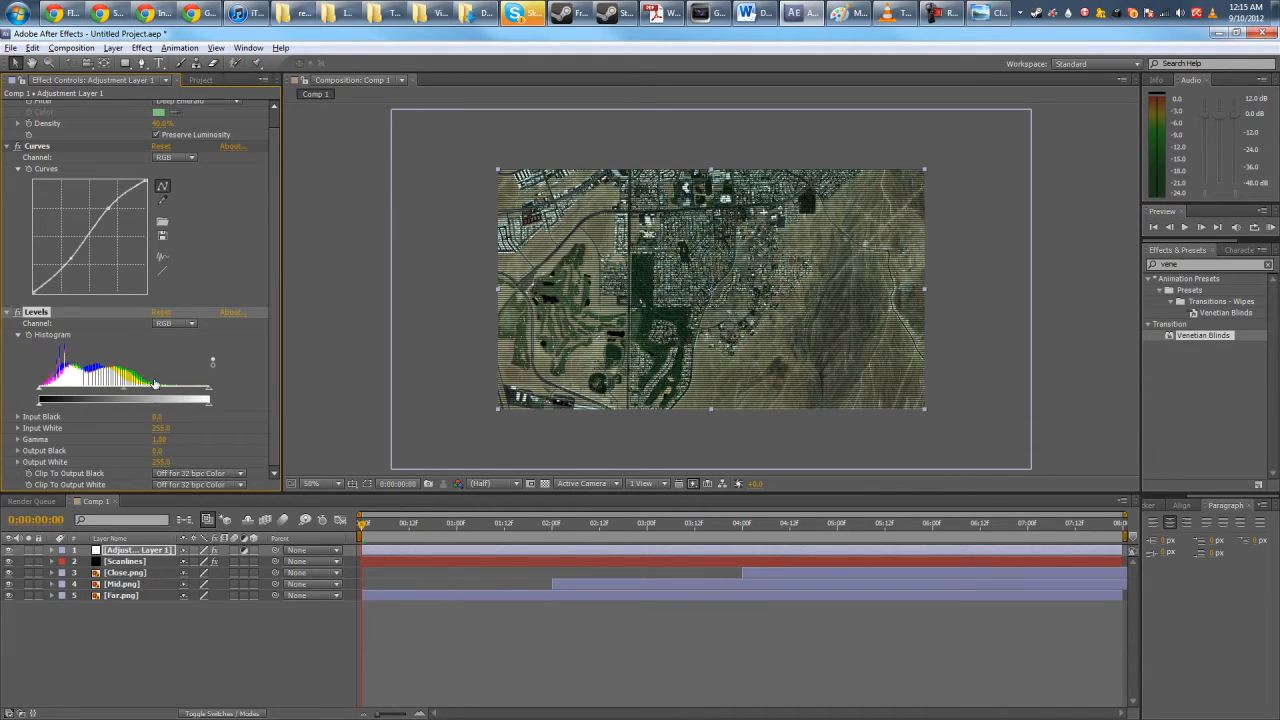
click(176, 324)
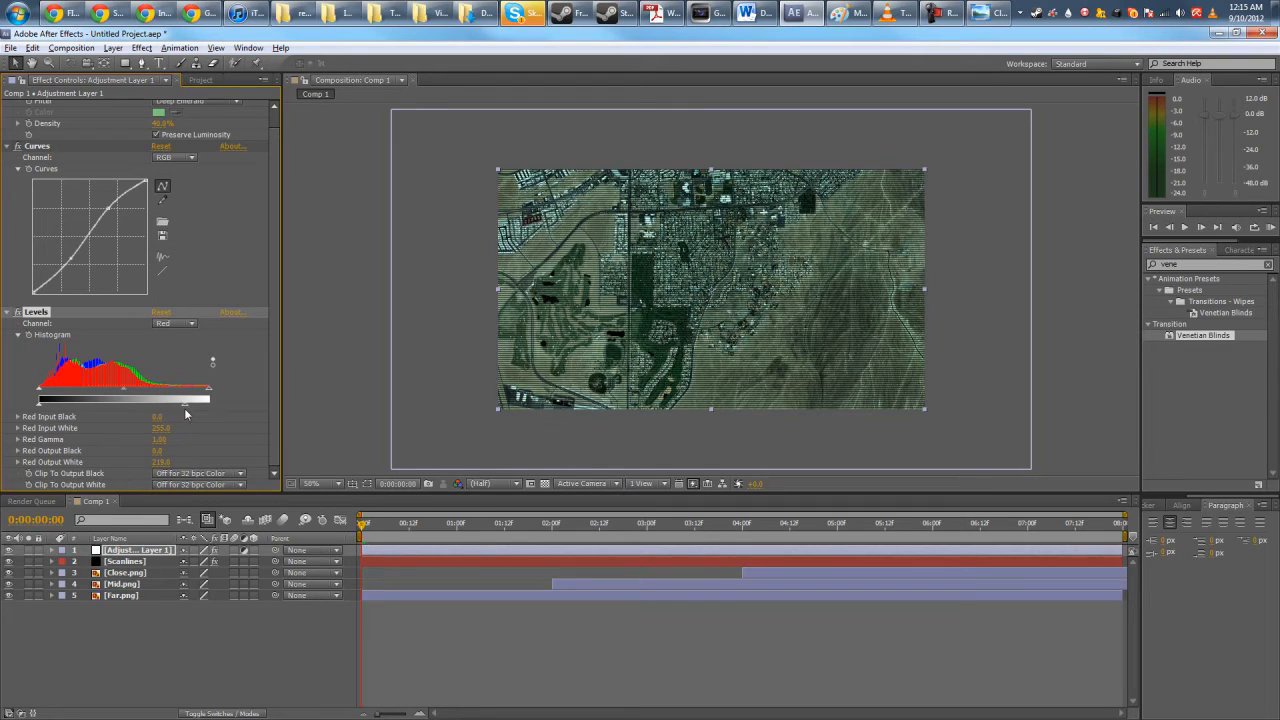
click(174, 324)
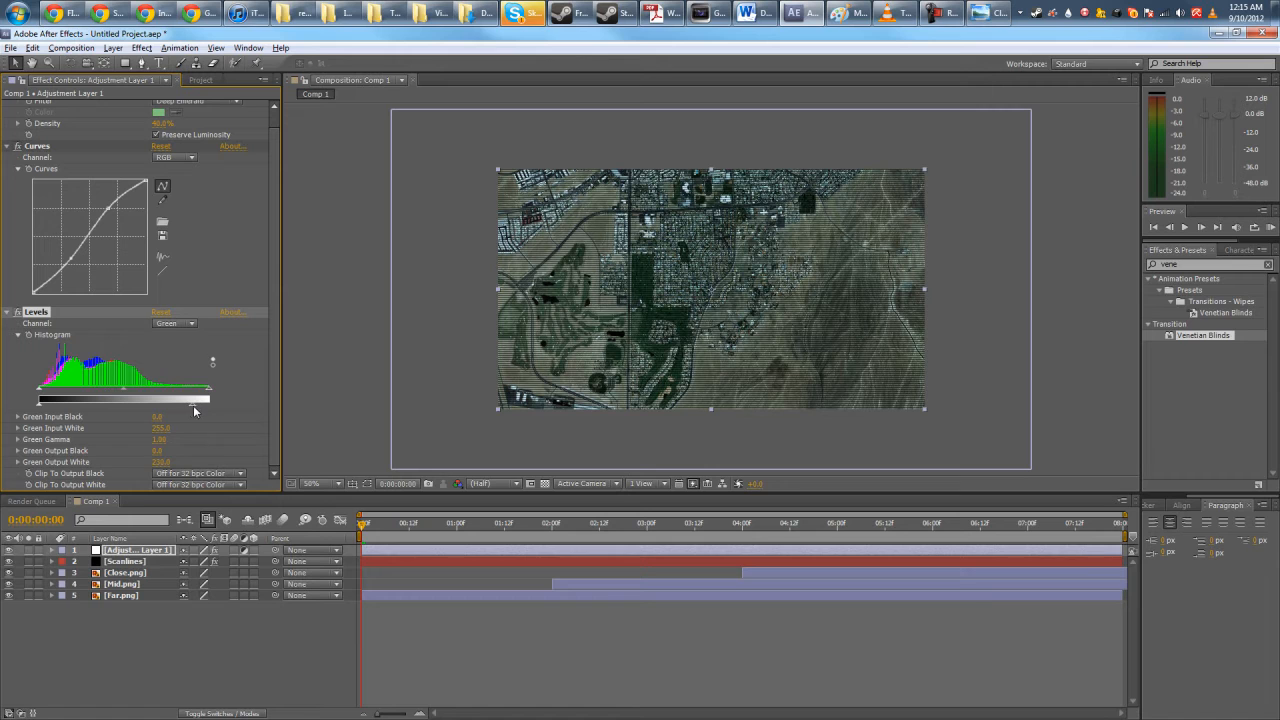
click(174, 324)
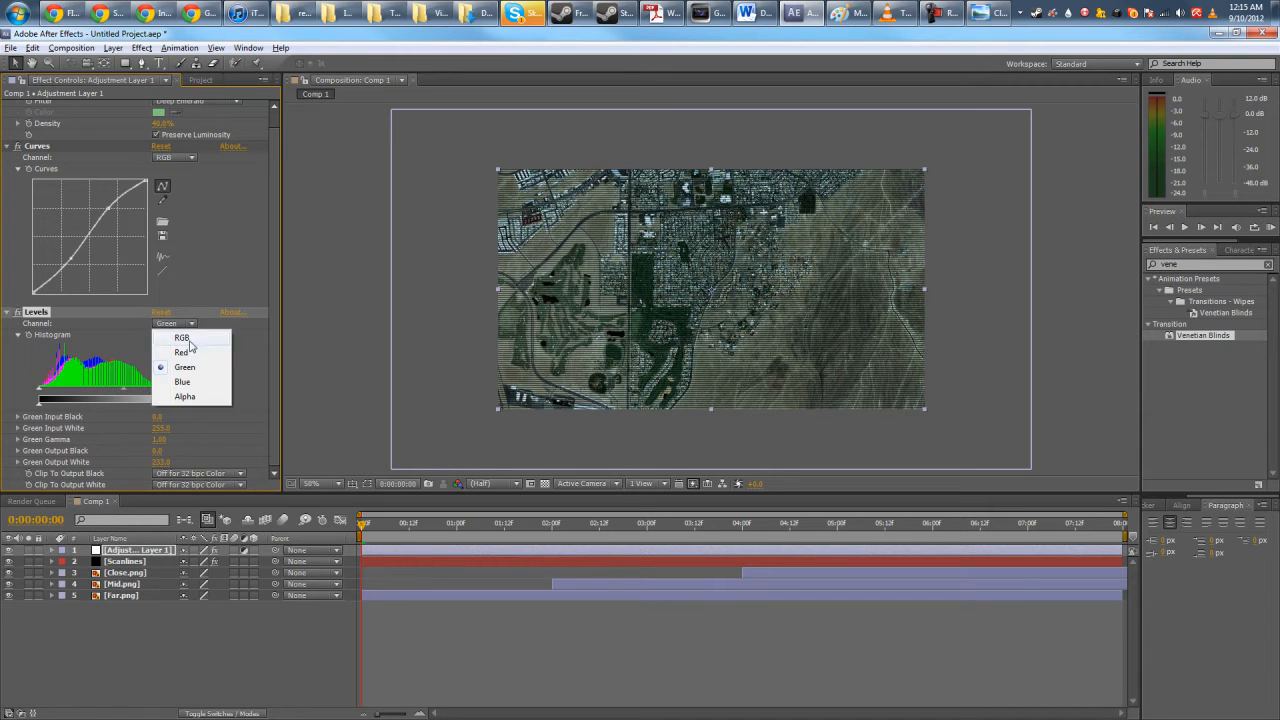
click(180, 336)
text(Color)
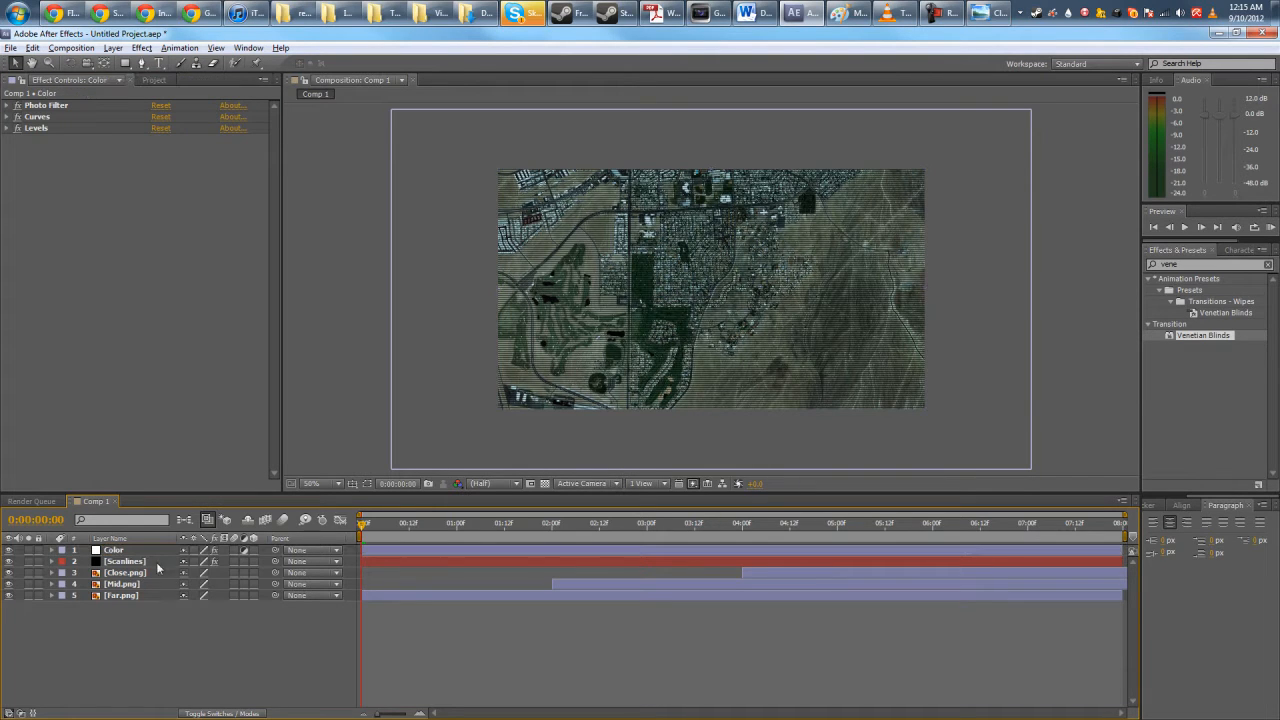
- Create a black Vignette solid with a fitted elliptical mask, feathered and subtracted to darken the edges
right_click(158, 564)
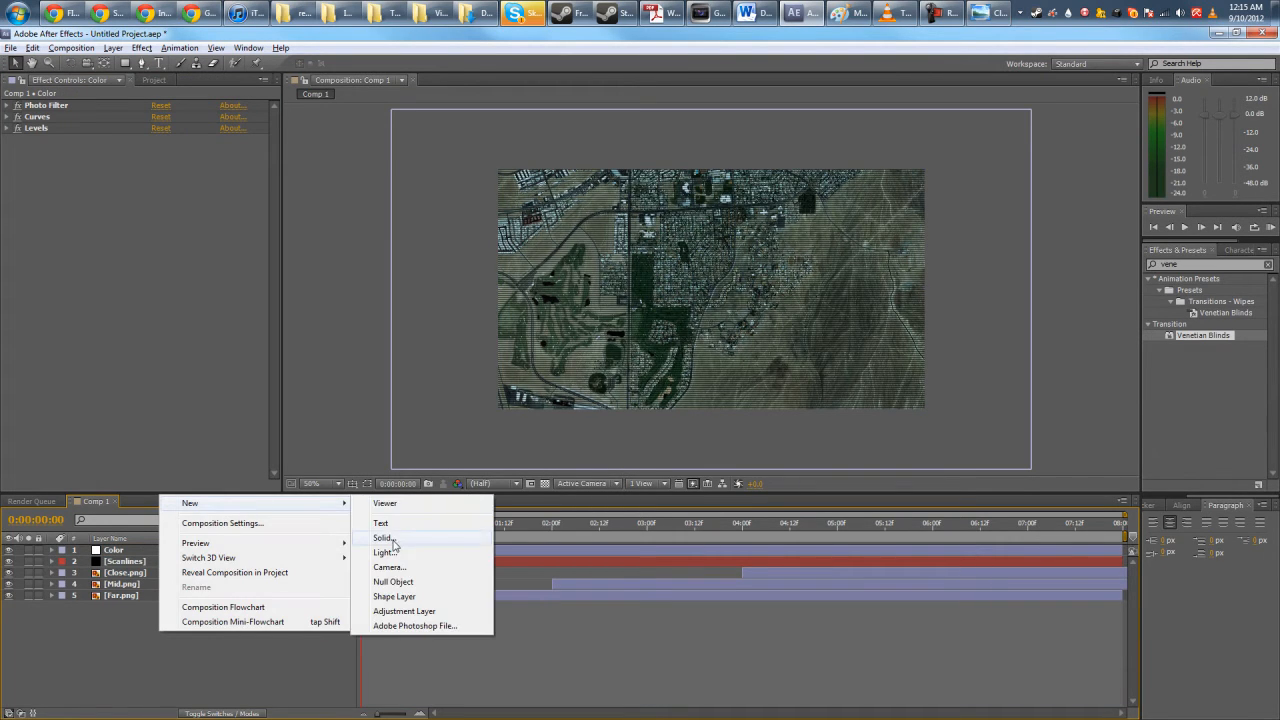
click(382, 538)
text(Vignette)
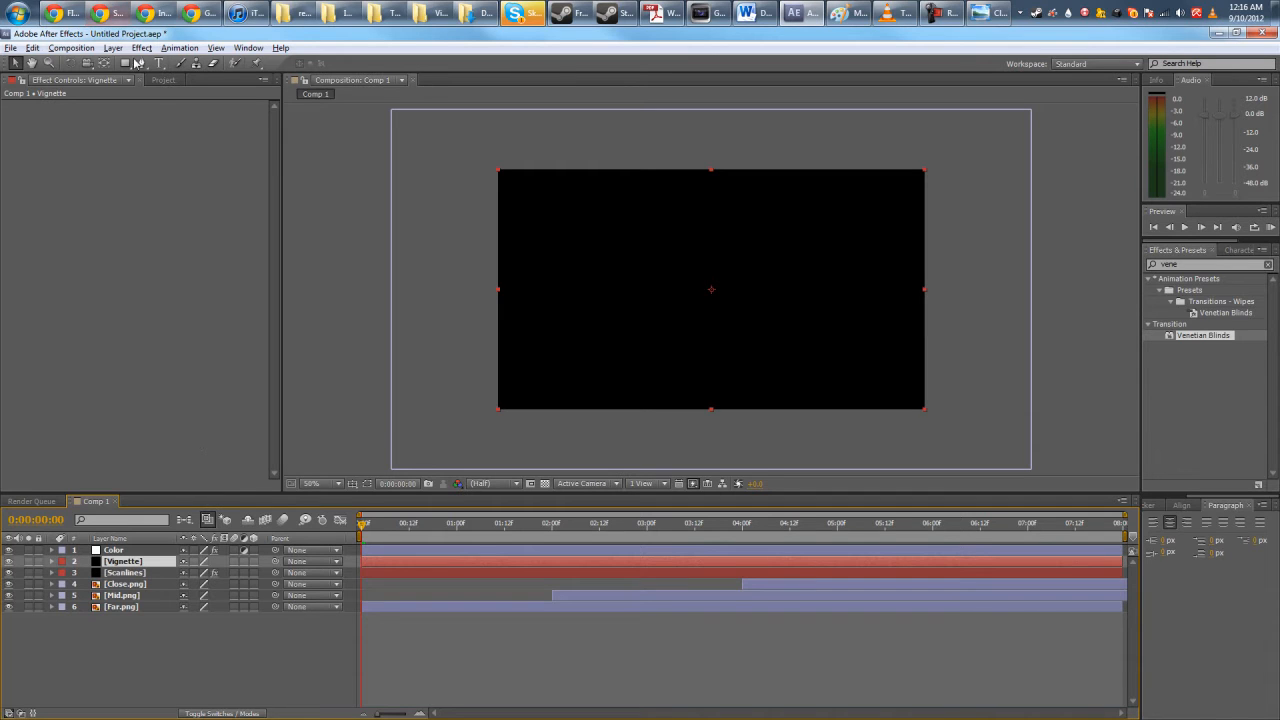
click(140, 62)
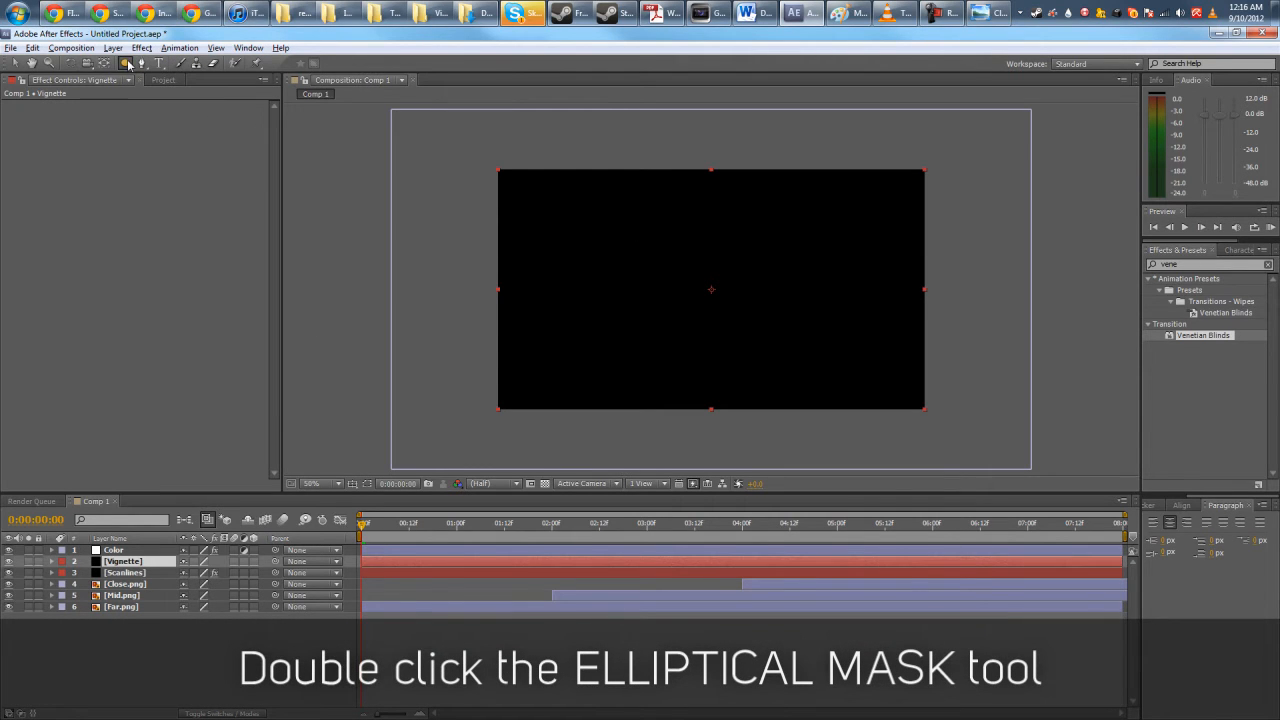
double_click(124, 62)
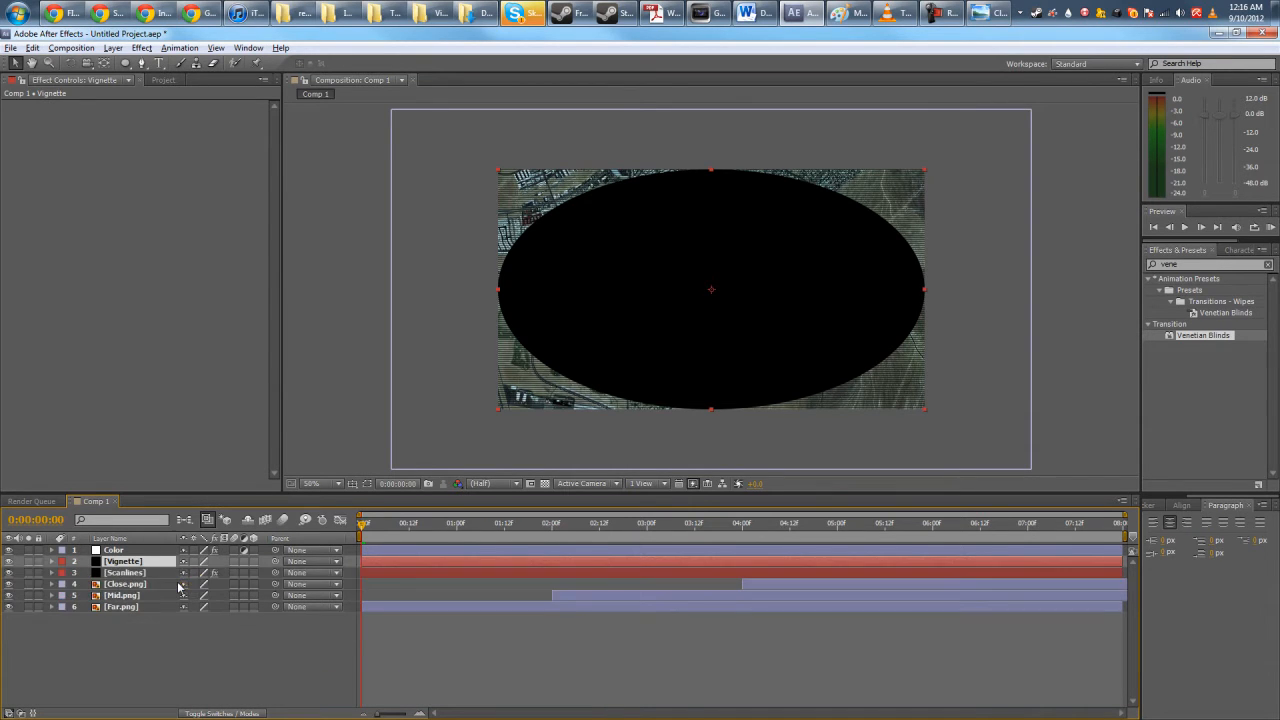
click(52, 560)
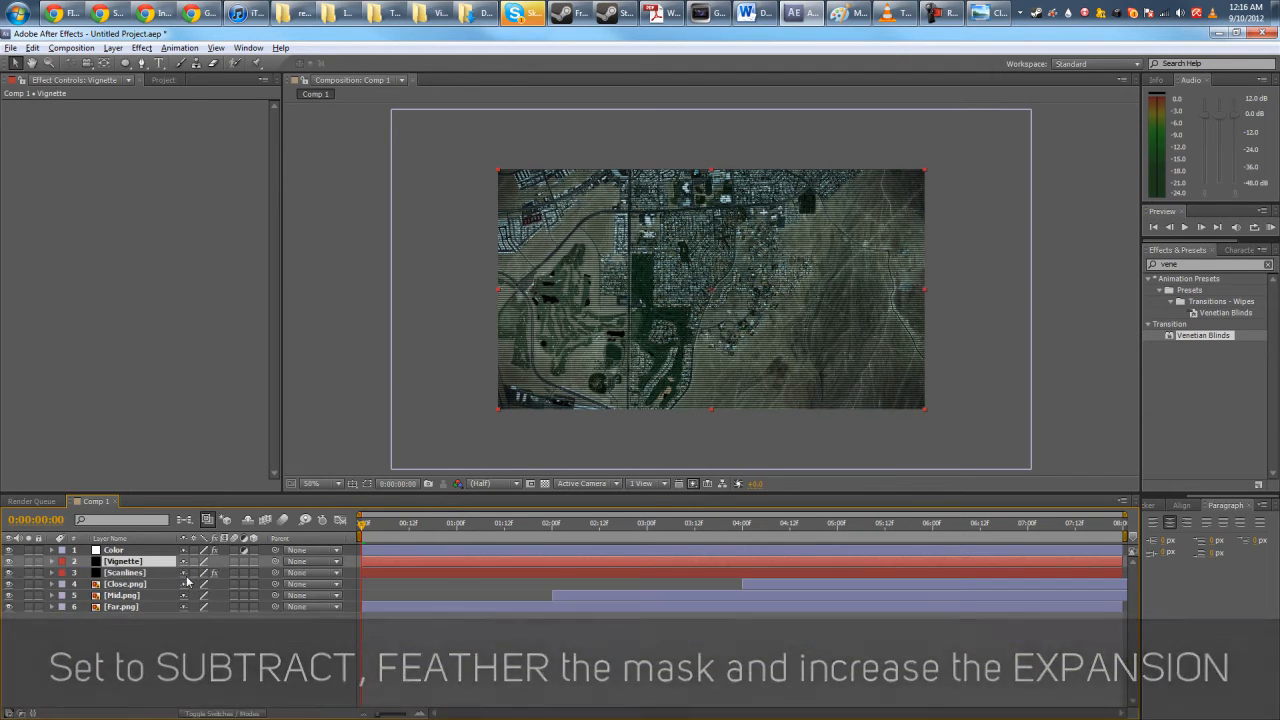
click(52, 560)
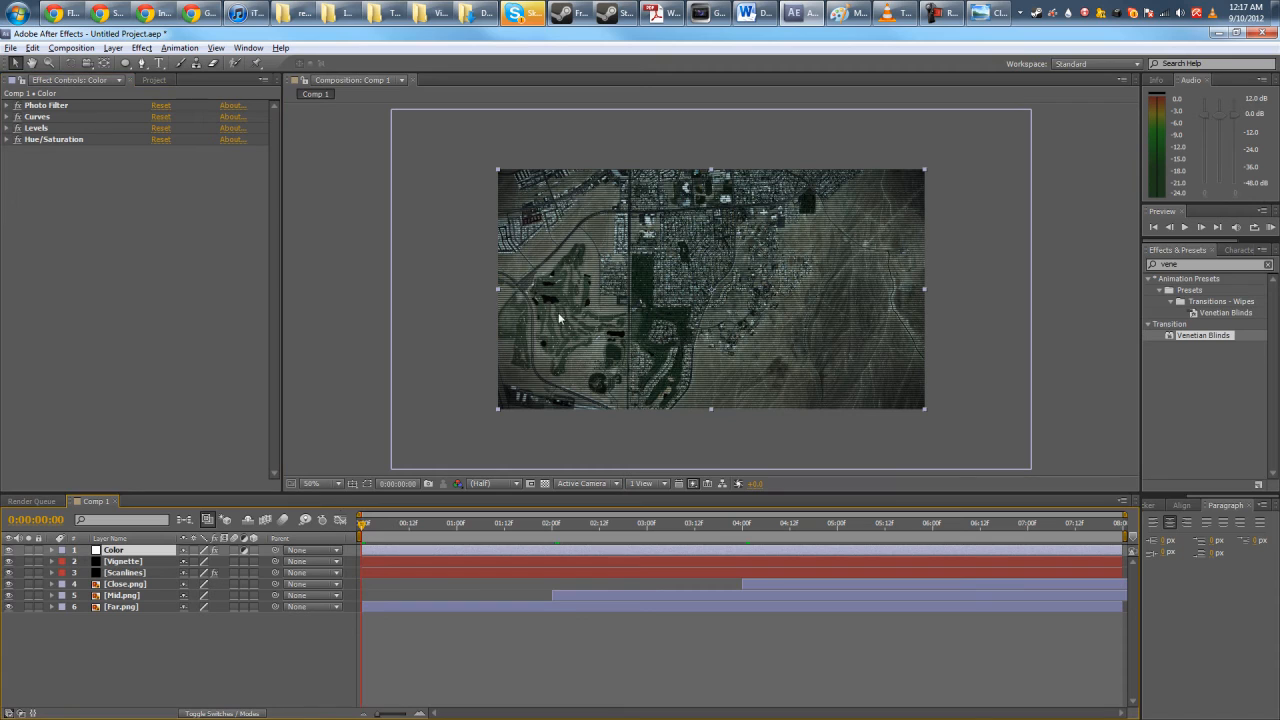
- Select the bottom satellite image layer to begin keyframing its scale for the zoom
click(122, 608)
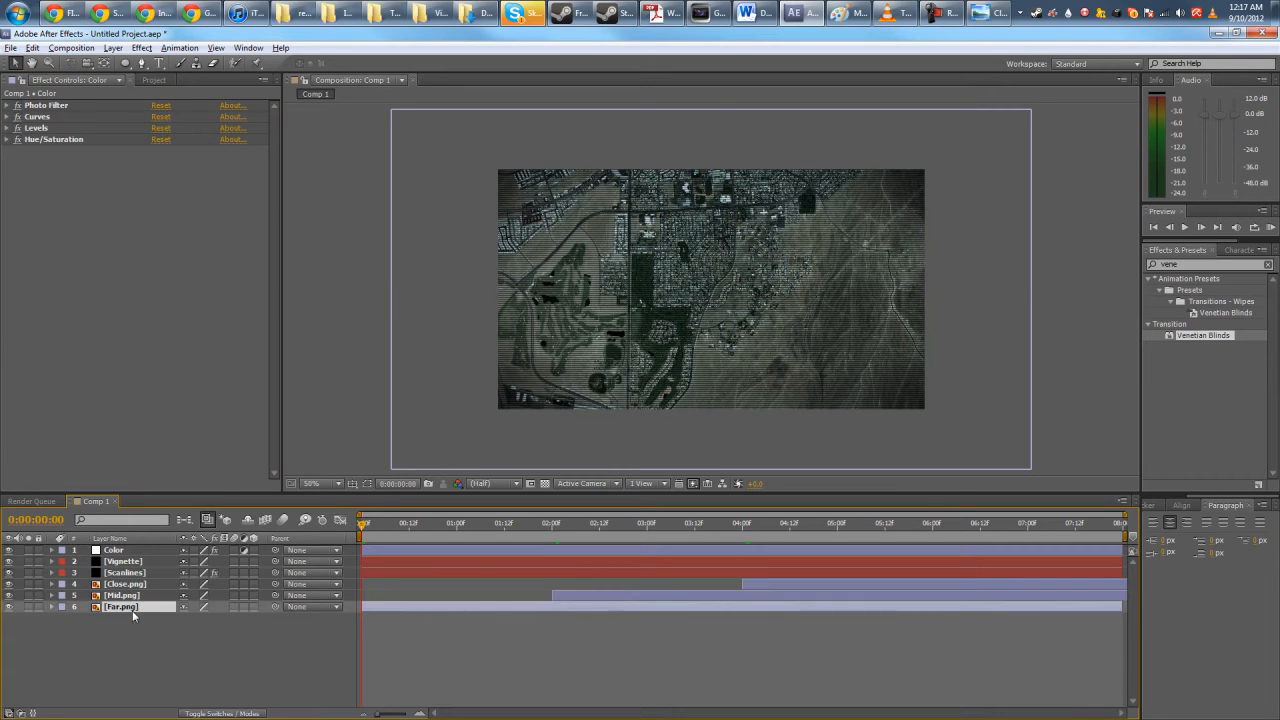
click(120, 606)
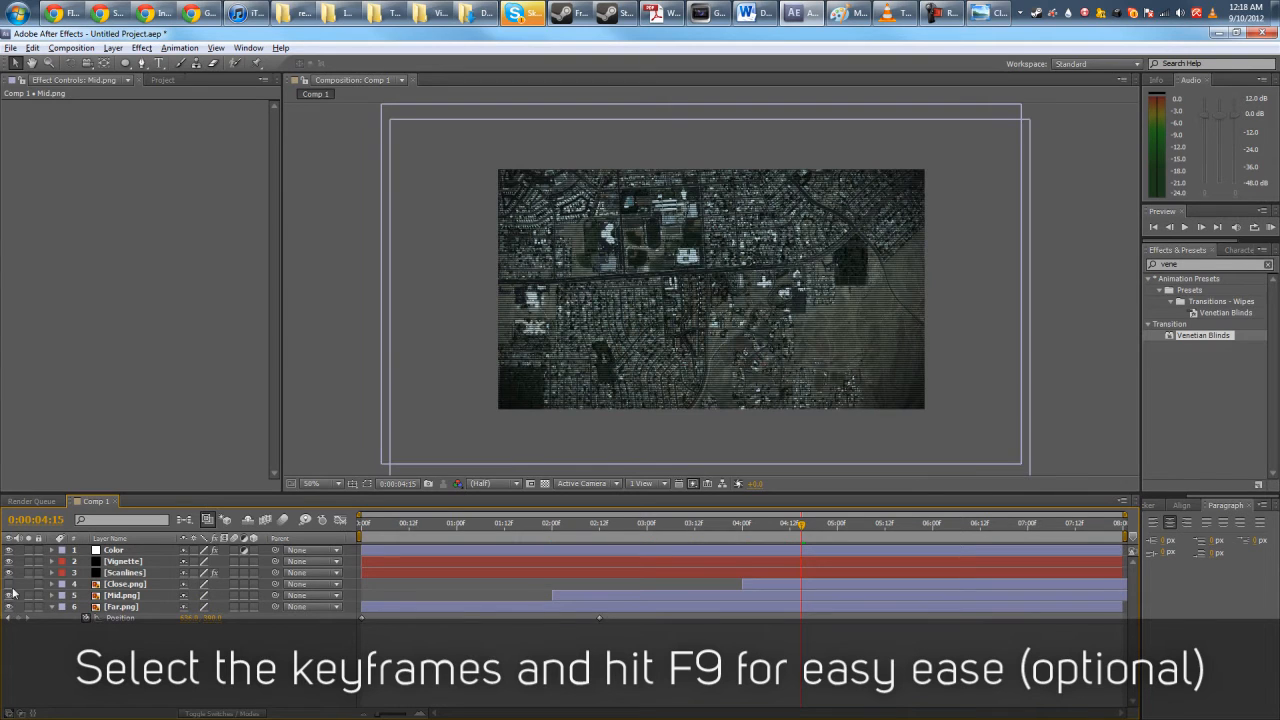
- Apply Easy Ease to Close.png's Position keyframes via the keyframe context menu
click(124, 584)
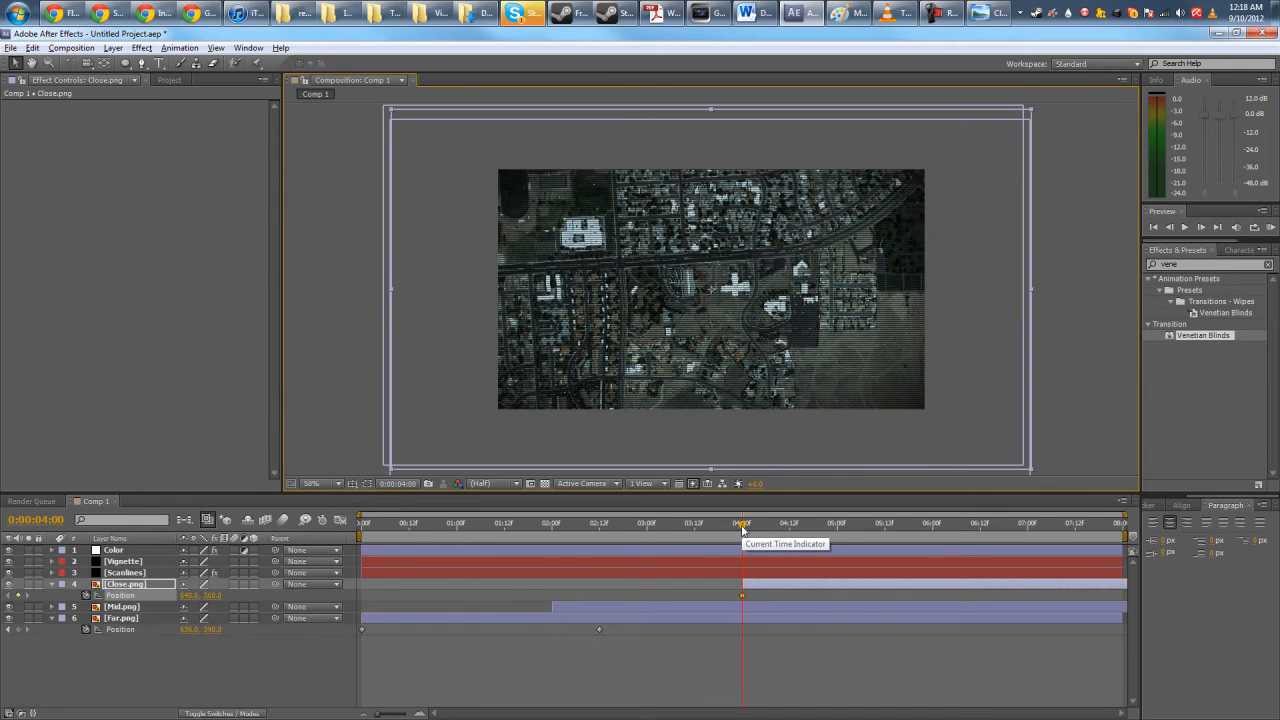
click(1118, 522)
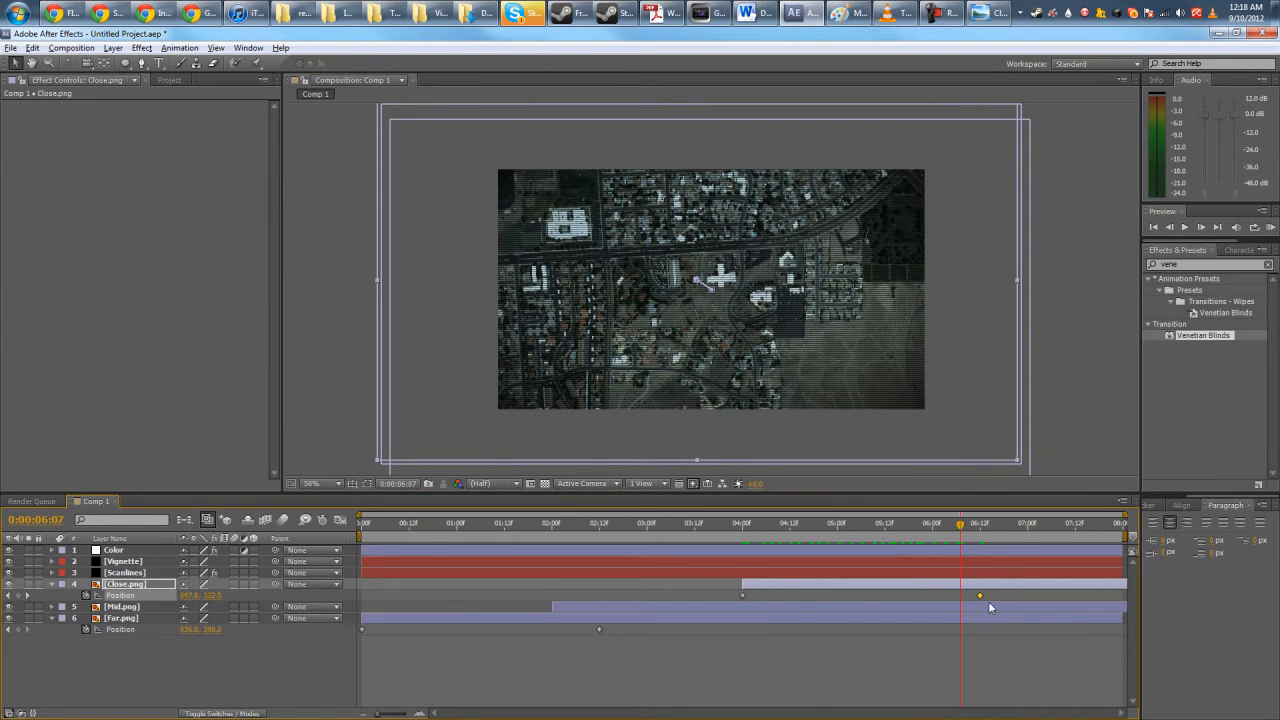
right_click(980, 596)
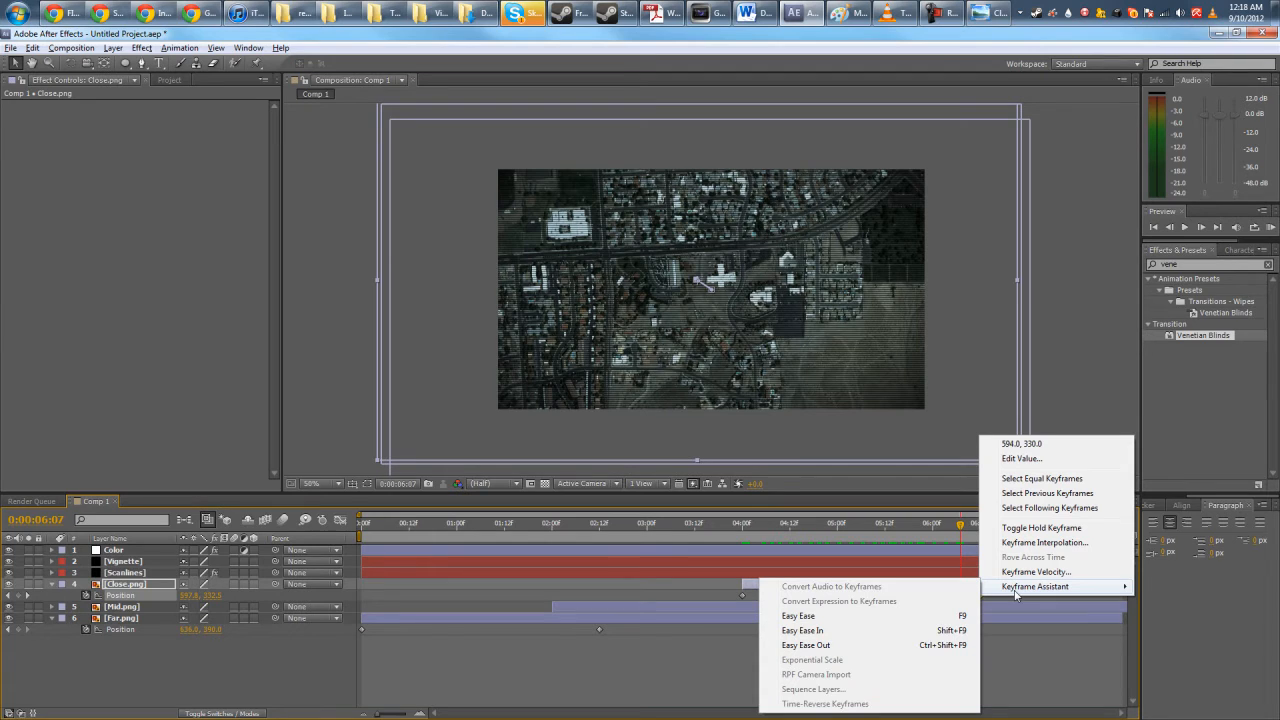
mouse_move(892, 652)
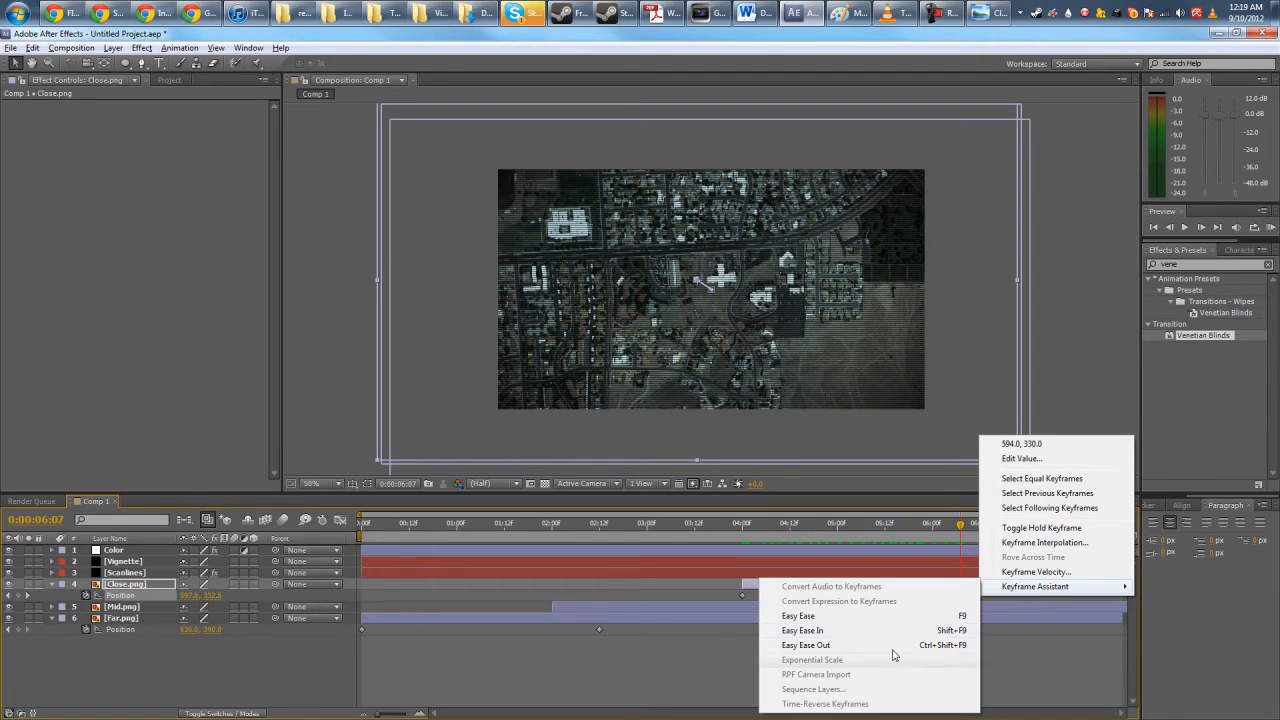
click(798, 616)
text(linear wipe)
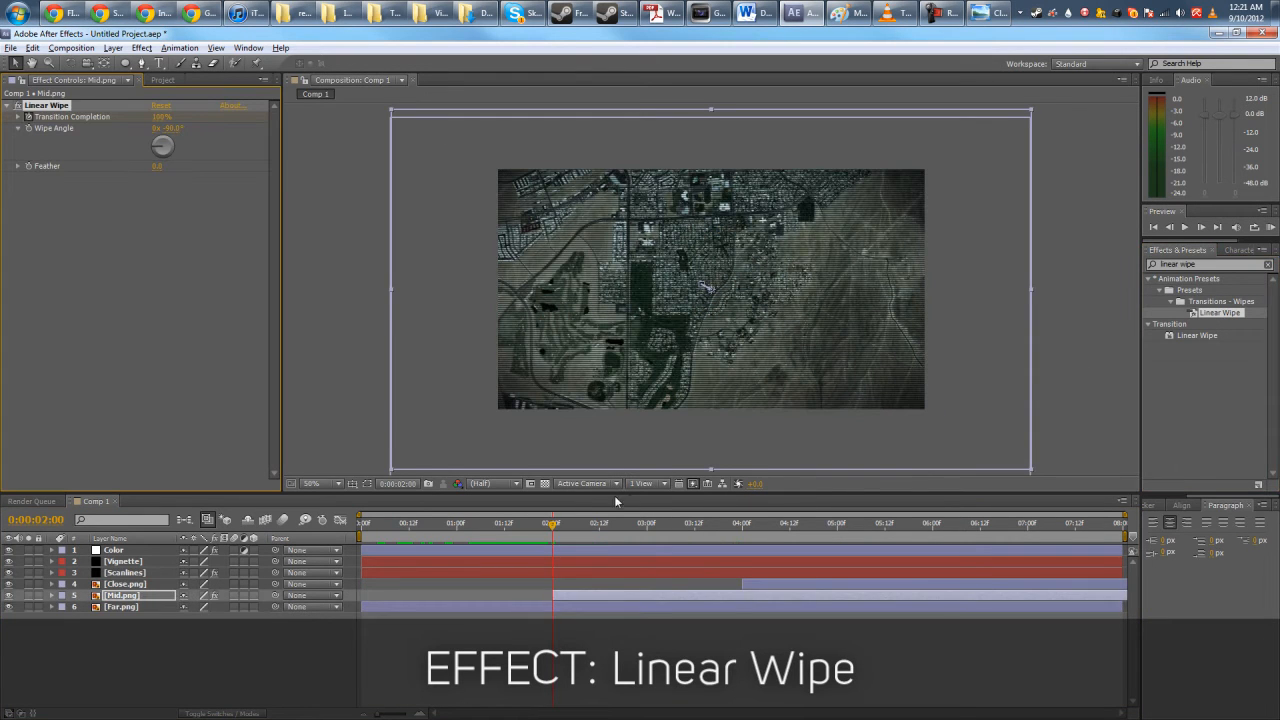
- Scrub through the Mid layer's wipe and feather its edge to soften the transition
drag(552, 524, 528, 524)
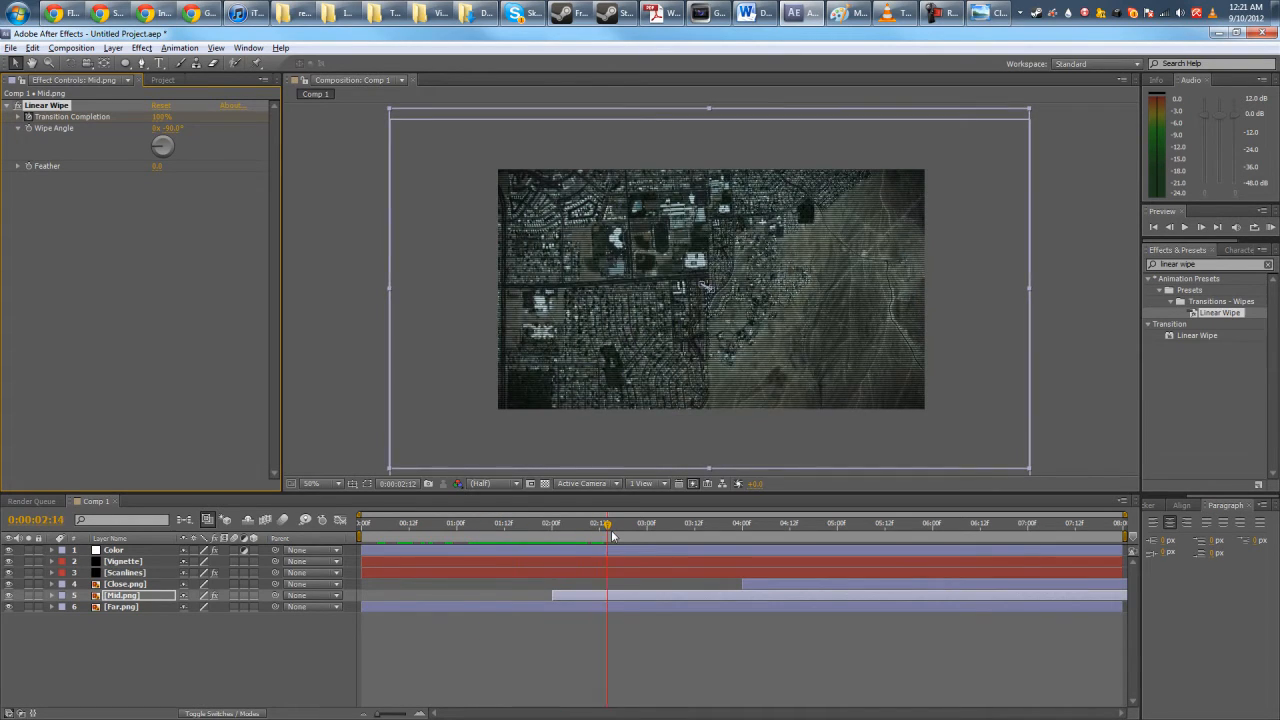
drag(608, 530, 772, 530)
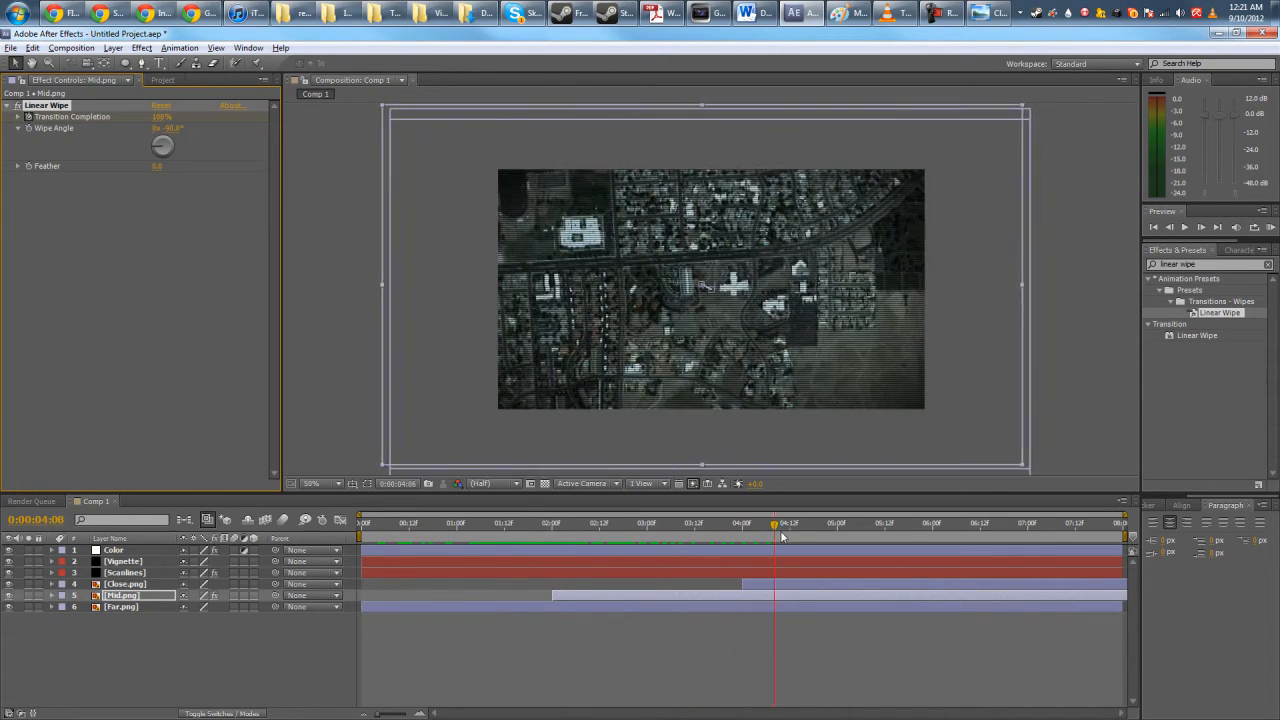
click(604, 522)
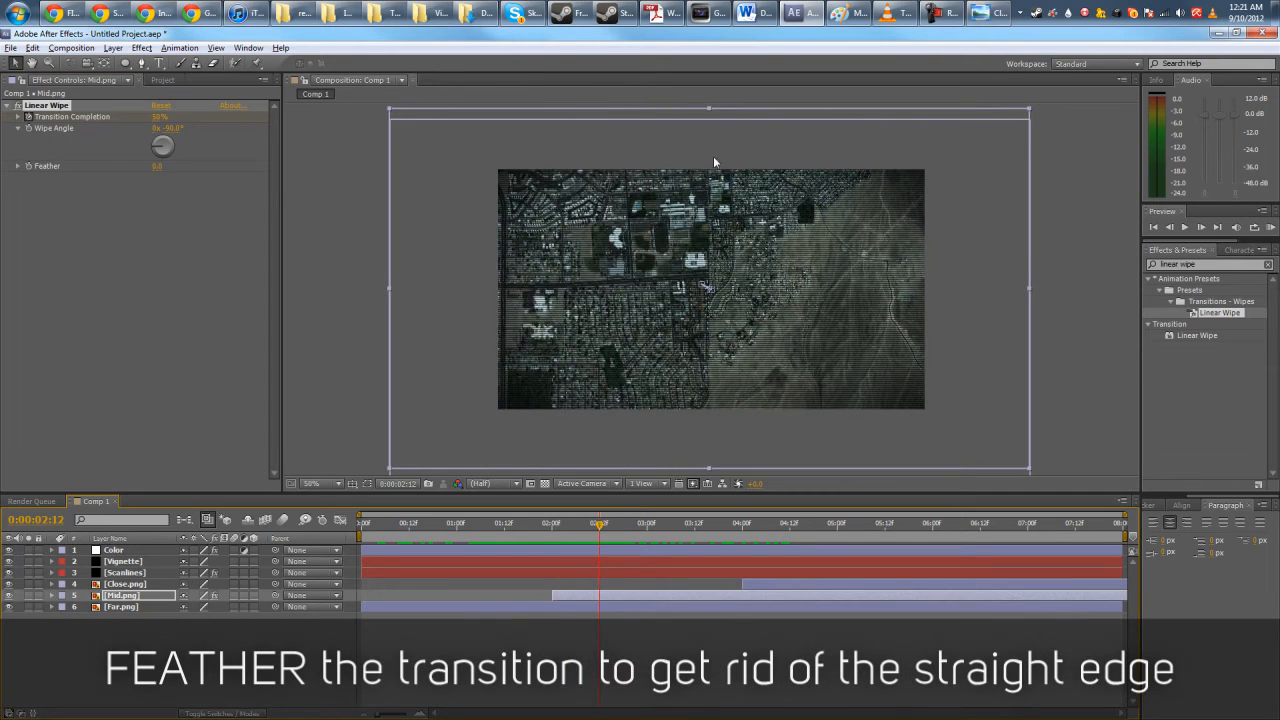
click(160, 166)
text(150)
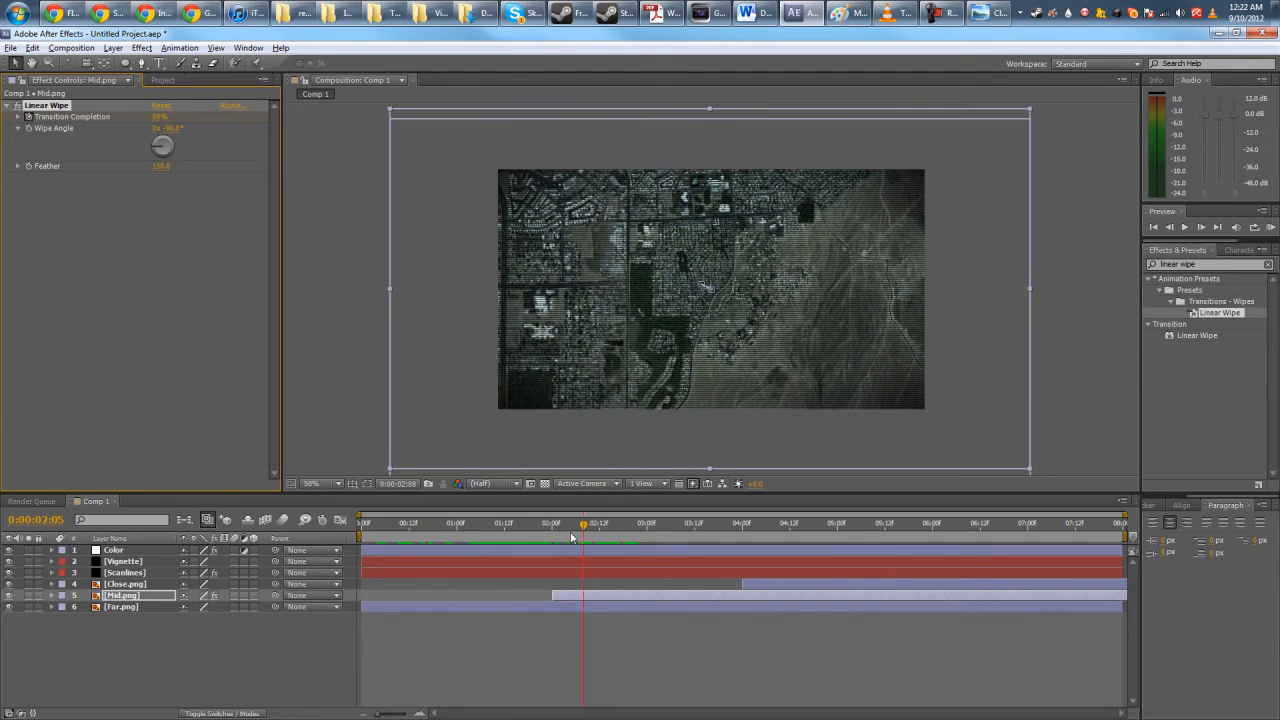
click(678, 524)
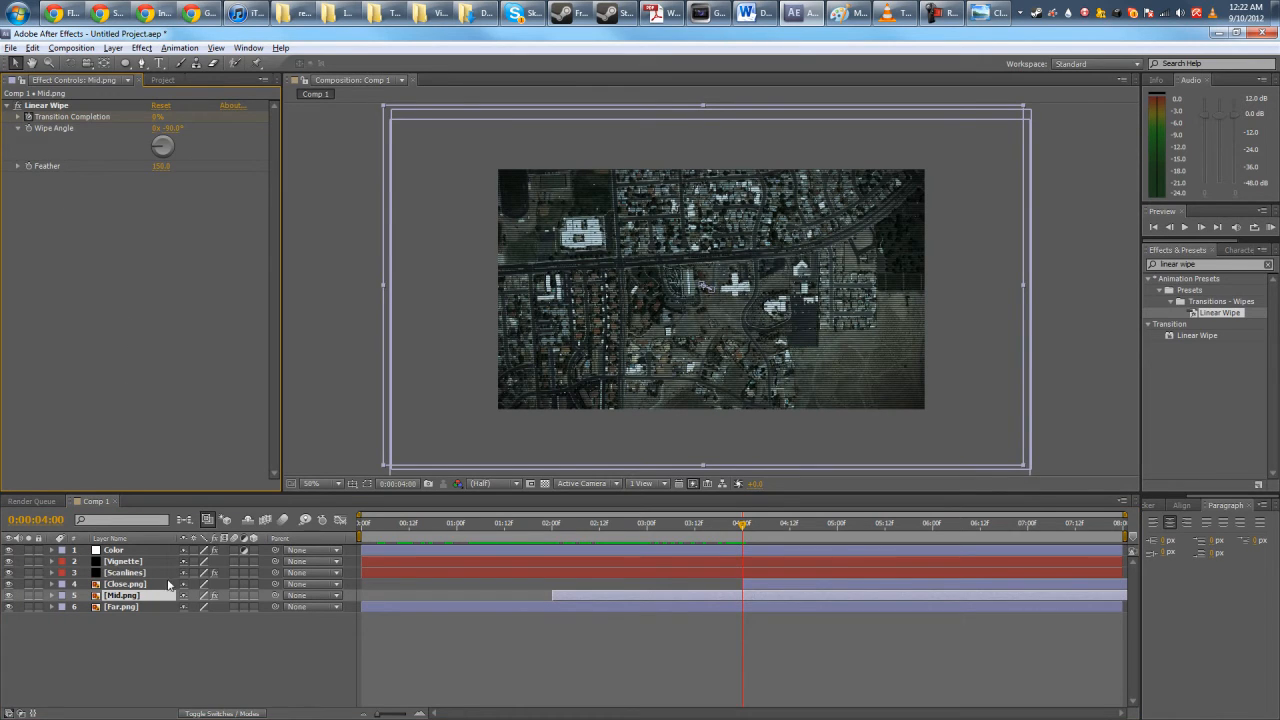
- Apply the Linear Wipe preset to the Close.png layer
click(124, 584)
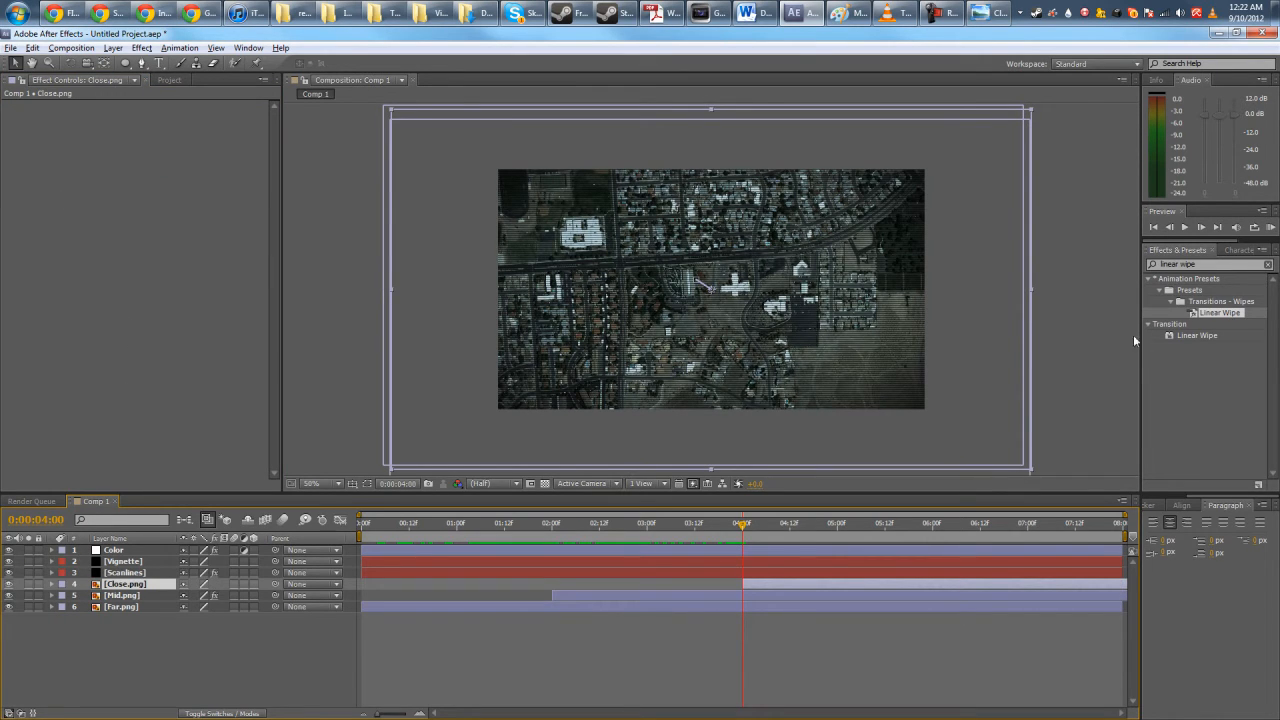
double_click(124, 584)
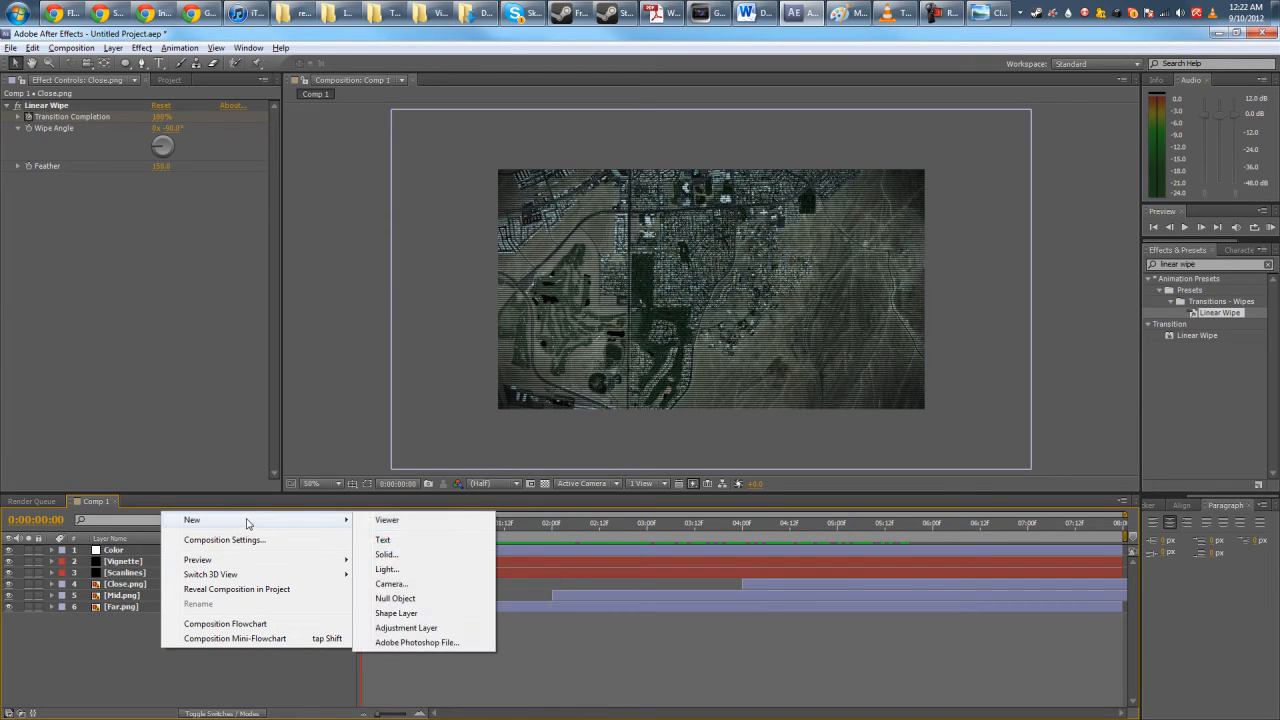
- Create a text layer in a thin sans font reading NAVSAT at the top-left
click(384, 540)
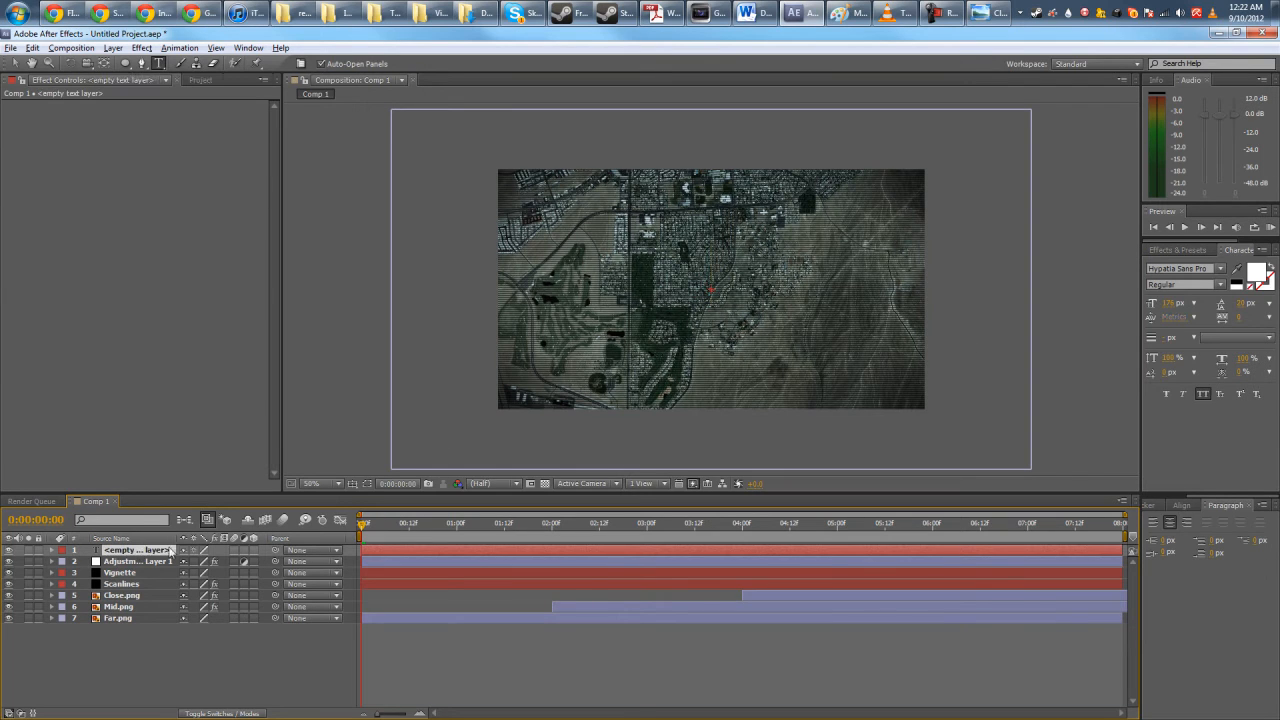
click(1218, 268)
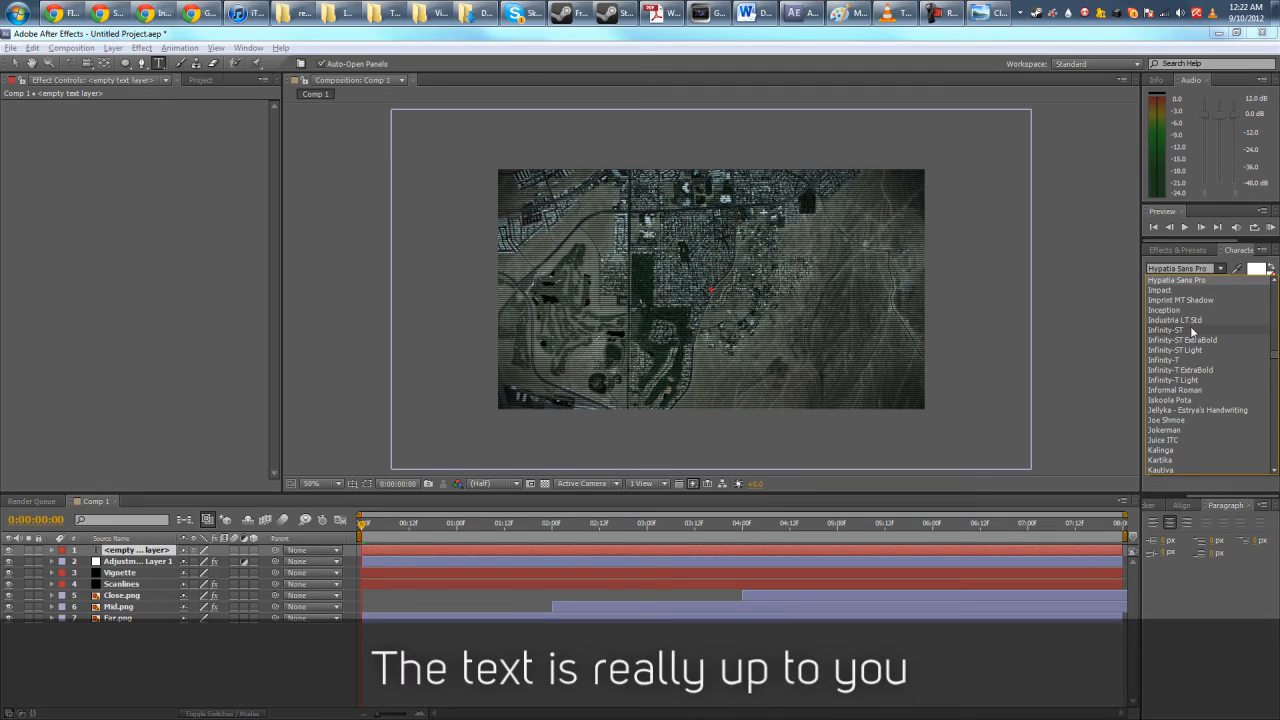
click(1164, 330)
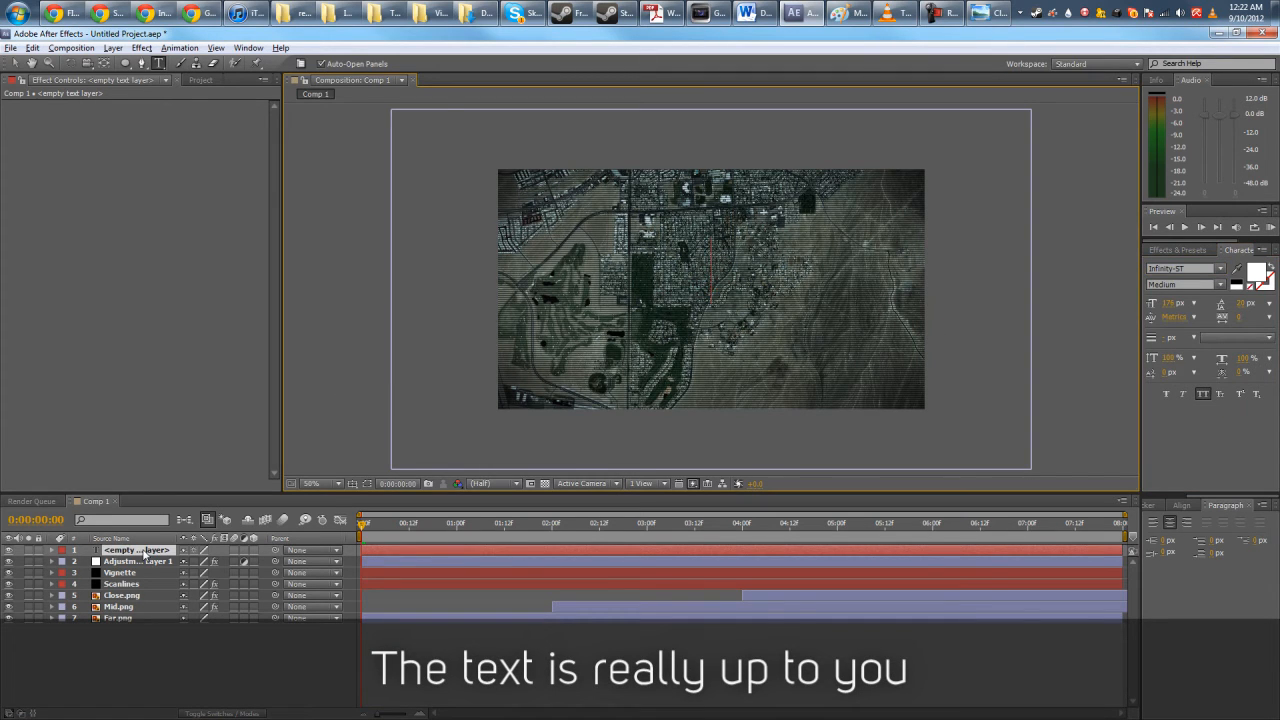
text(N)
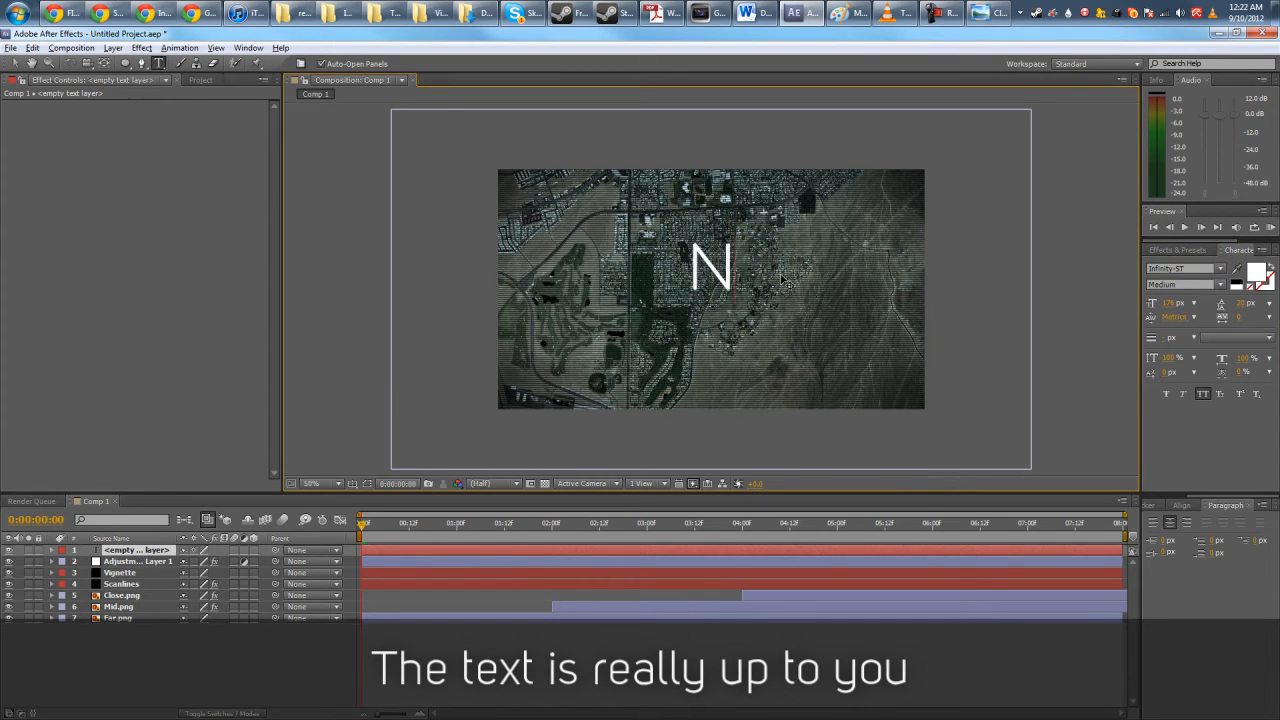
text(AVSAT)
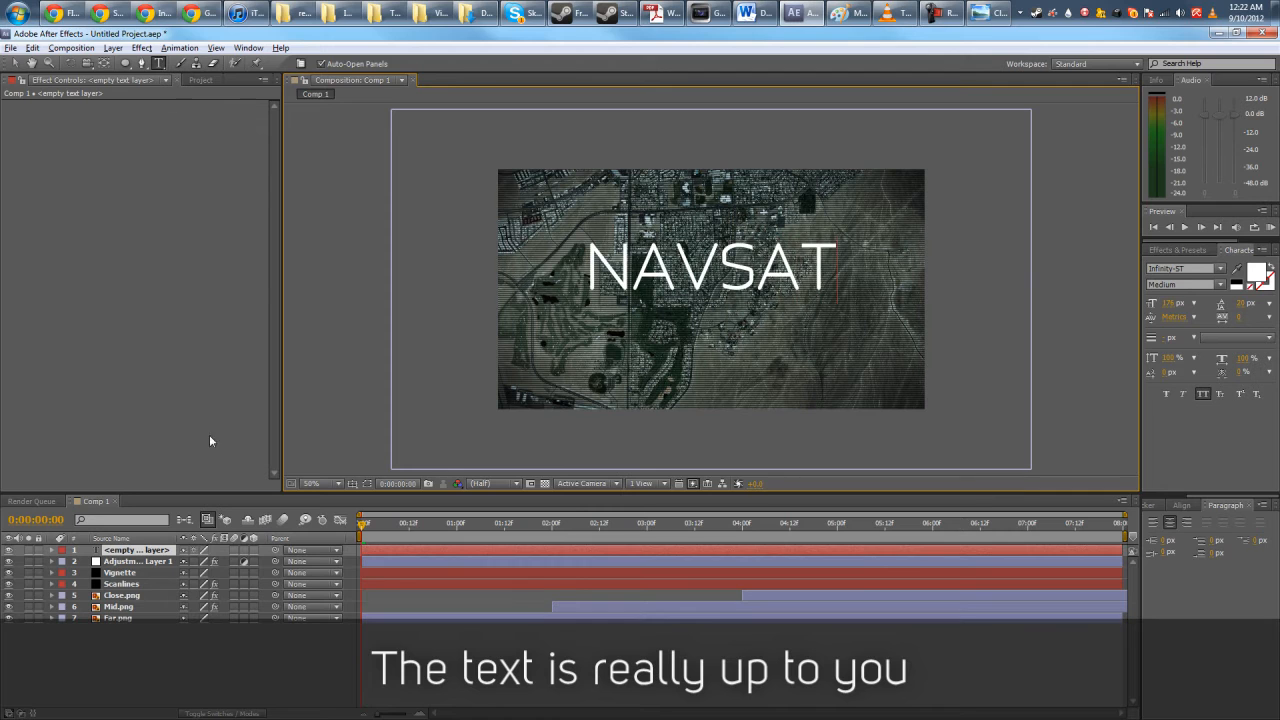
click(130, 550)
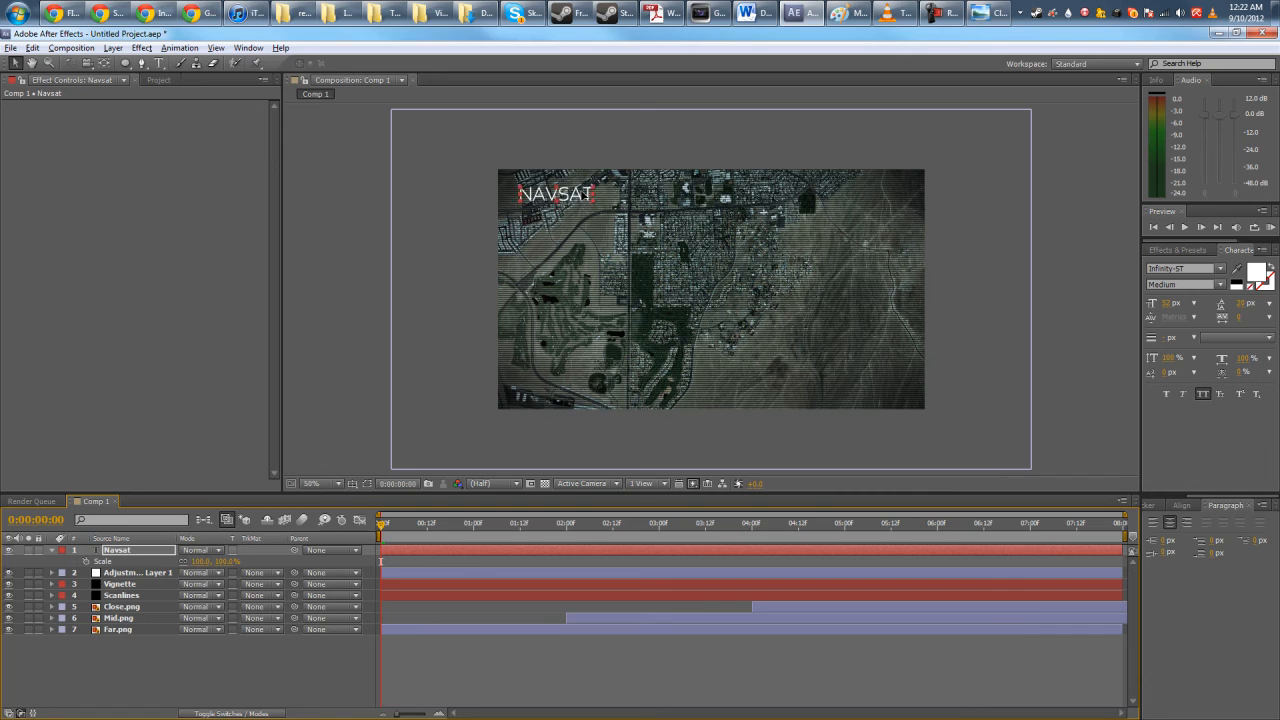
- Add REMOTE ACCESS ONLINE and Locating text layers beneath the NAVSAT title
click(200, 550)
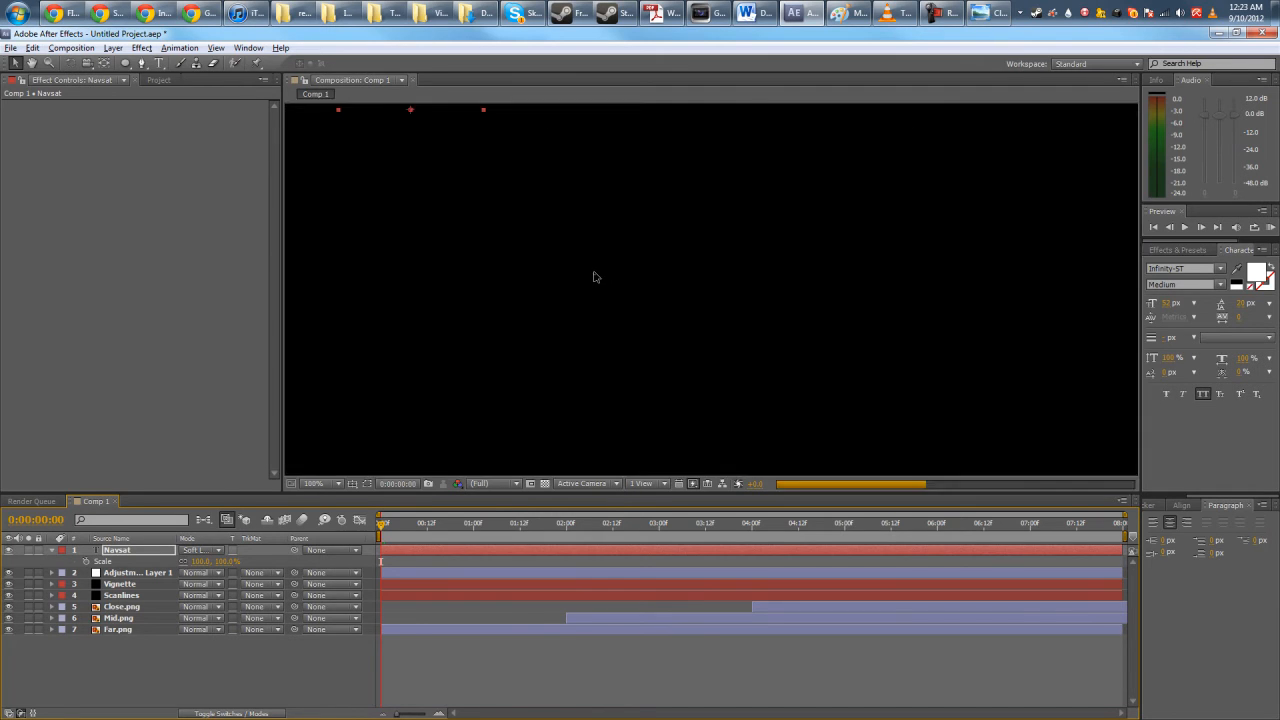
click(200, 550)
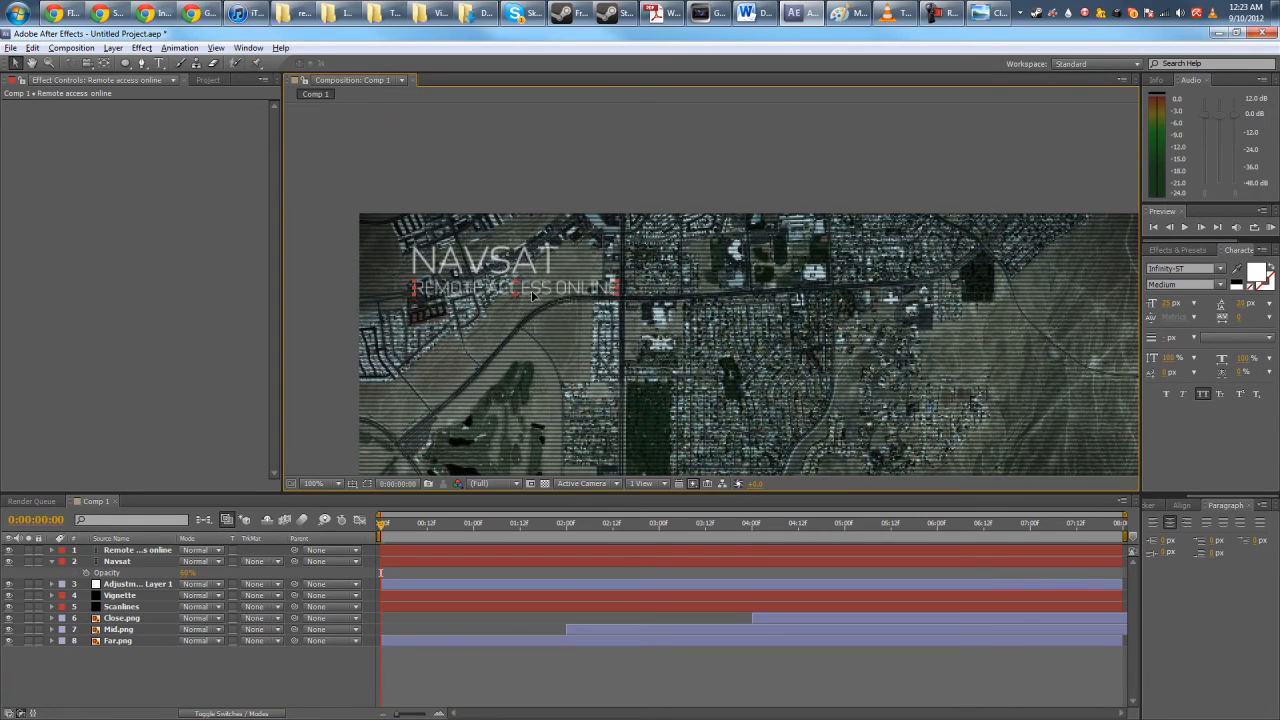
click(136, 584)
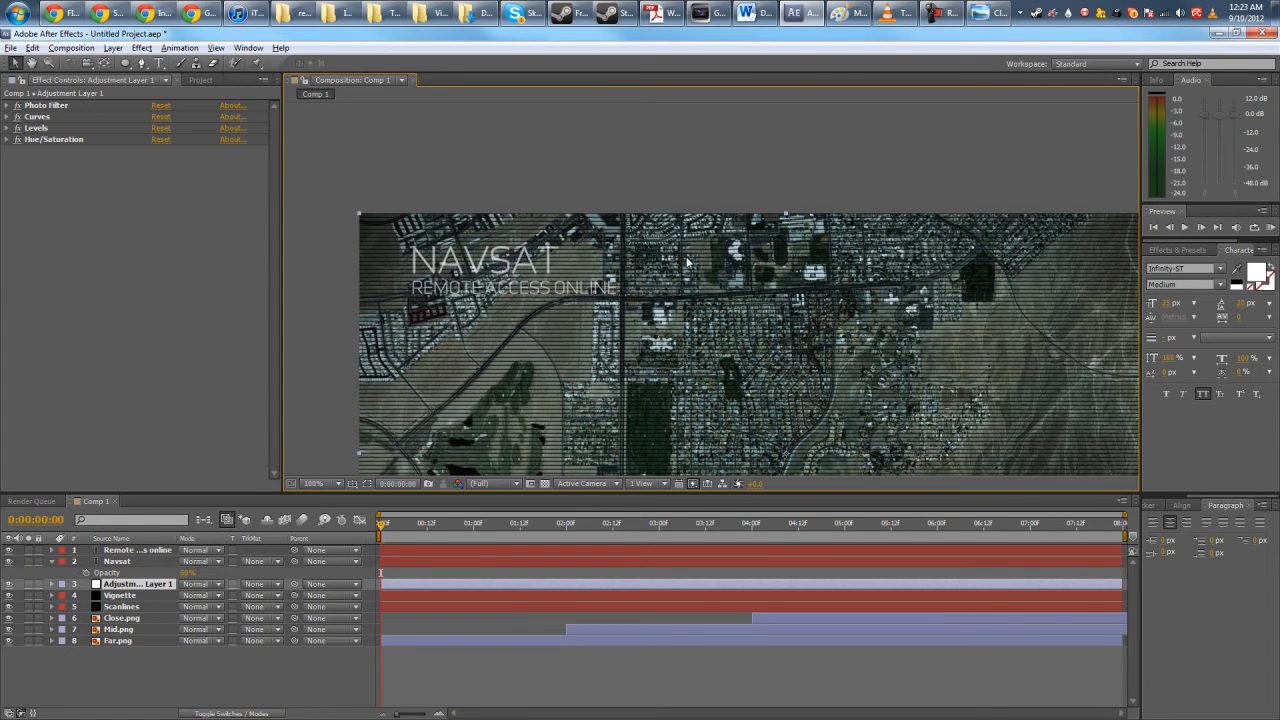
click(312, 482)
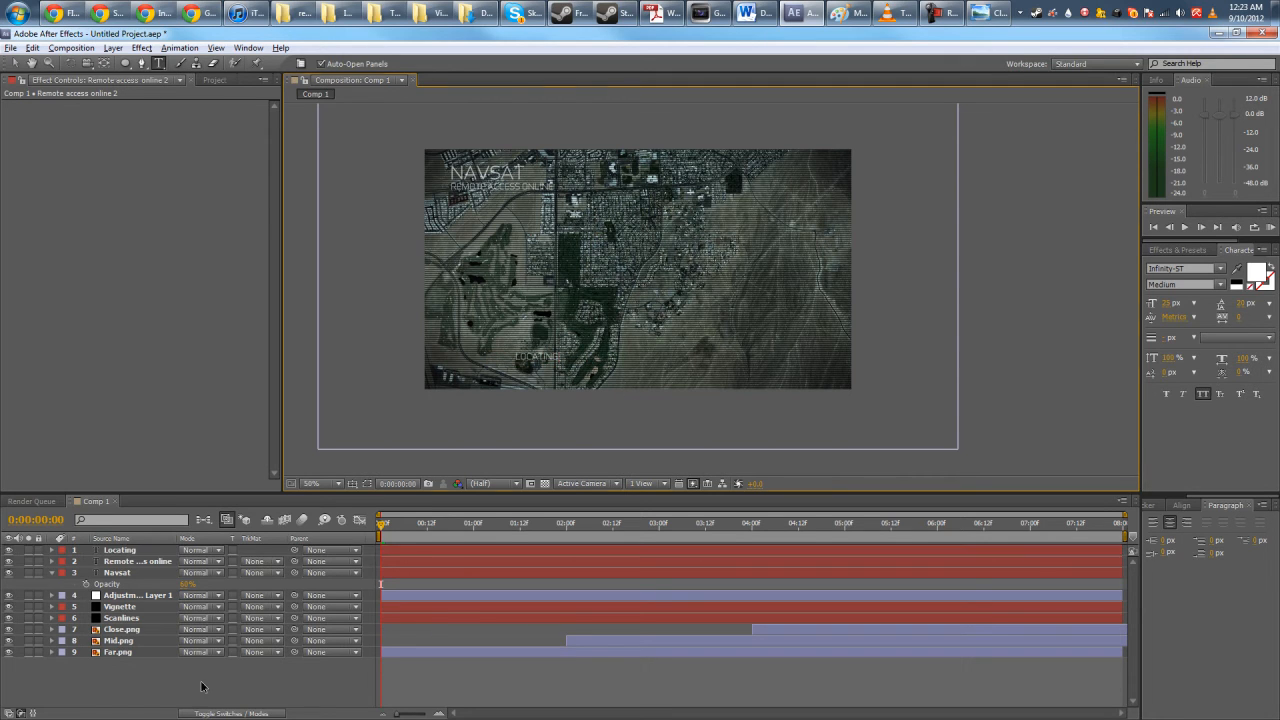
- Select the Locating layer and search Effects & Presets for the Decoder preset
click(120, 550)
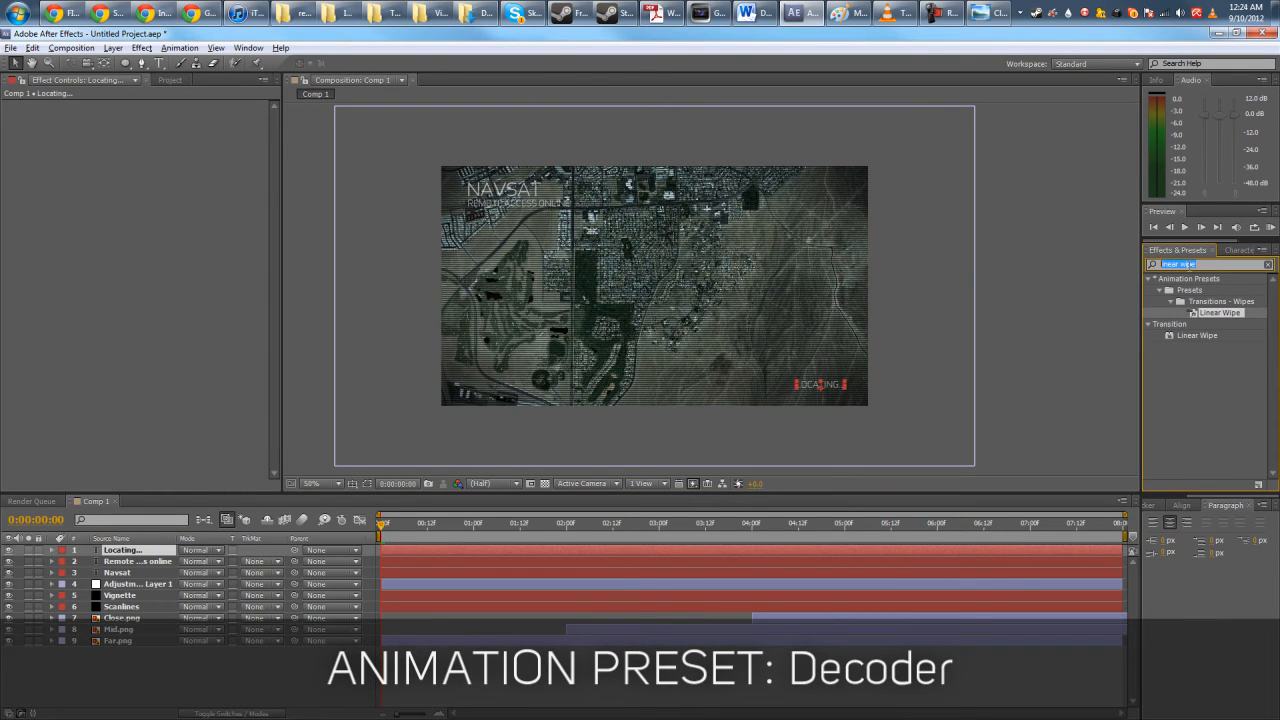
text(deco)
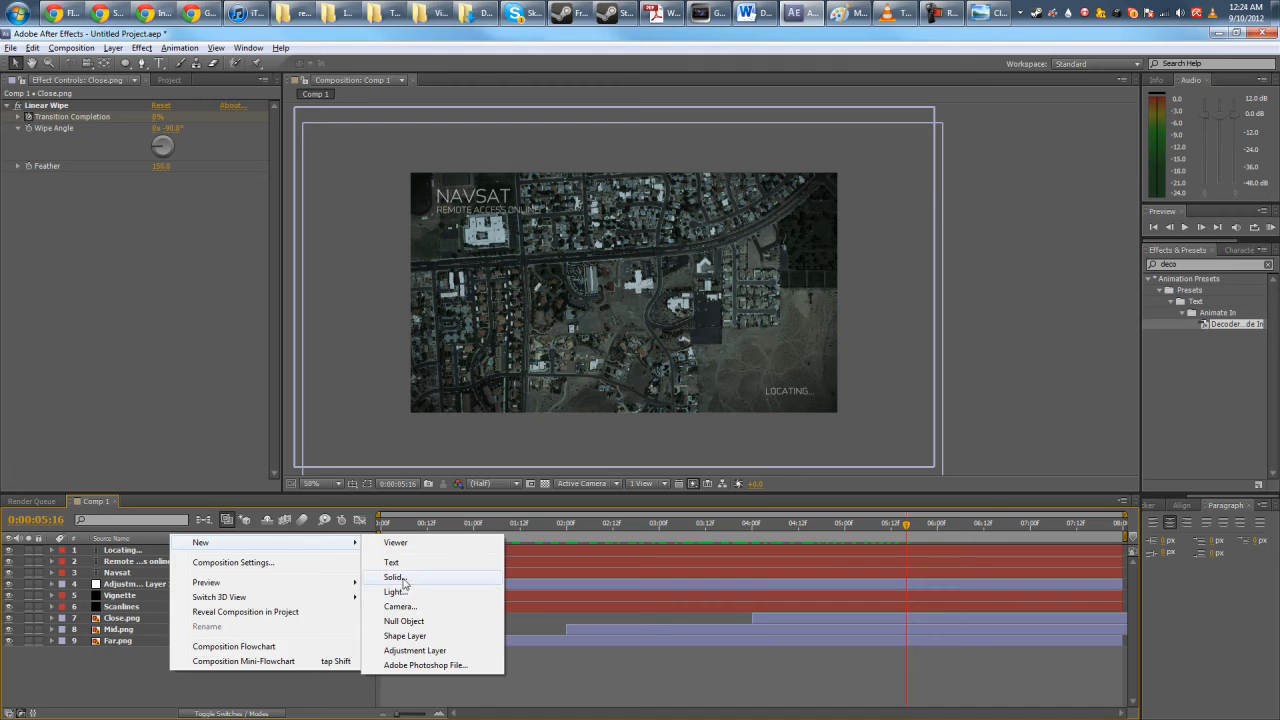
- Create a white solid named Locator and switch to the Rectangle mask tool
click(392, 576)
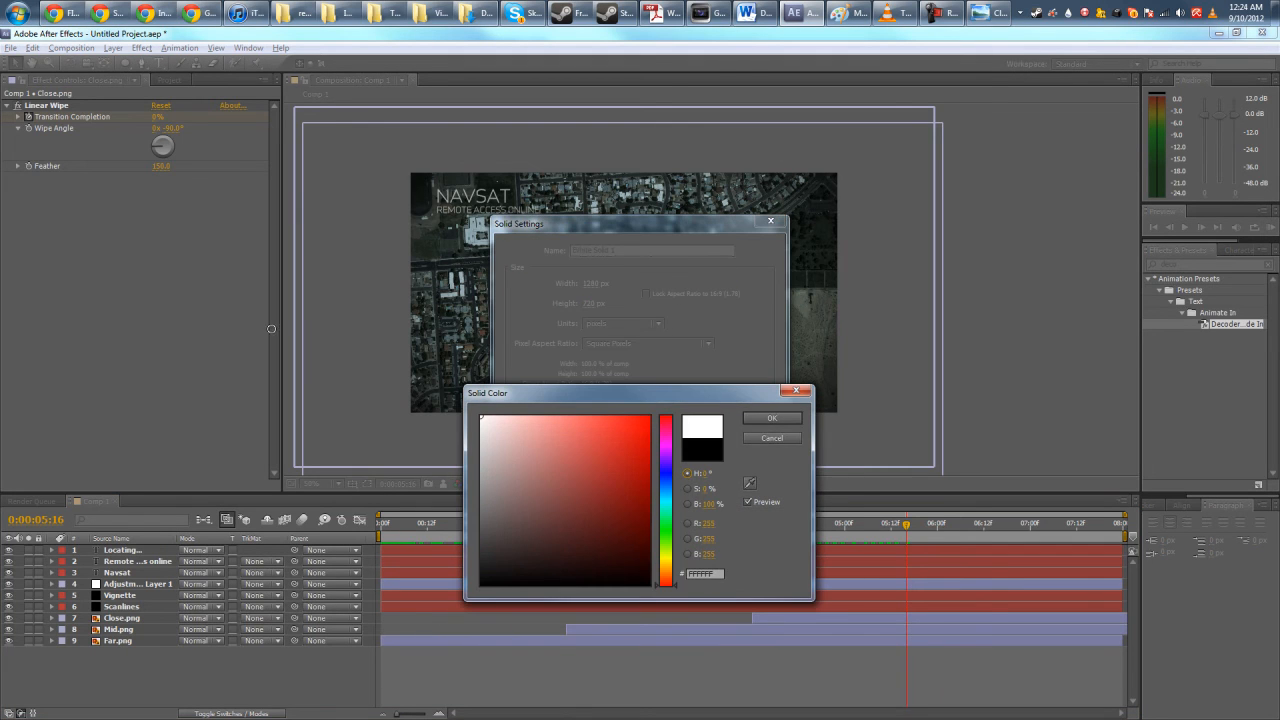
click(772, 418)
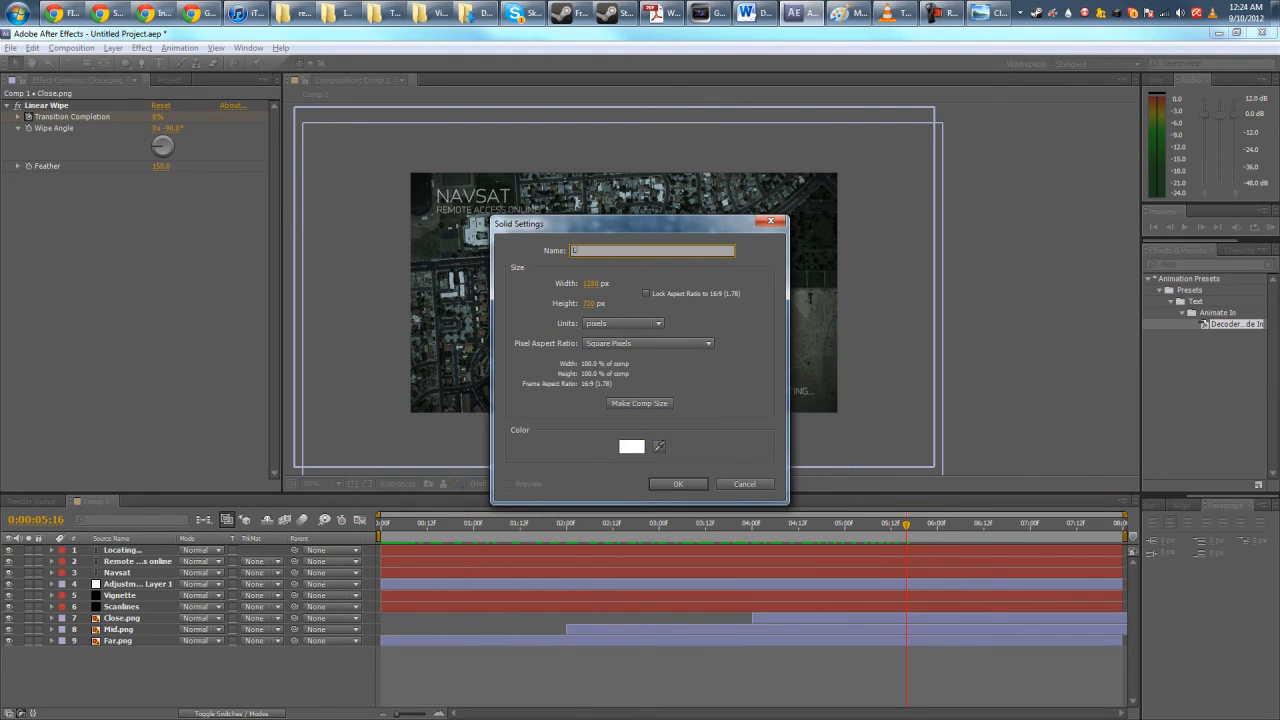
click(676, 482)
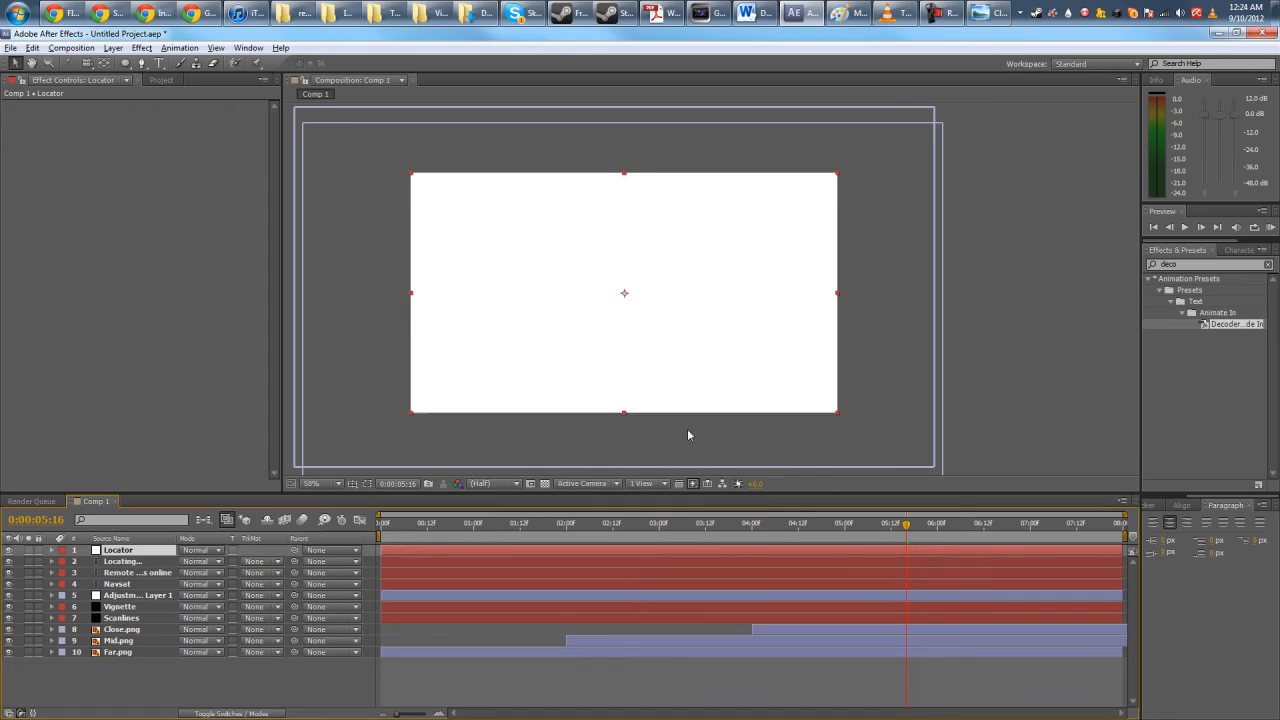
mouse_move(508, 332)
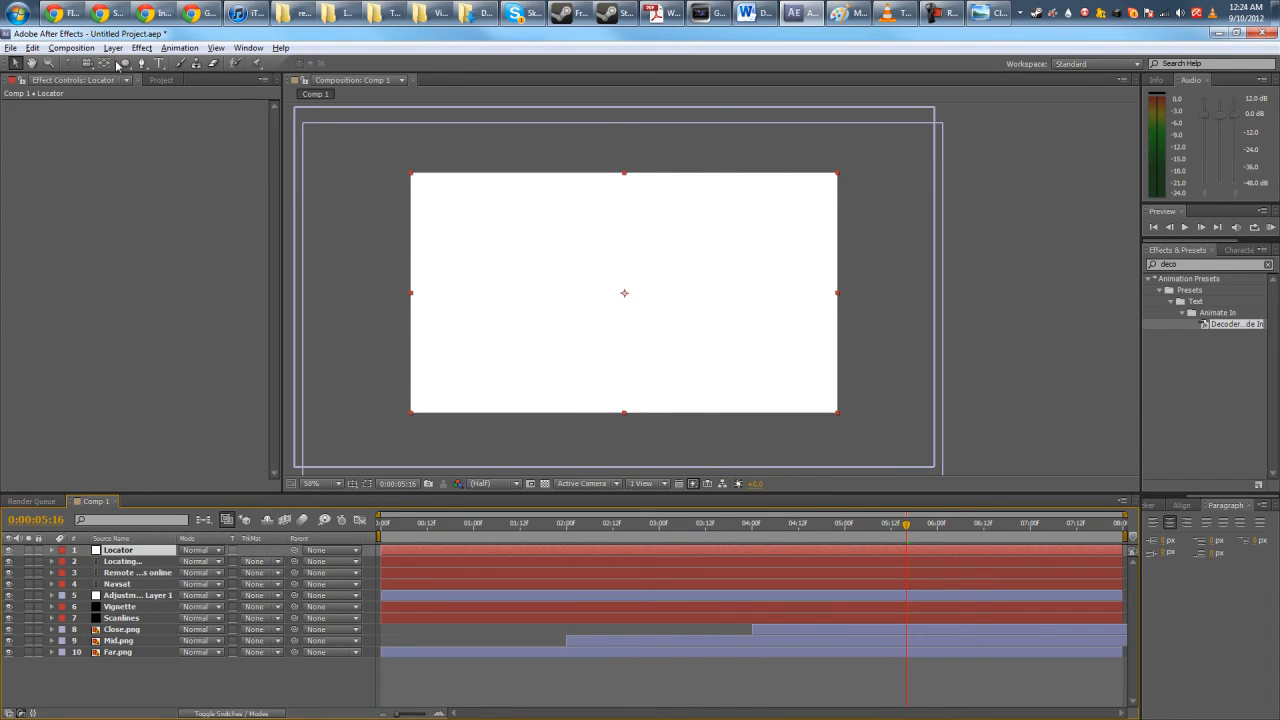
click(124, 62)
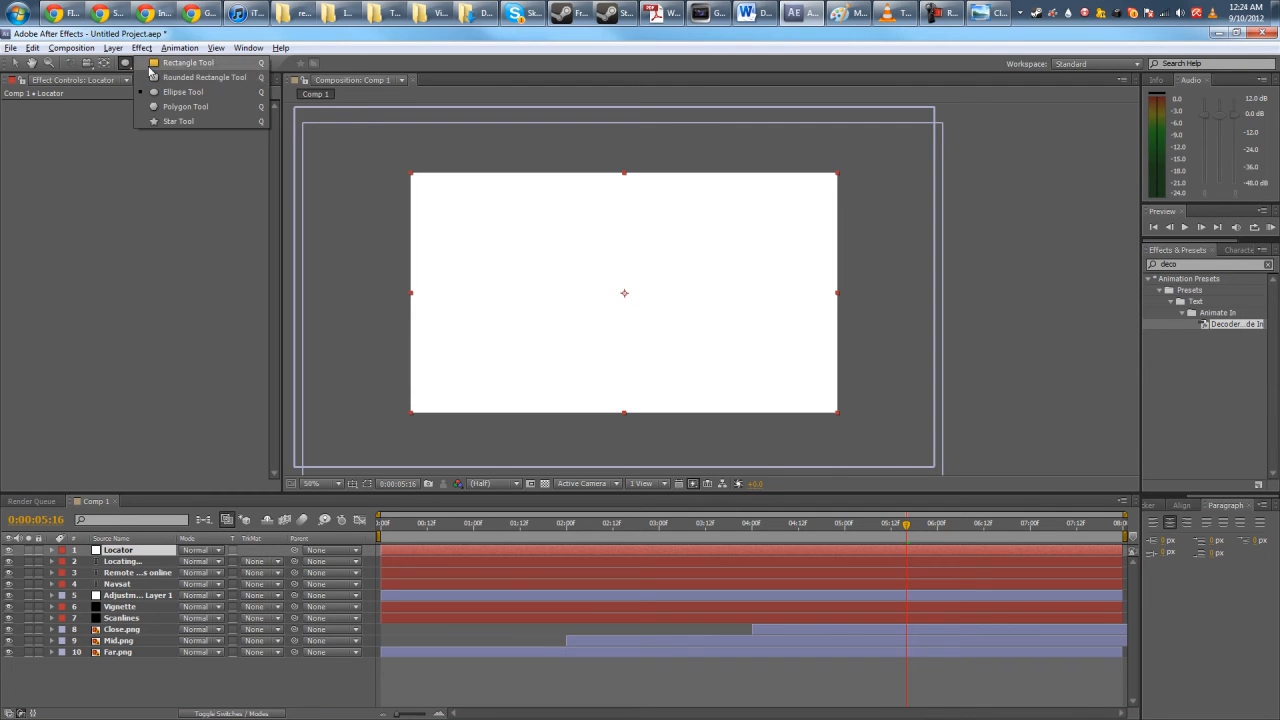
click(124, 62)
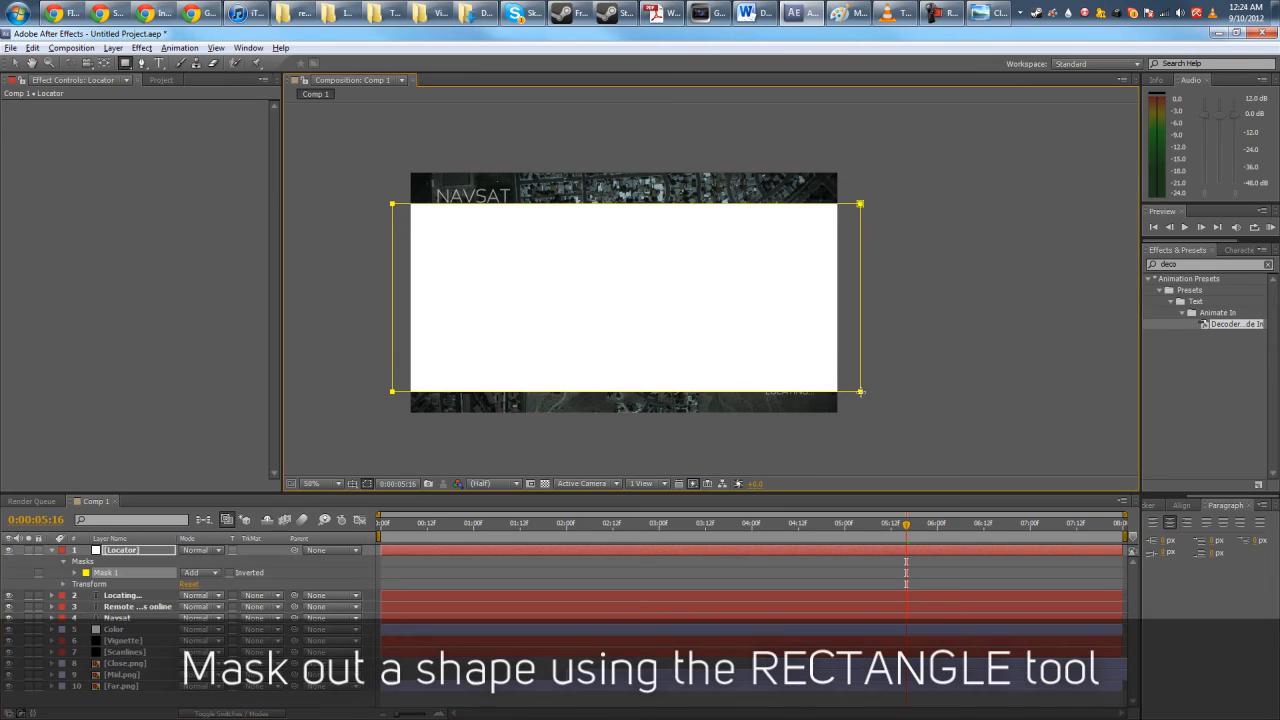
- Draw the outer rectangle mask and shrink the bracket box around the central building
drag(452, 152, 568, 458)
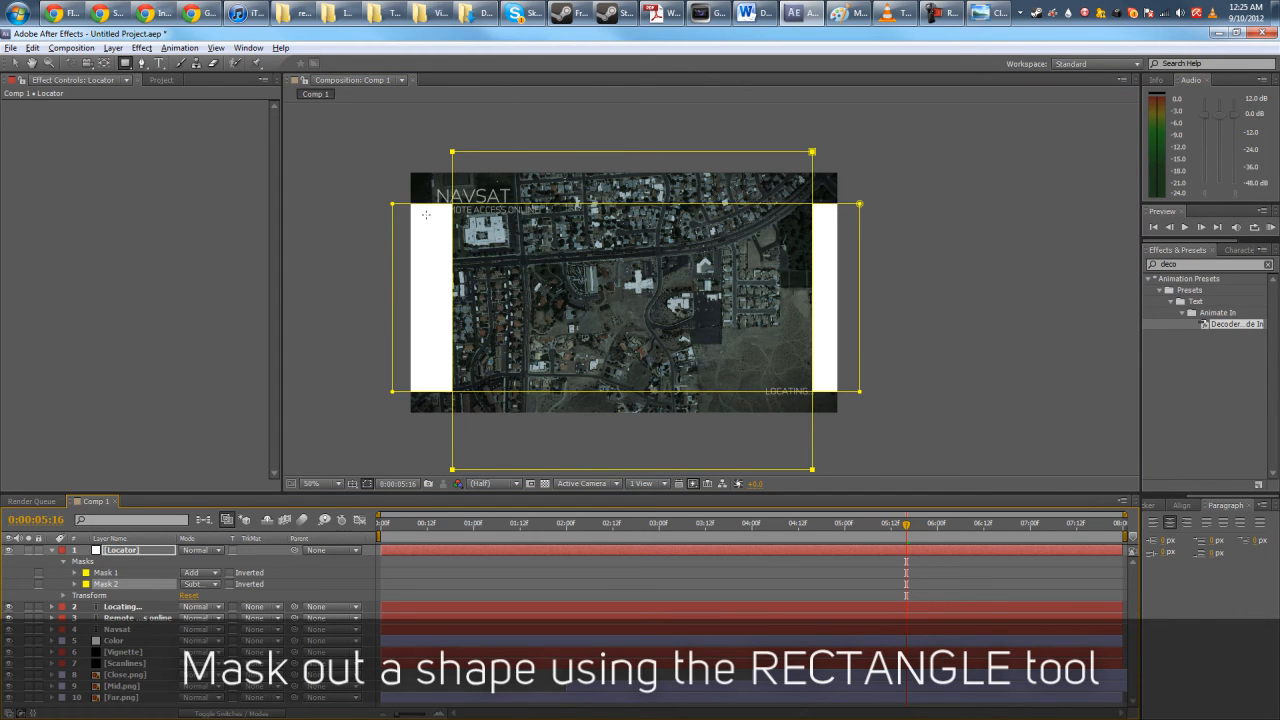
drag(424, 216, 808, 384)
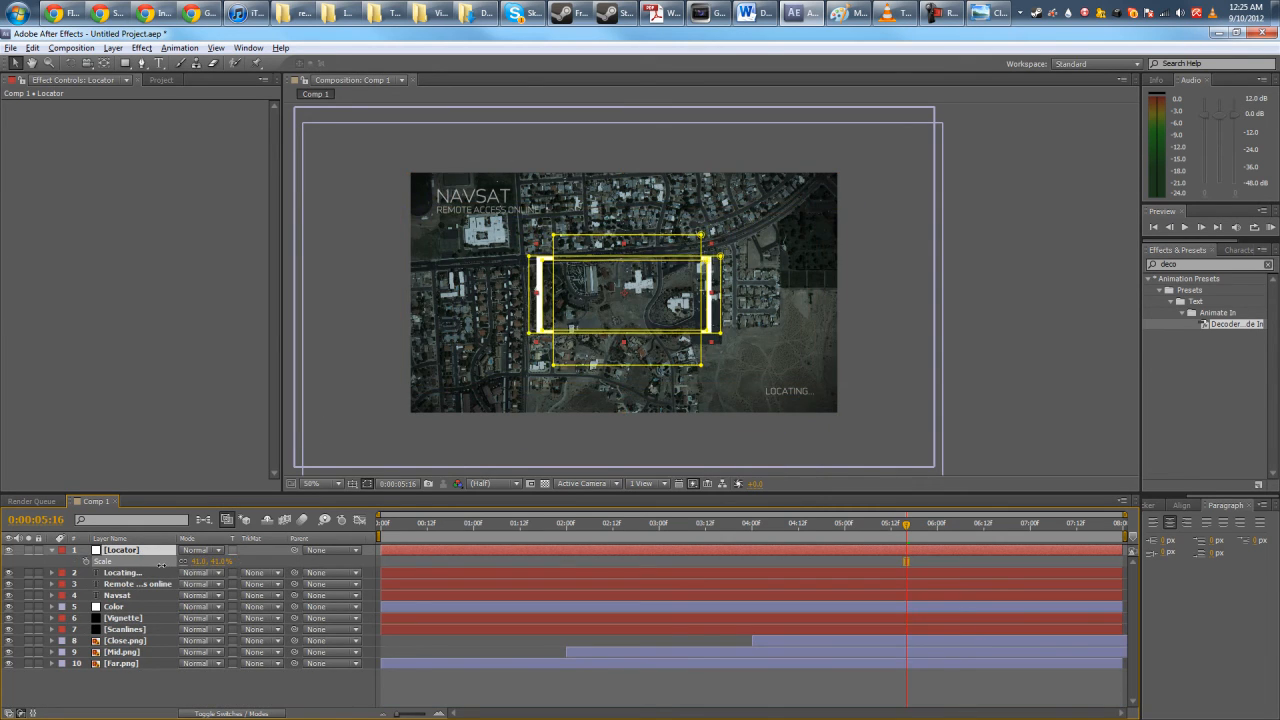
click(198, 550)
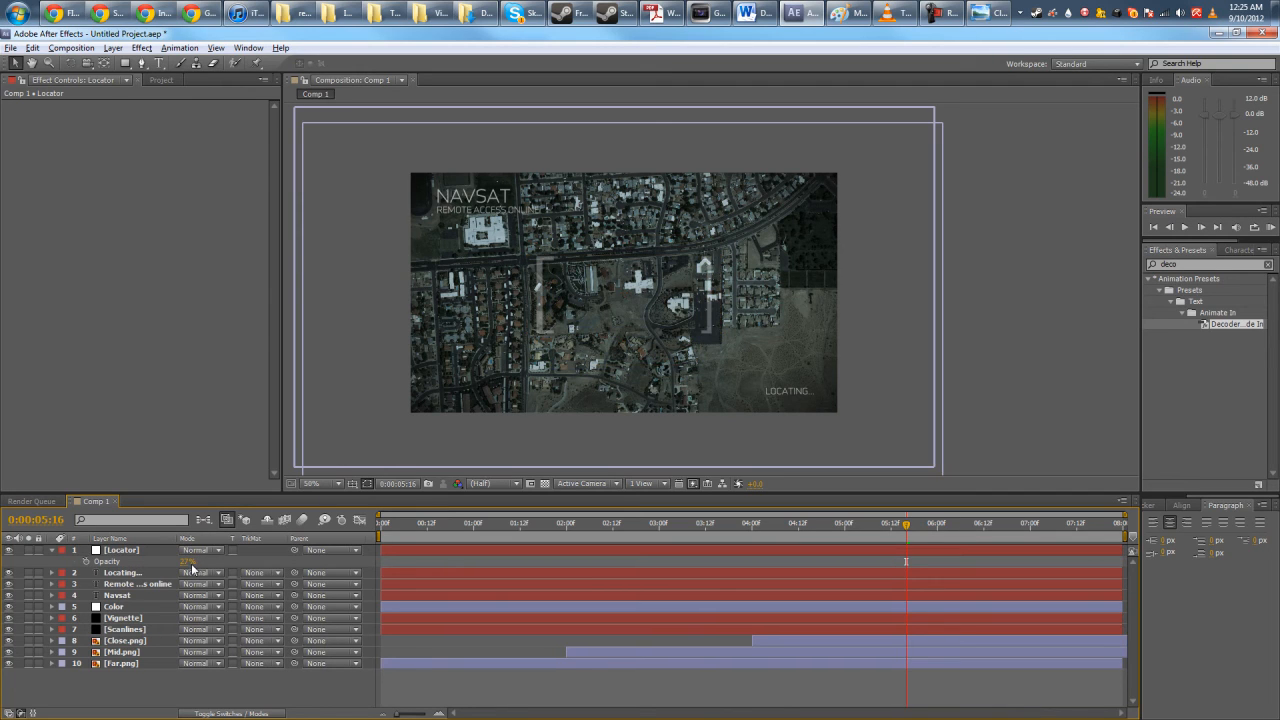
- Trim the Locator layer so it begins during the close-up shot
click(120, 550)
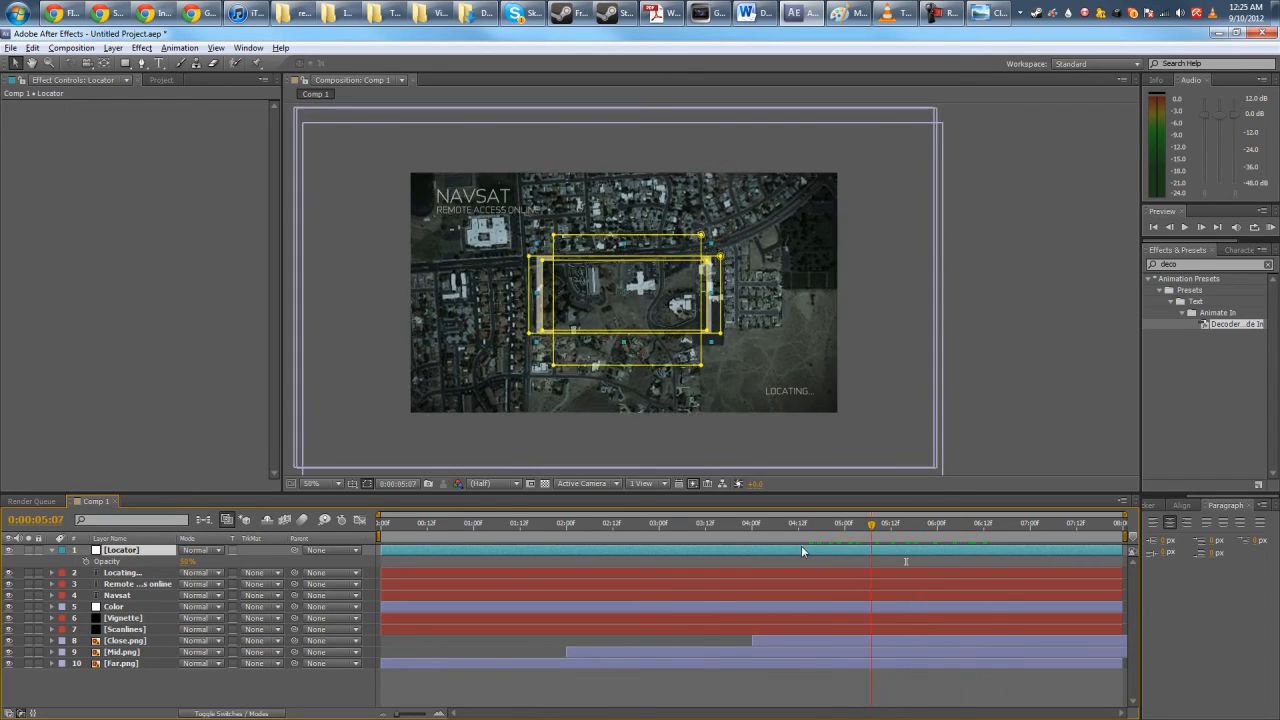
click(764, 524)
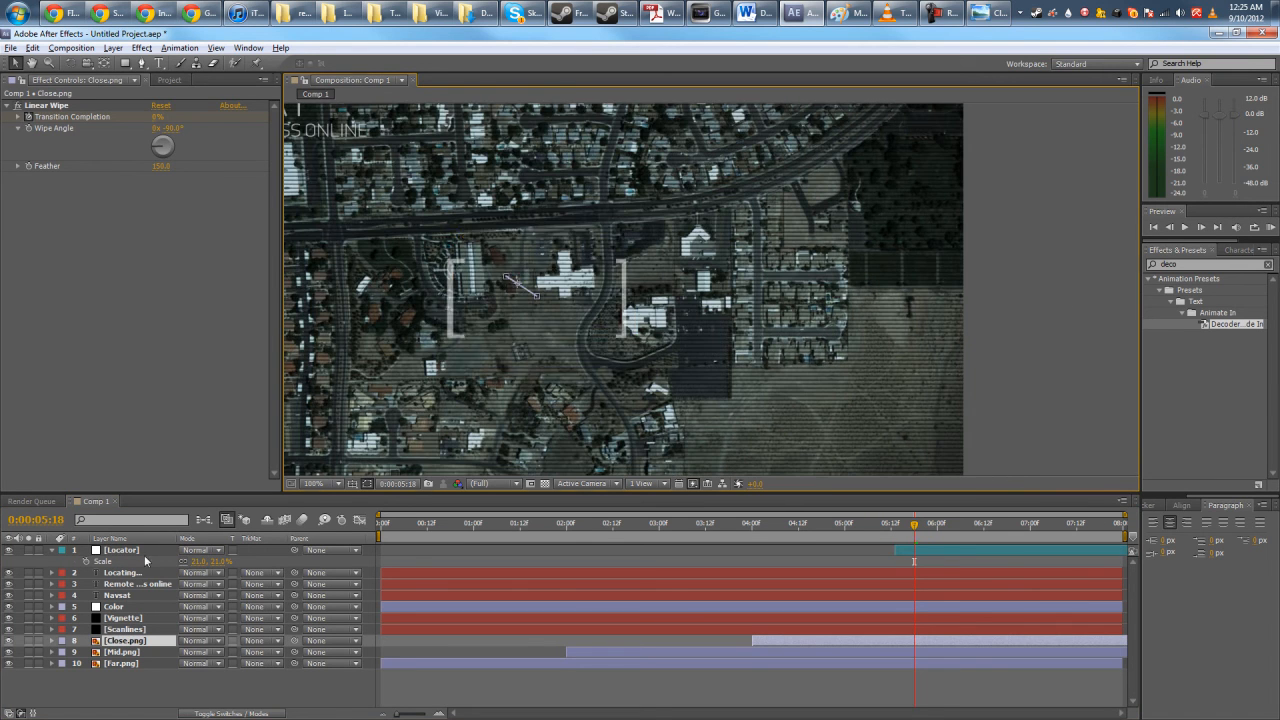
- Keyframe the Locator box's position so it drifts over the central building
click(120, 550)
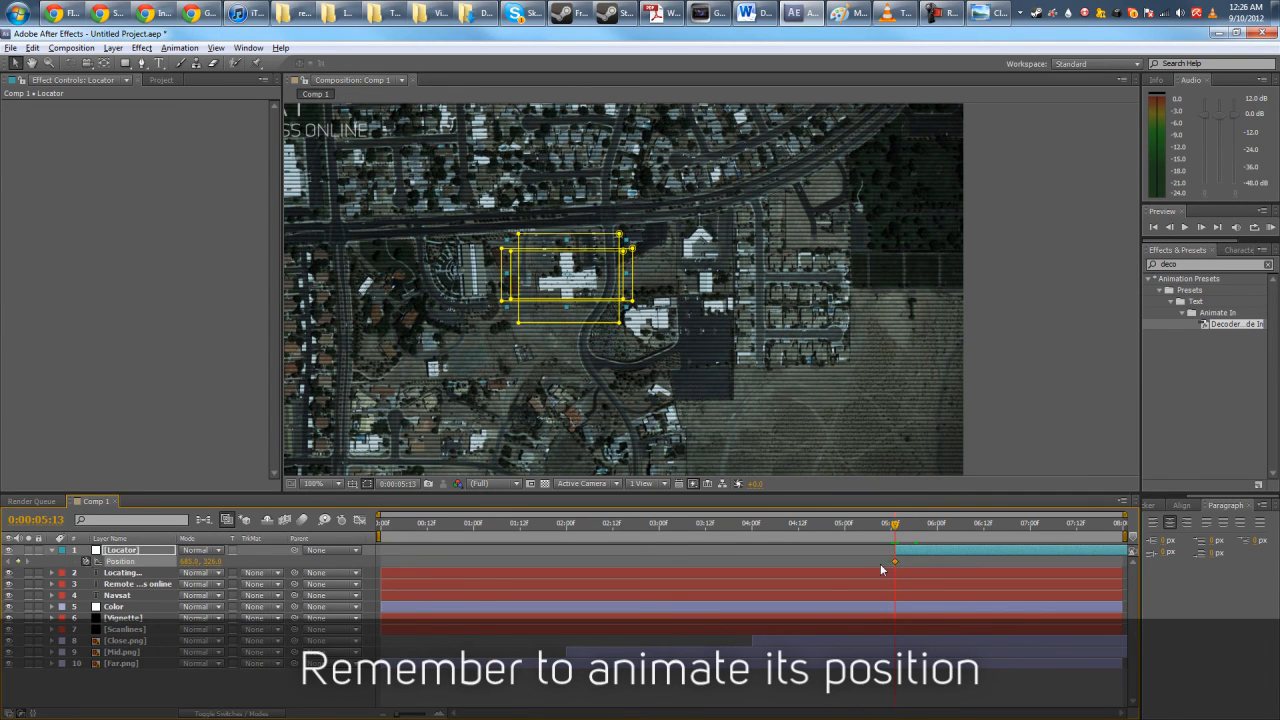
click(996, 524)
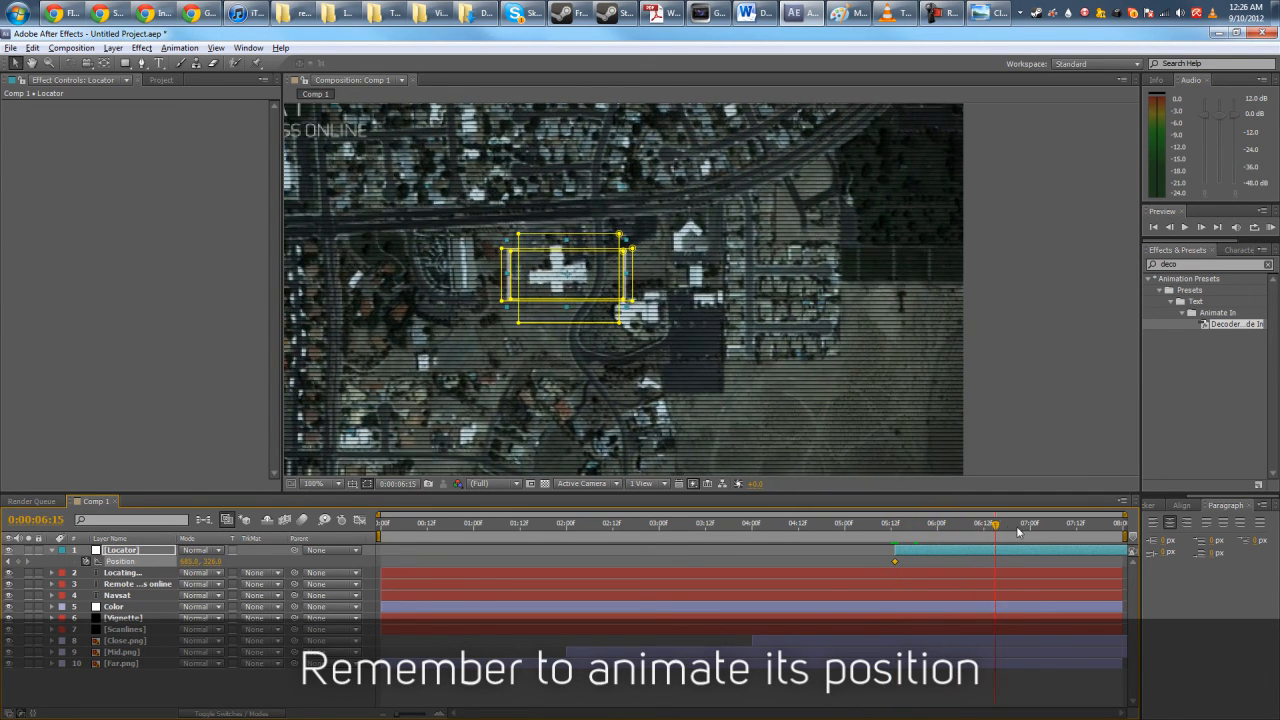
click(1090, 522)
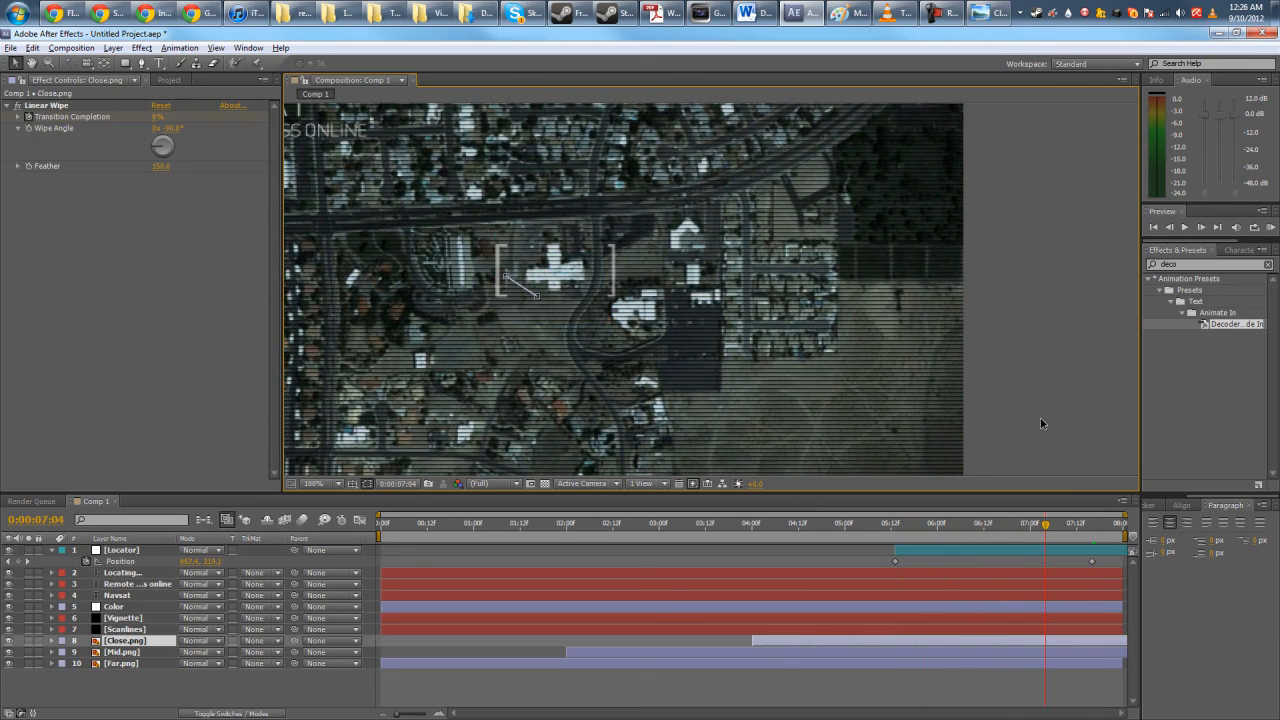
click(318, 482)
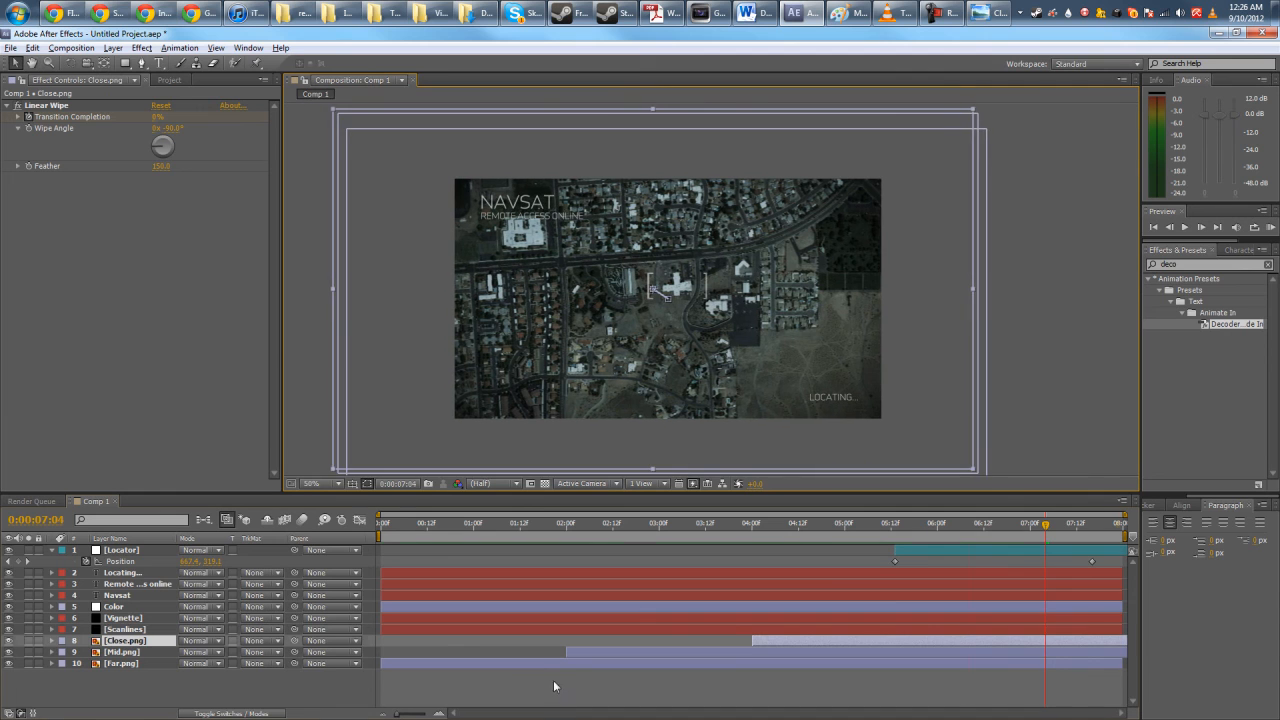